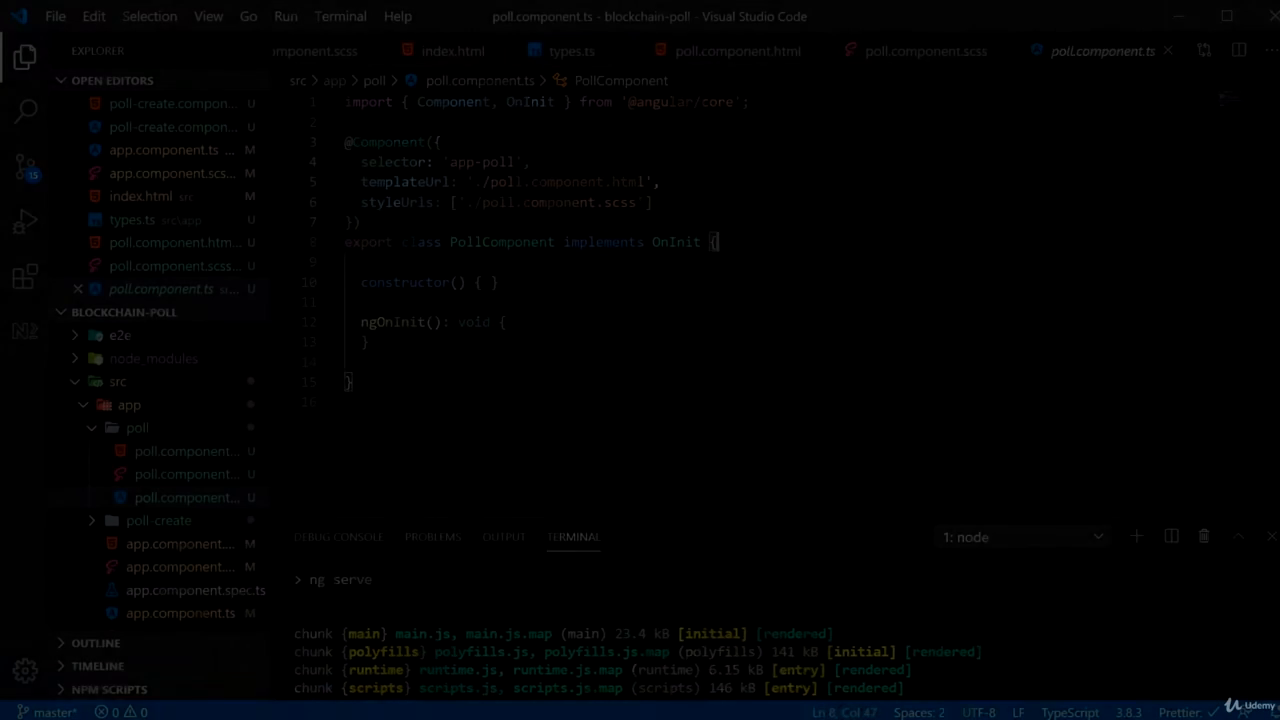
type("@i")
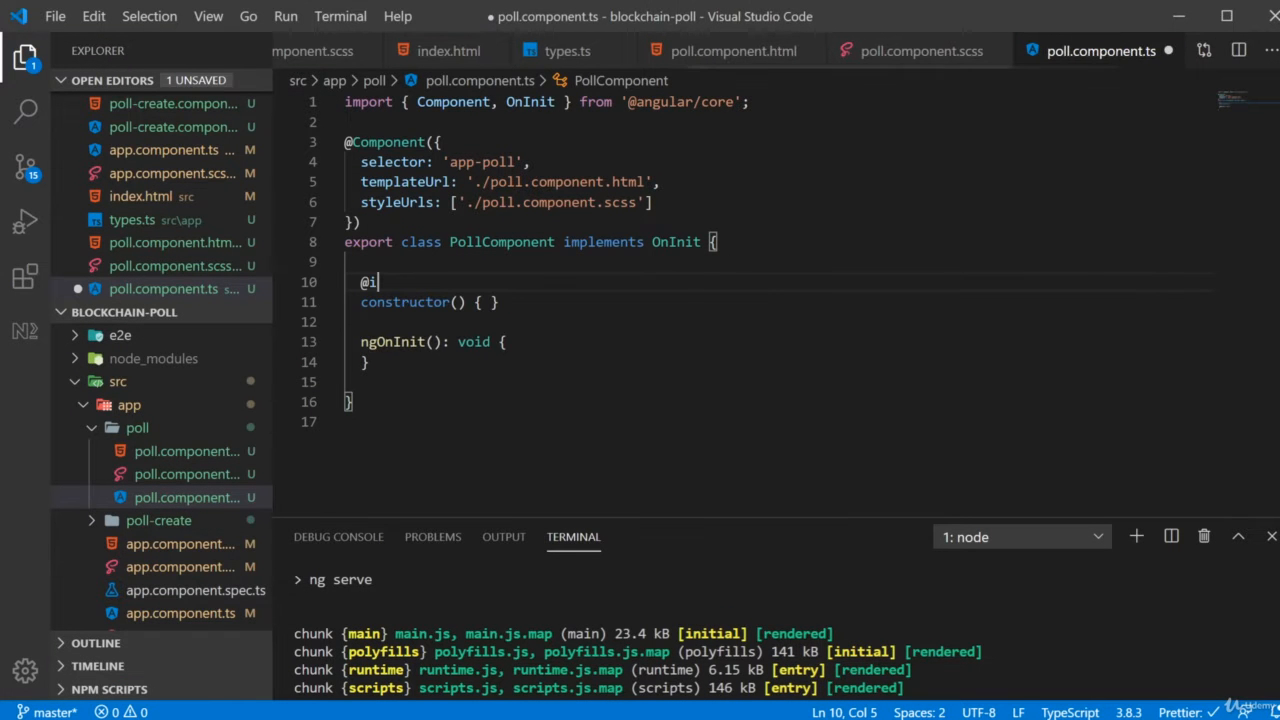
type("Input()")
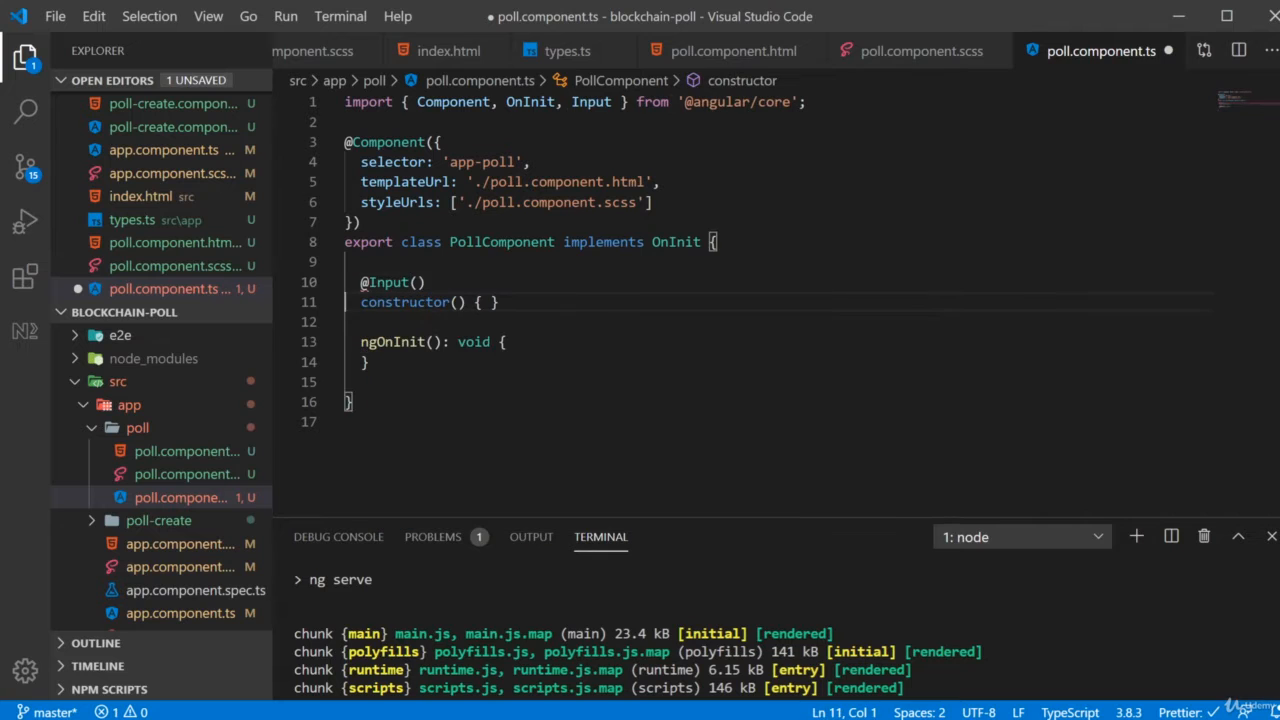
type("quesiton")
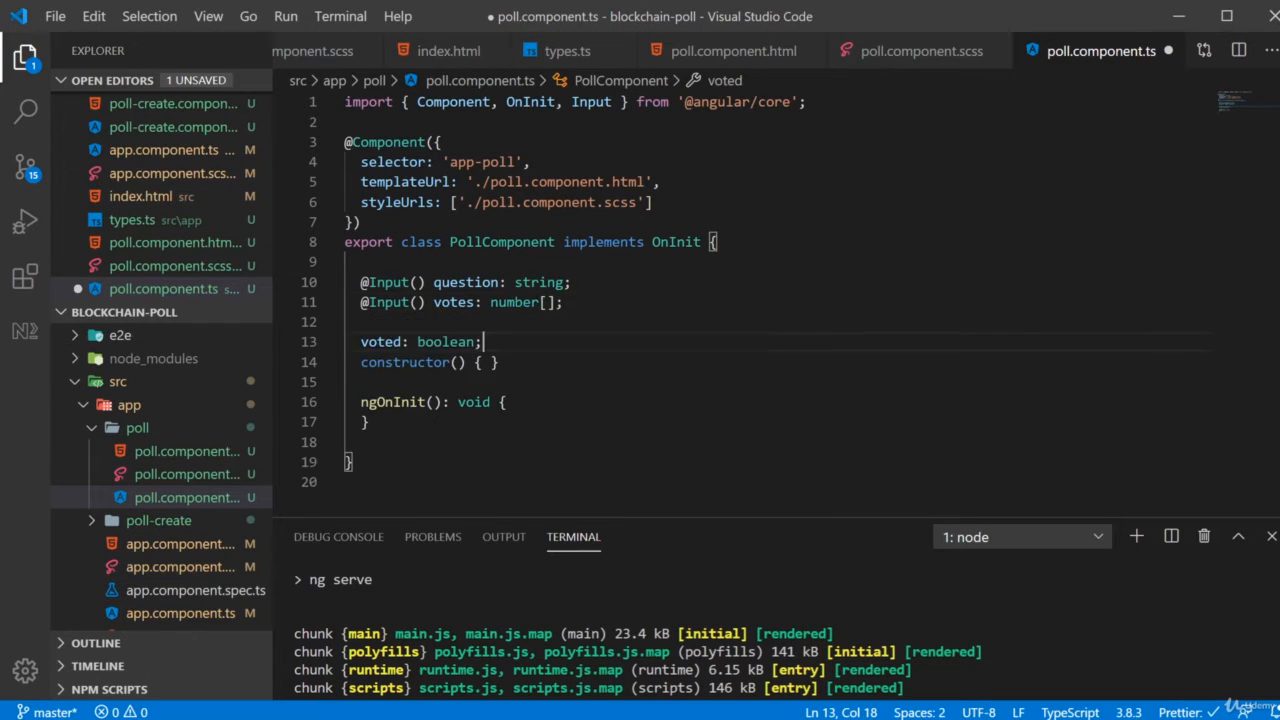
key("ctrl+s")
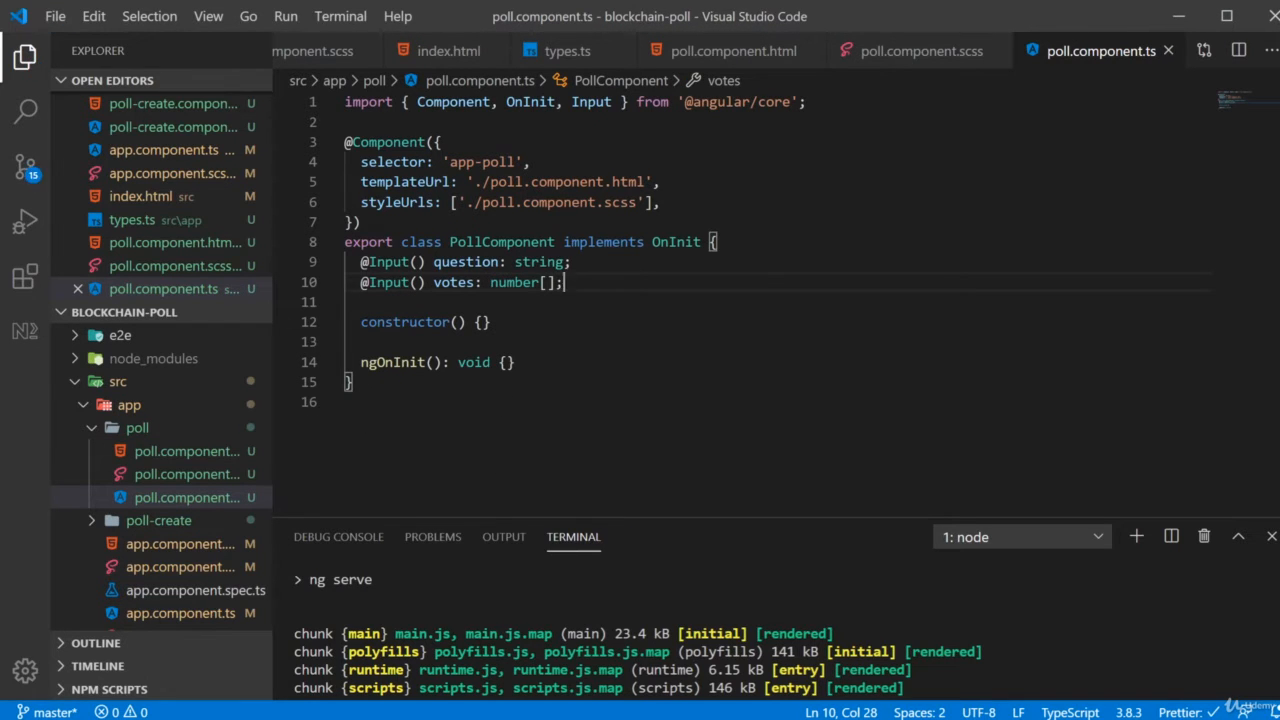
type("@Input(")
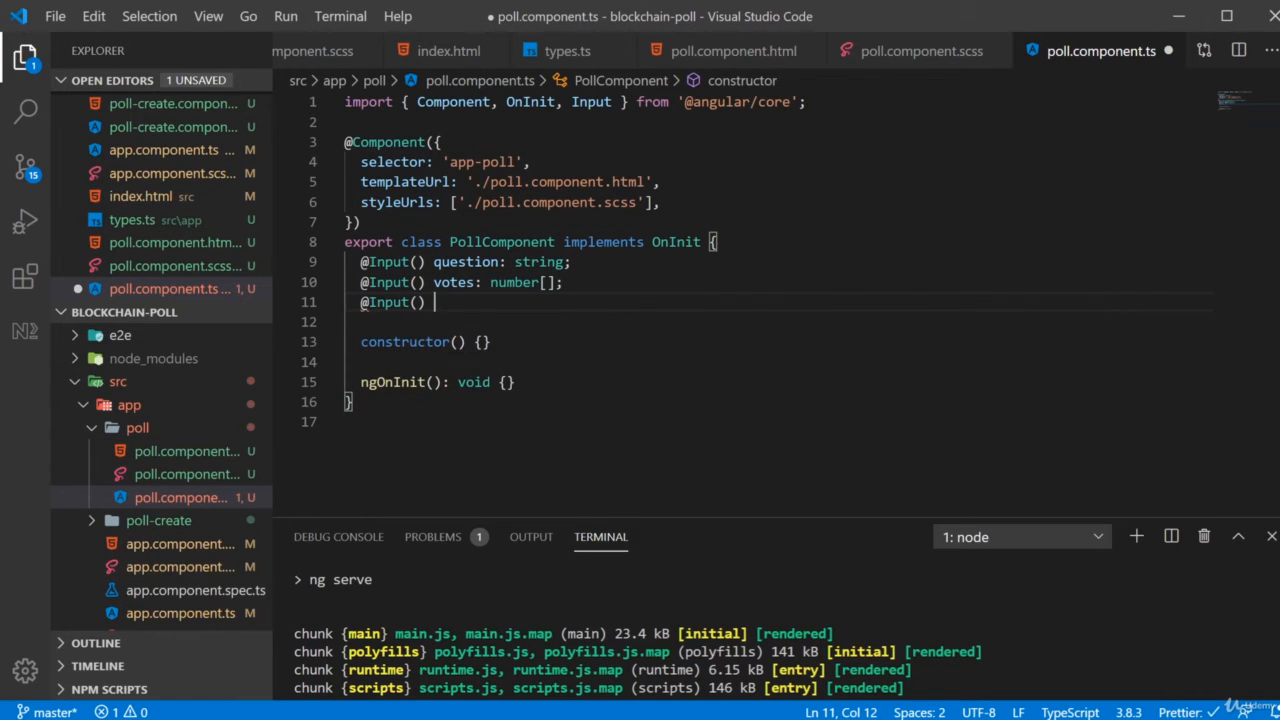
type("voted: bollean;")
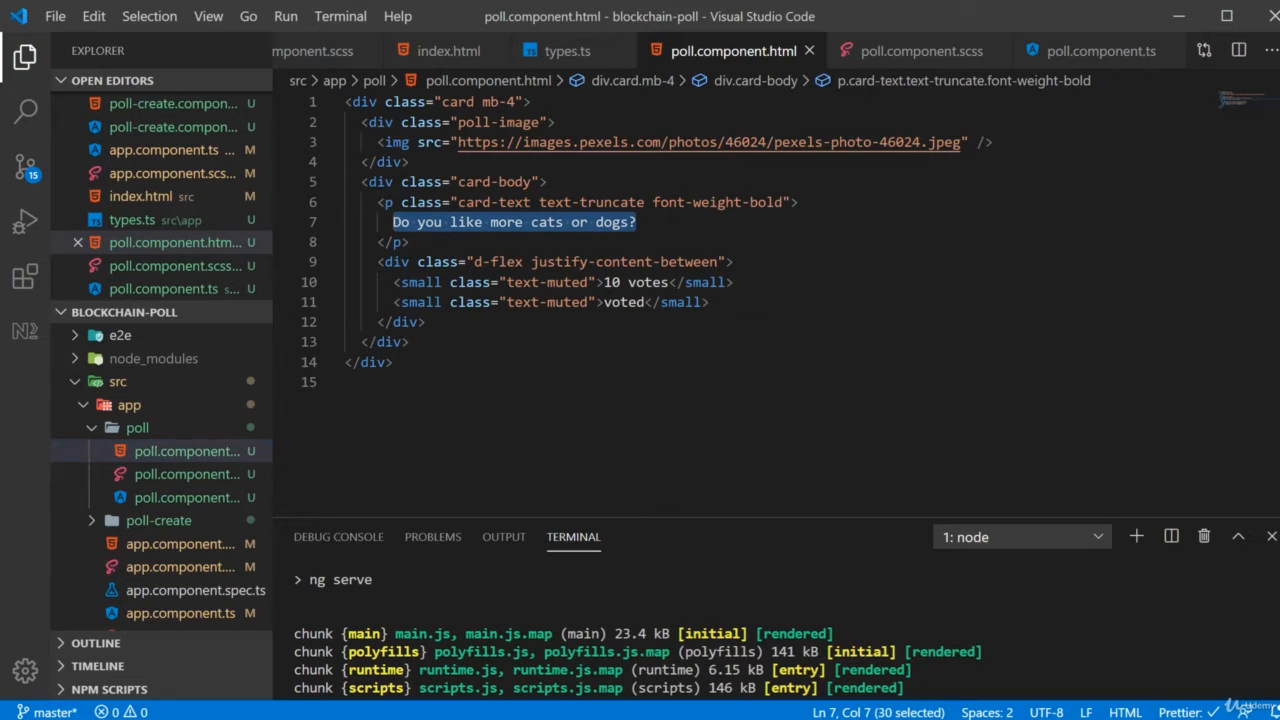
Bind the question as {{ question }} and add *ngIf="voted" to the voted label
type("{{ question }}")
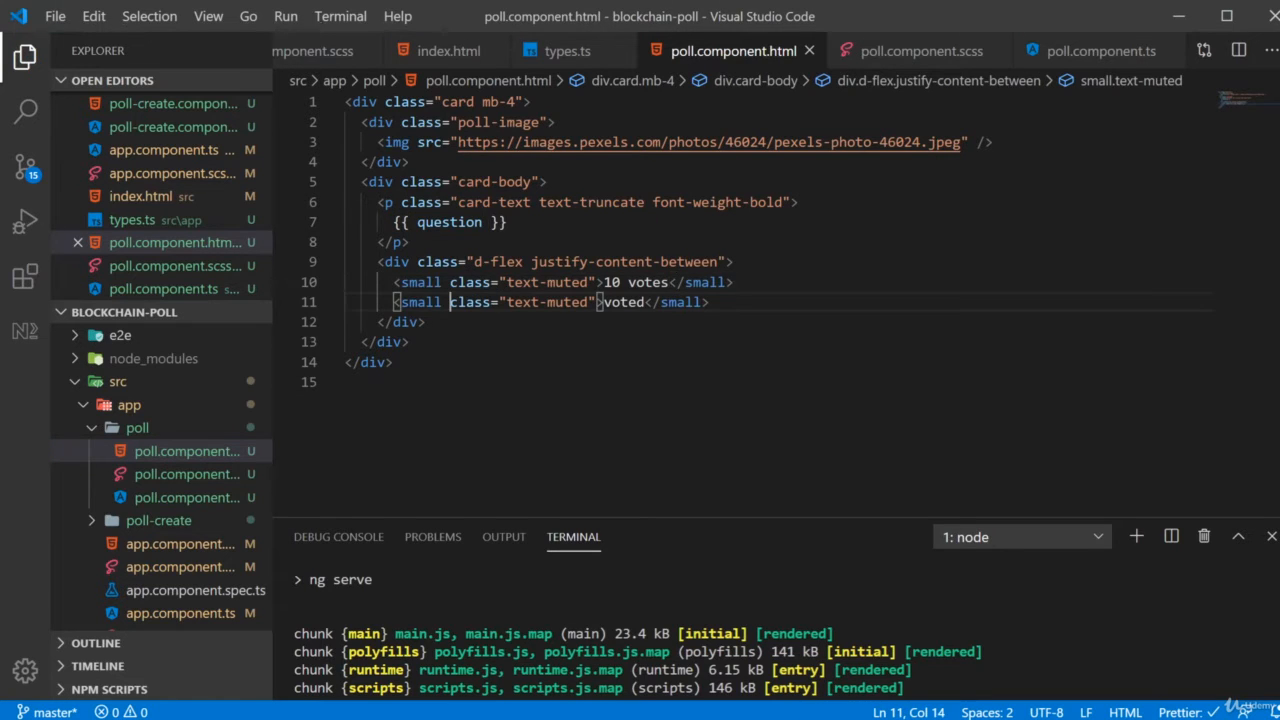
type("ngIf=\"")
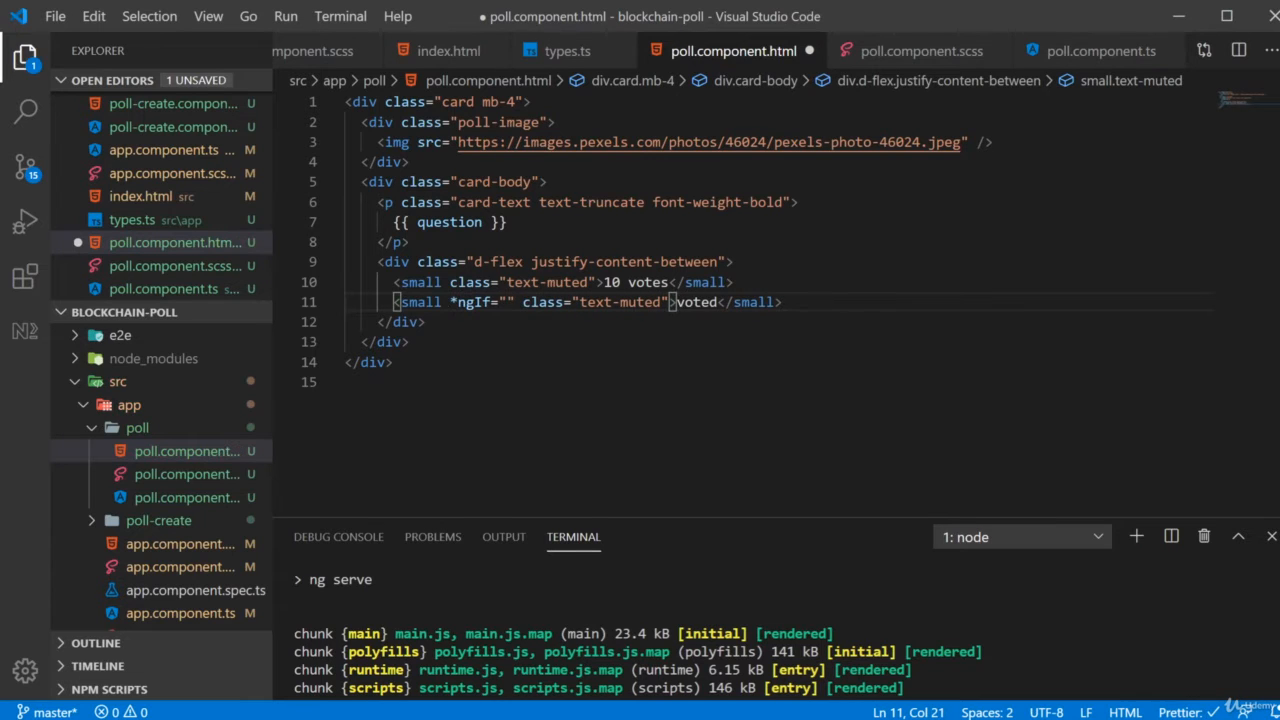
type("voted")
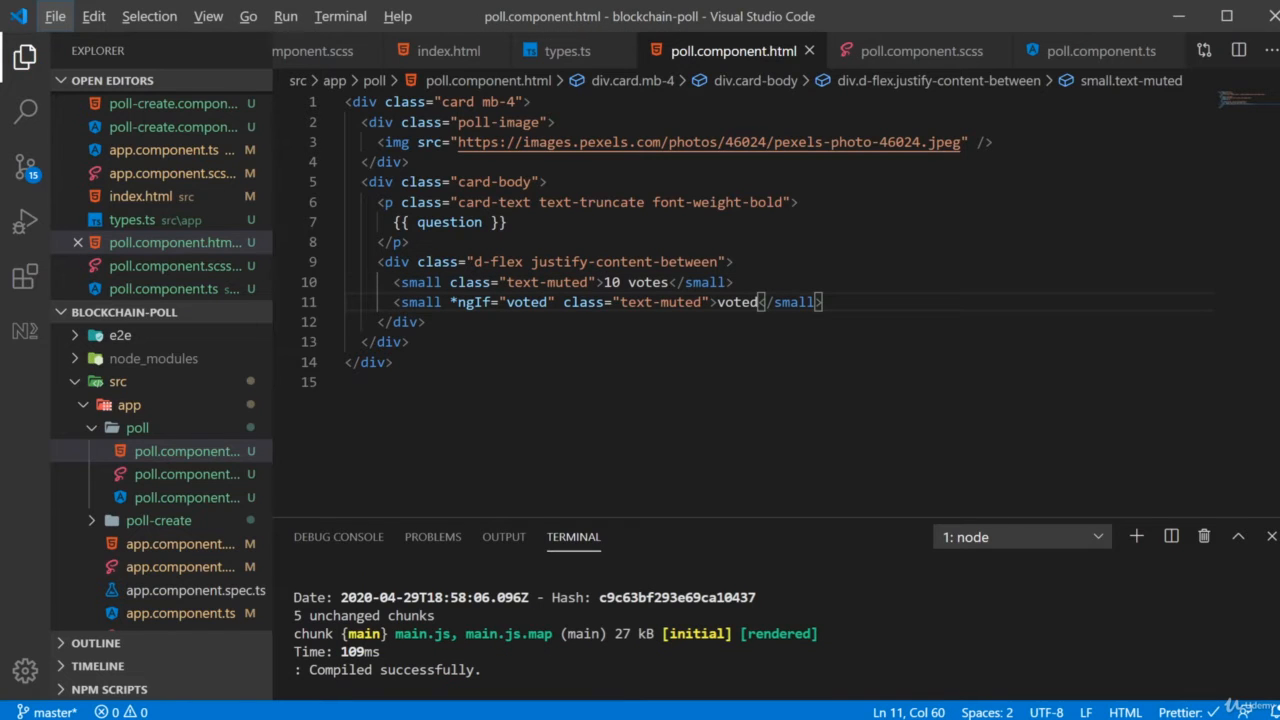
Change the voted label's class to 'badge badge-success', keeping the condition un-negated
double_click(660, 302)
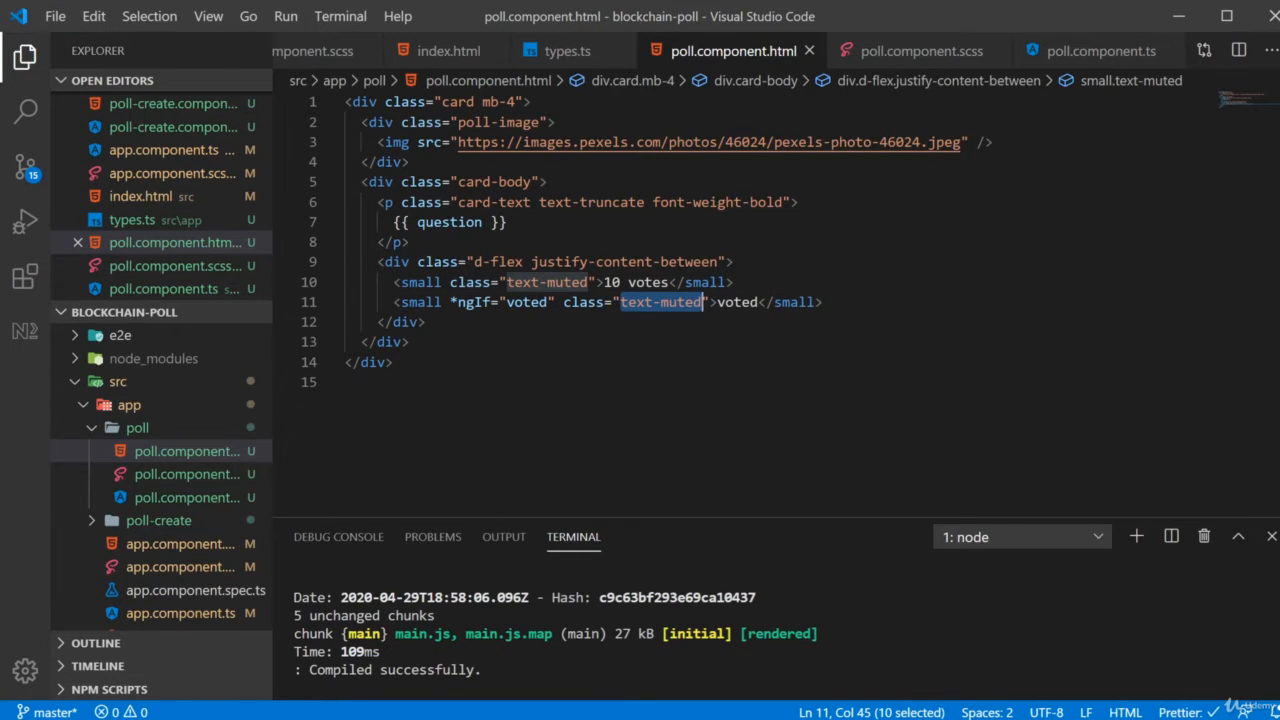
key("Delete")
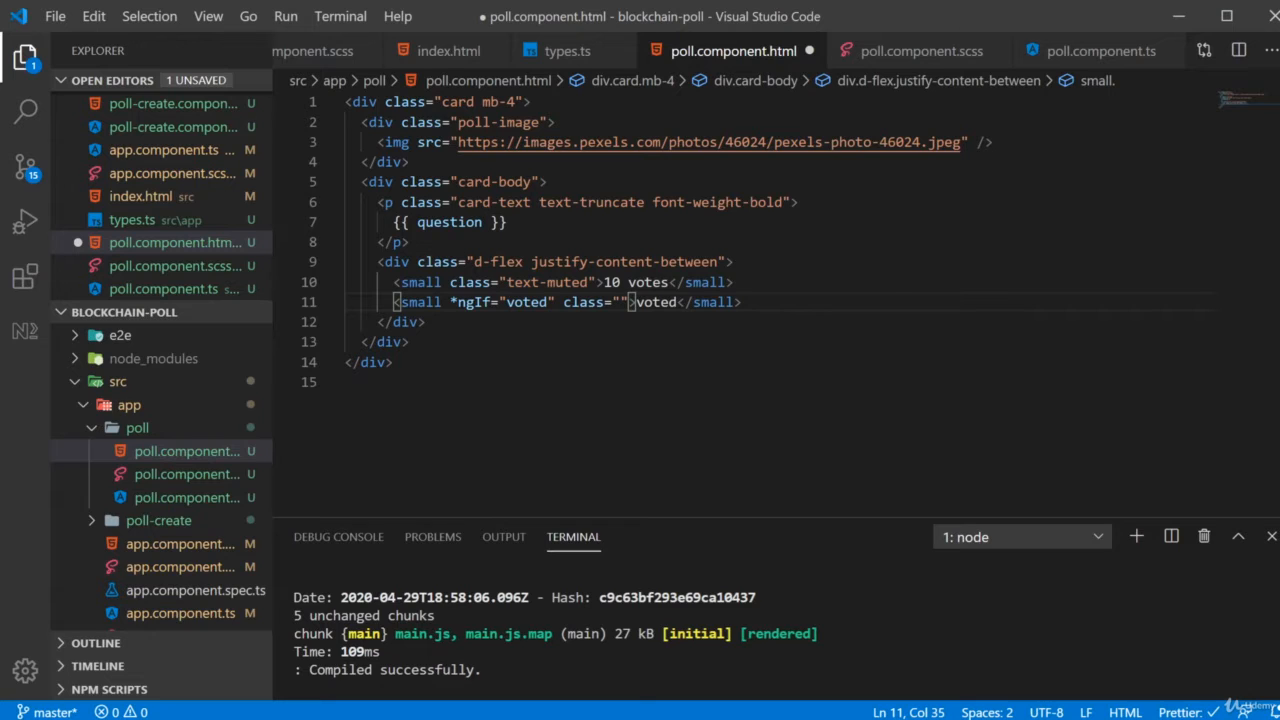
type("badge badge-success")
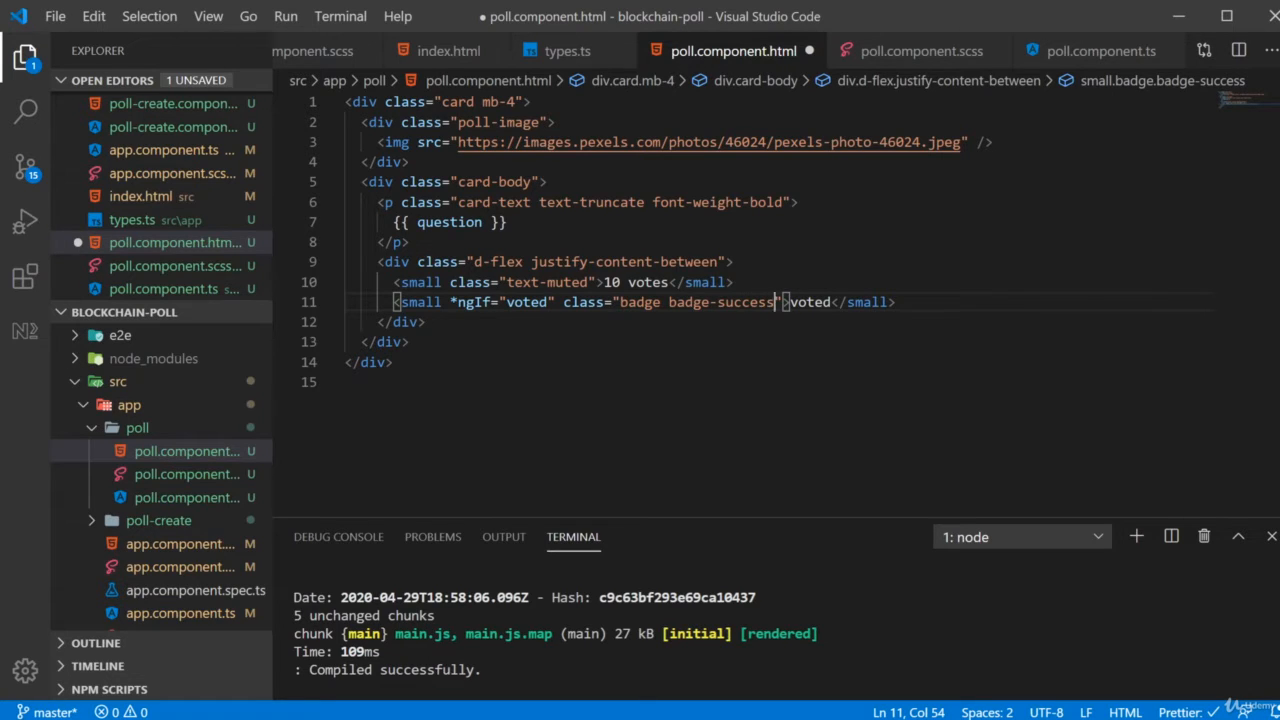
type("!")
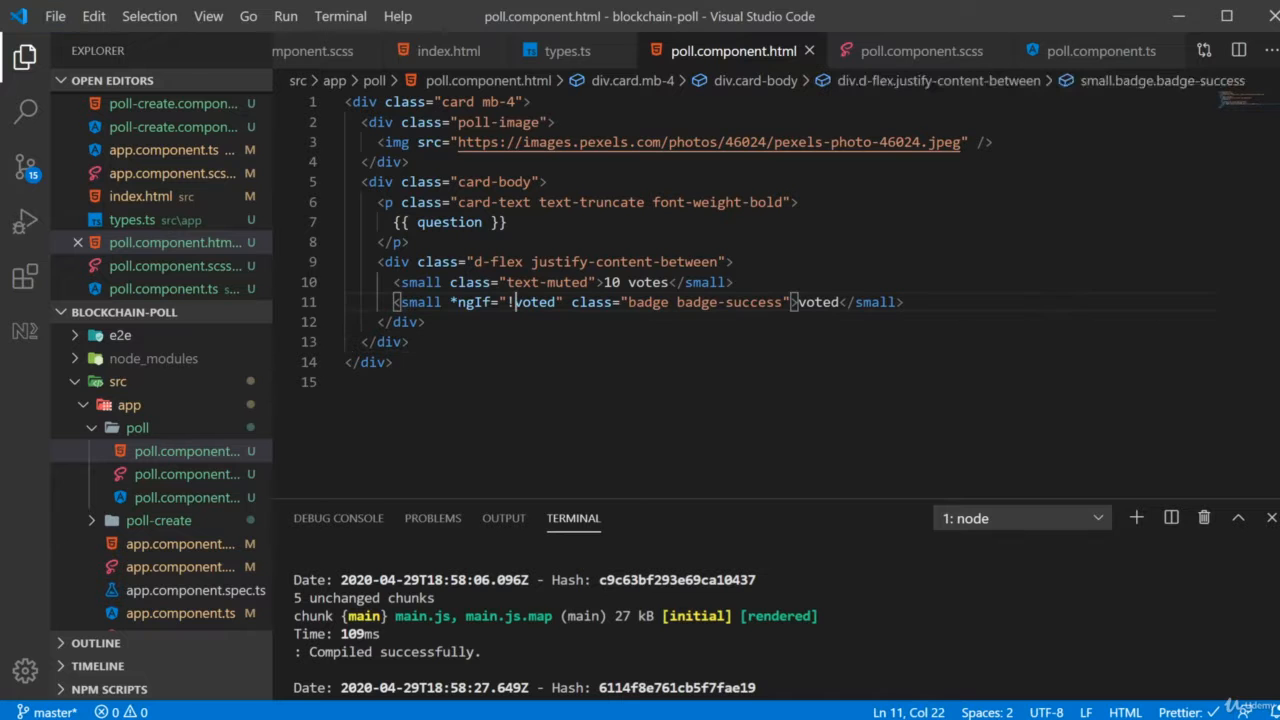
key("Backspace")
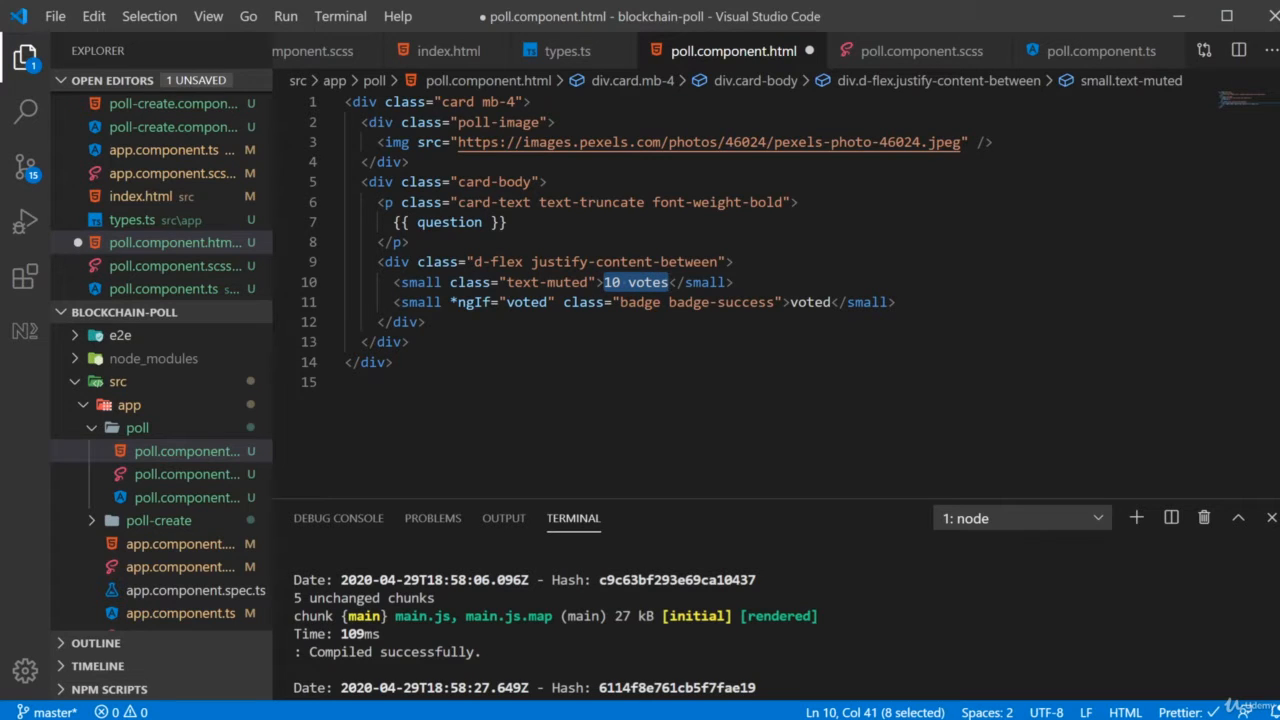
Replace the hardcoded '10 votes' text with {{ numberOfVotes }} and select numberOfVotes
type("{{  }}")
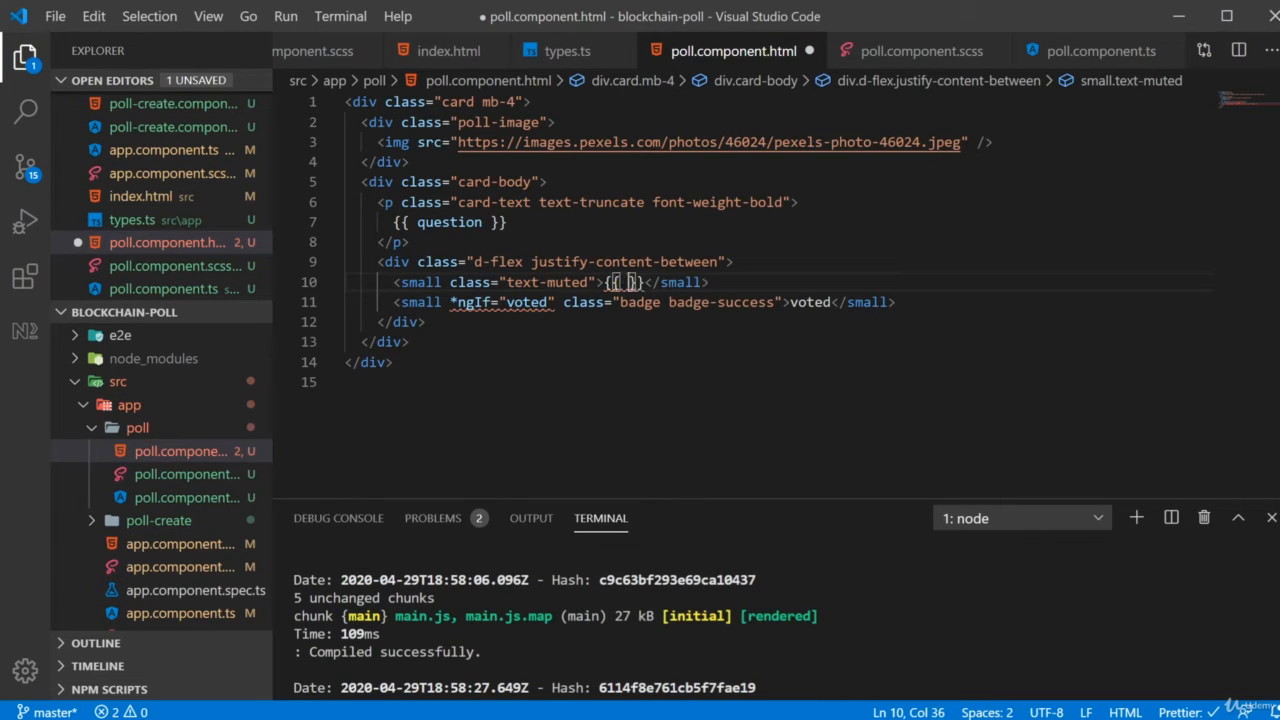
type("numberOfVotes")
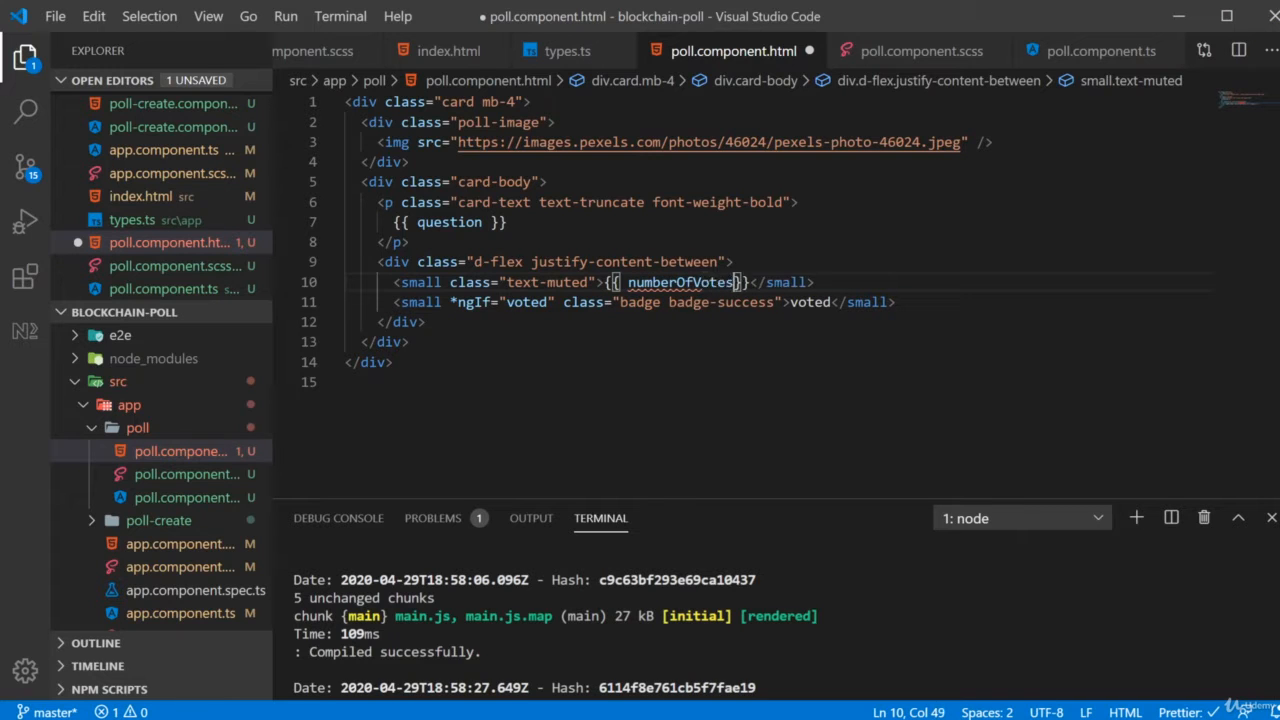
double_click(680, 282)
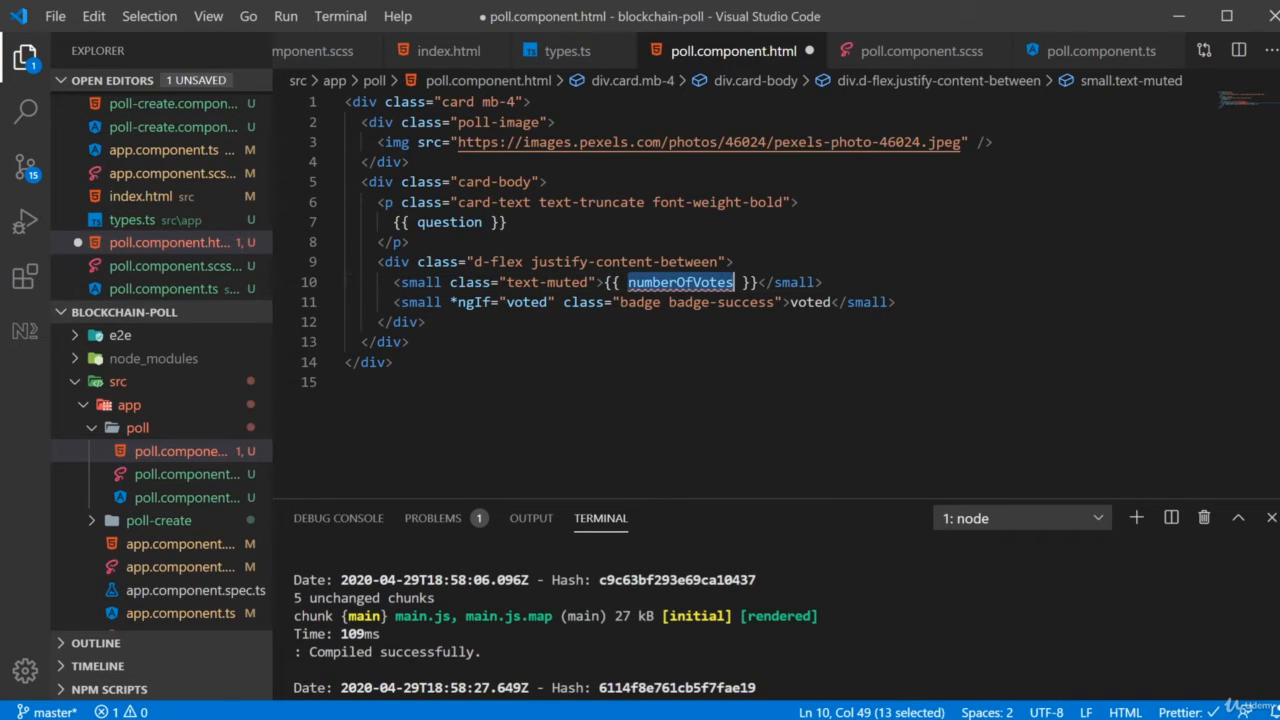
mouse_move(680, 282)
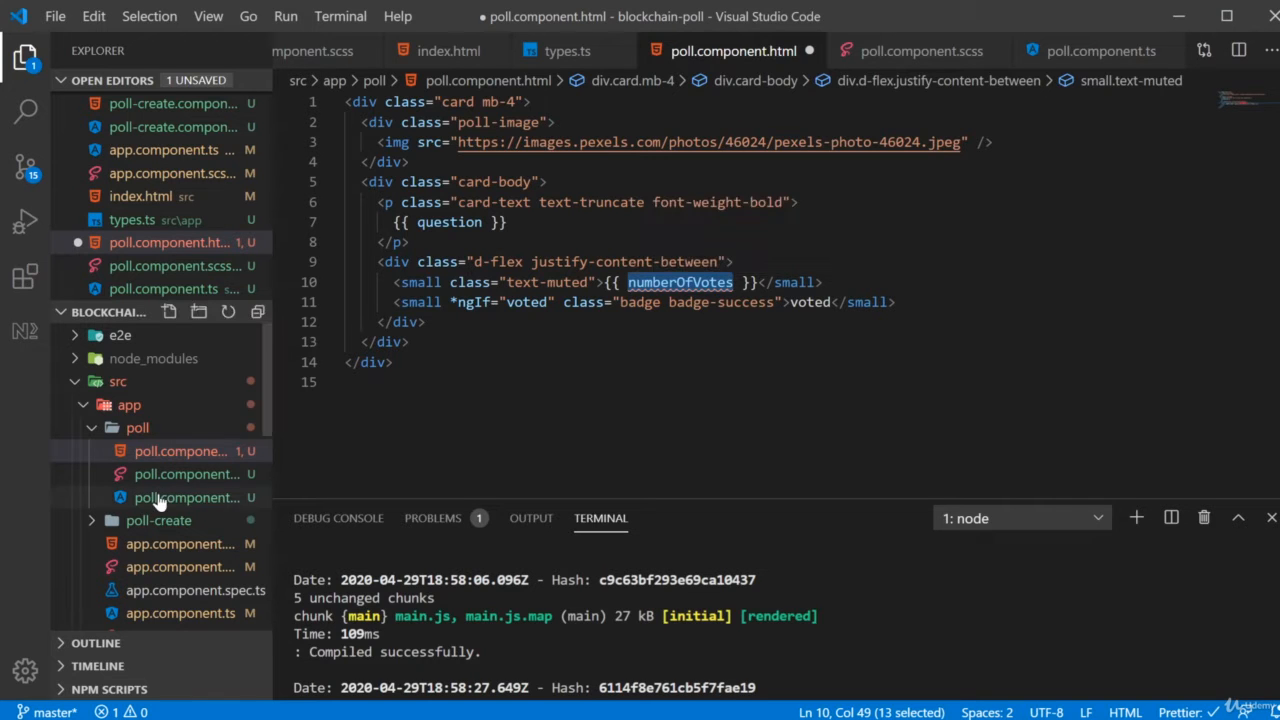
Declare a numberOfVotes: number property in poll.component.ts
left_click(1100, 51)
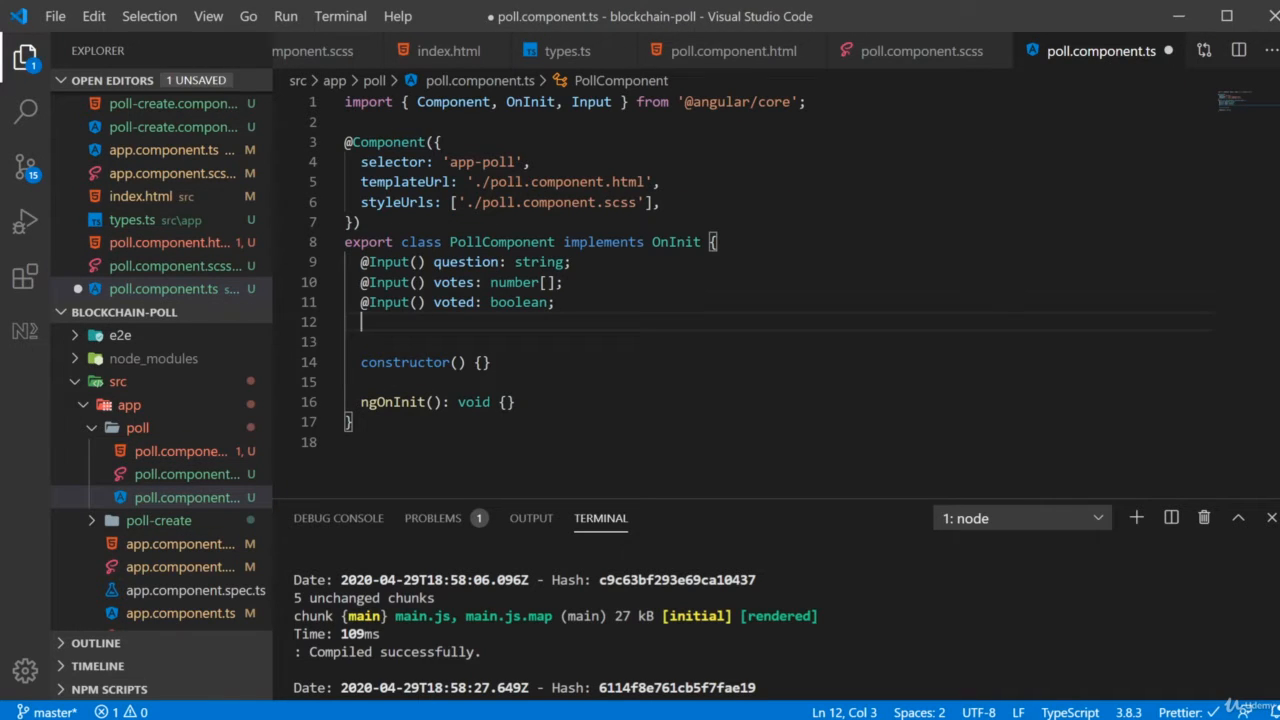
type("numberOfVotes:")
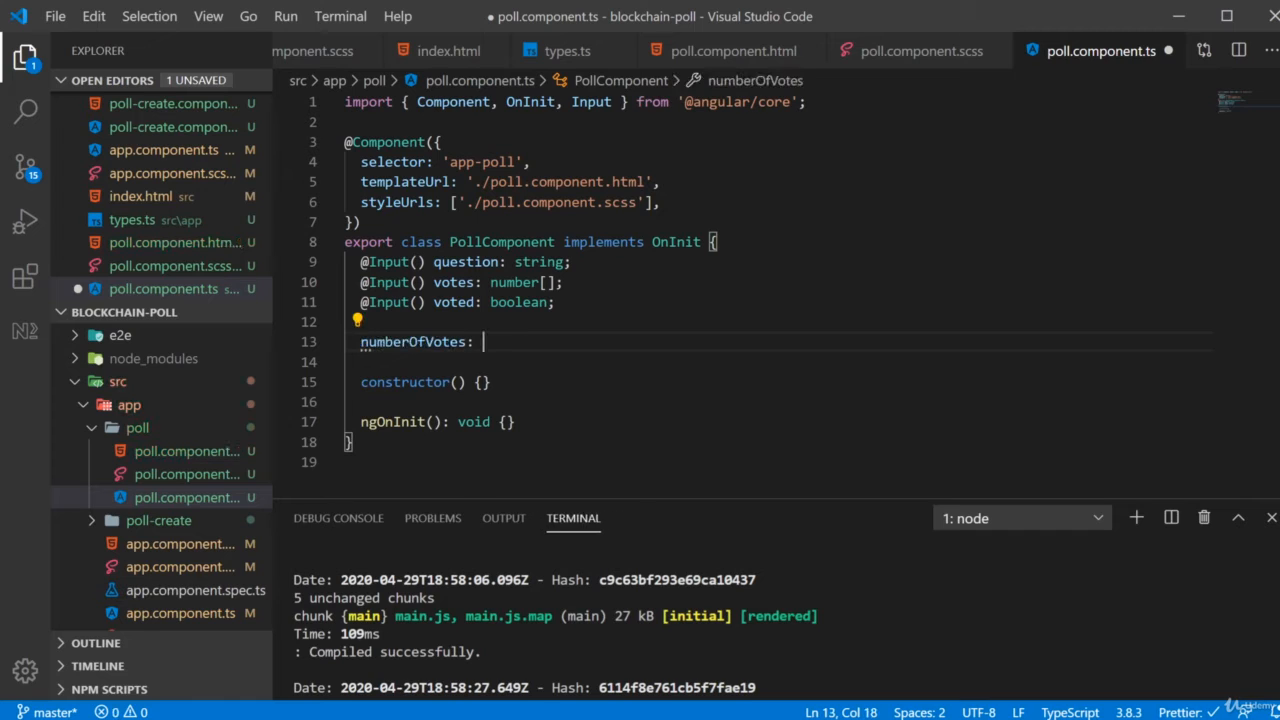
type("number;")
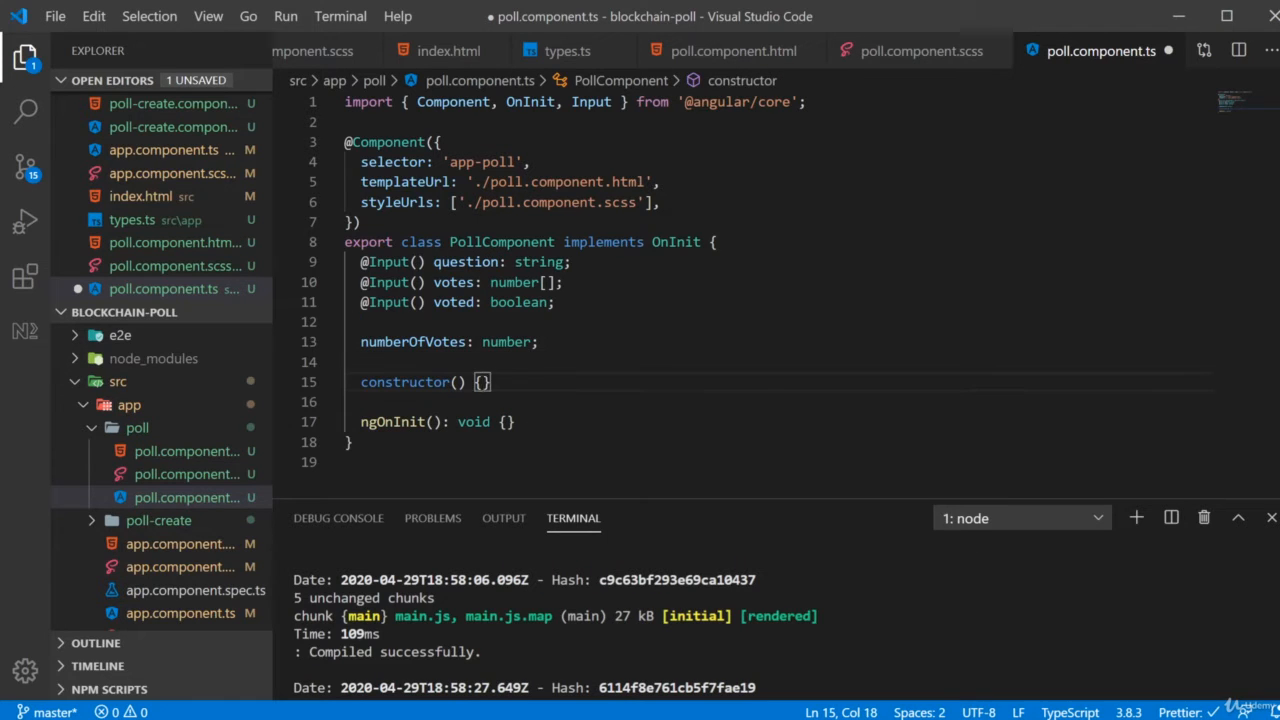
key("Enter")
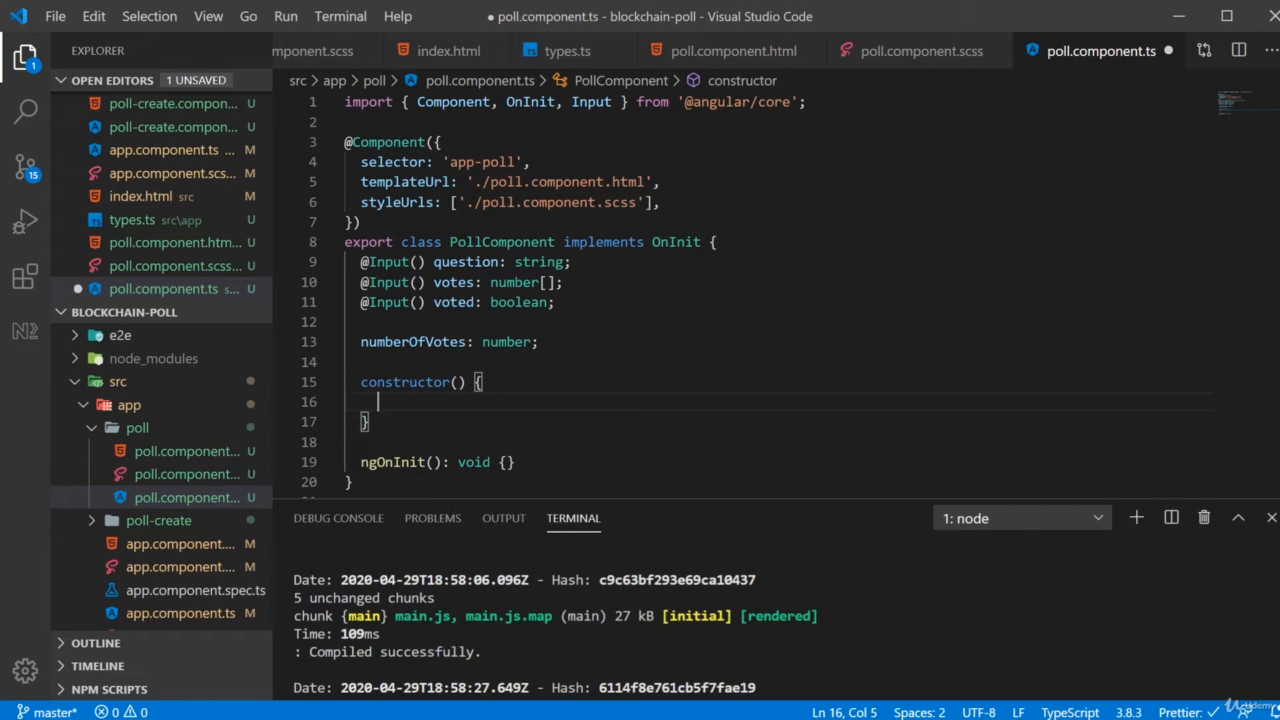
In the constructor, start assigning this.numberOfVotes from a reduce over this.votes
type("if(")
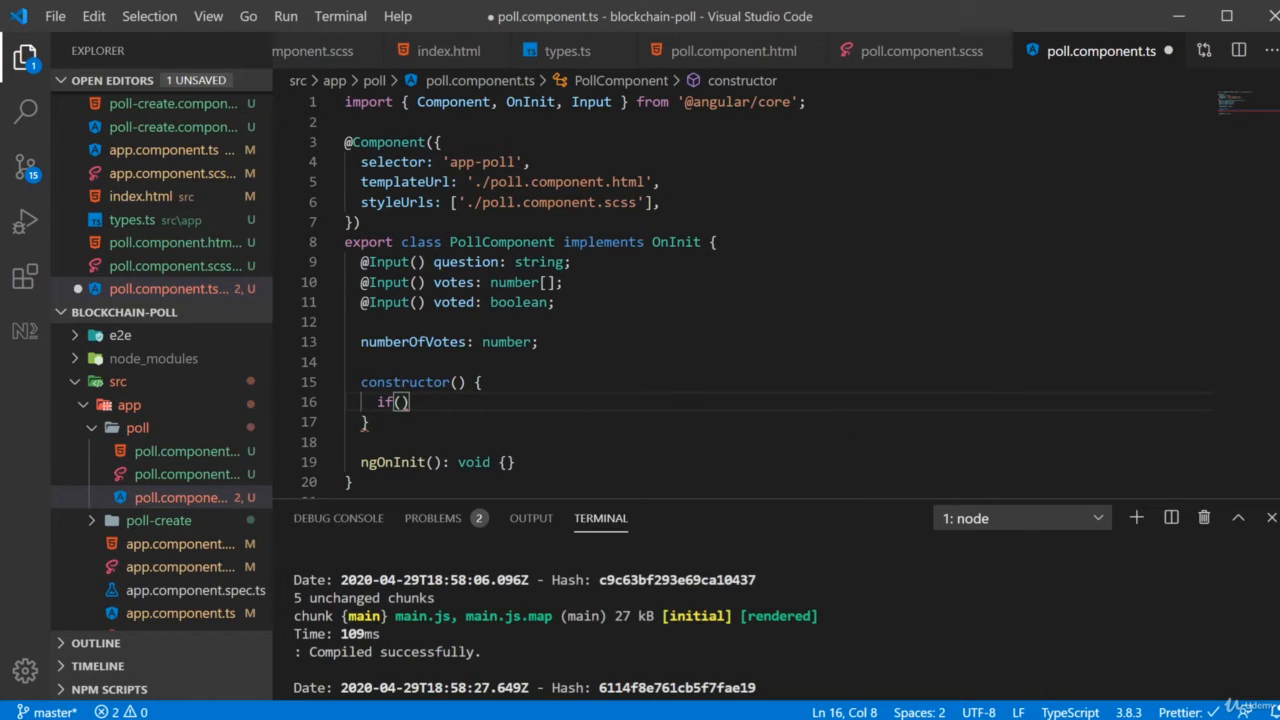
type("this.votes.leng")
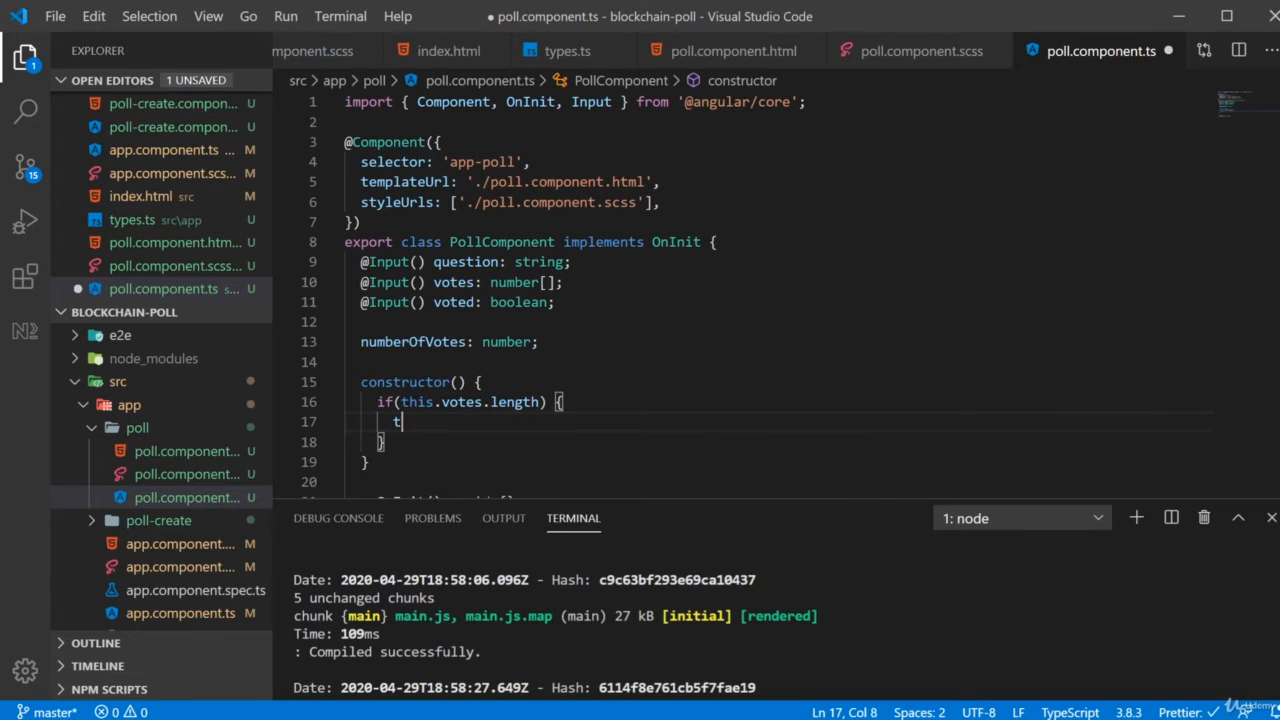
type("this.numberOfVotes")
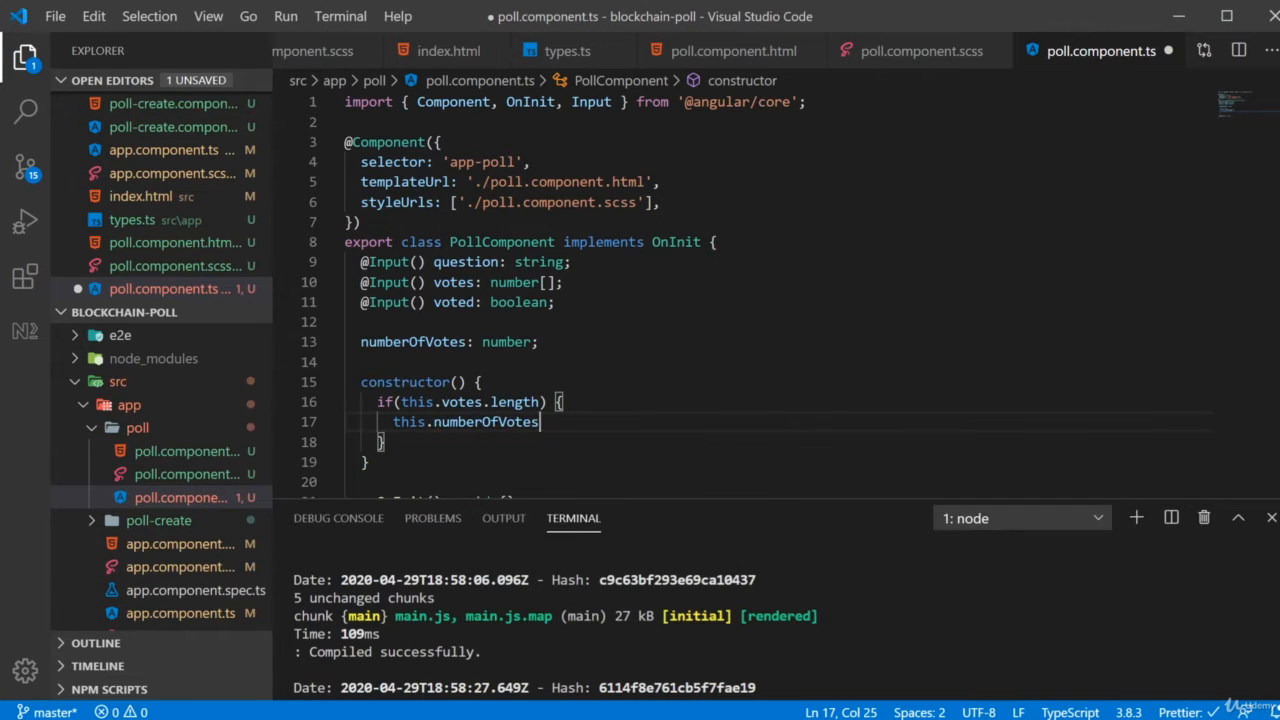
type("= this.")
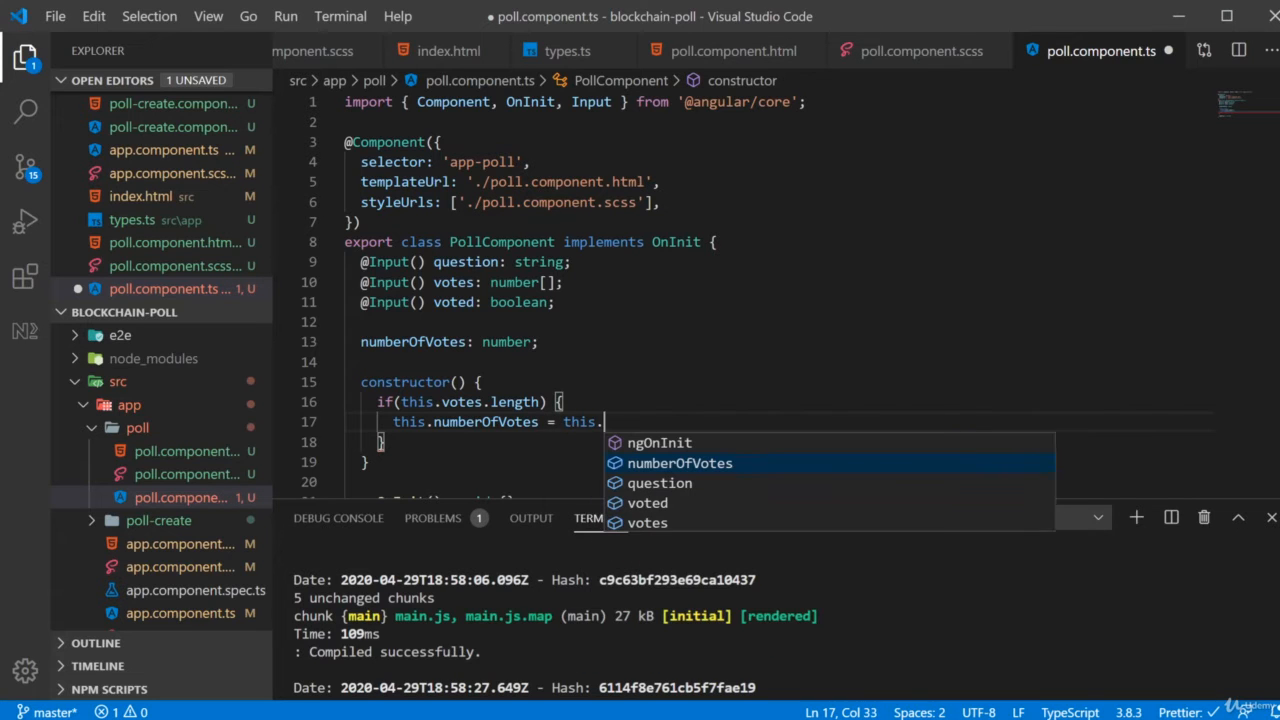
type("votes.reduce(")
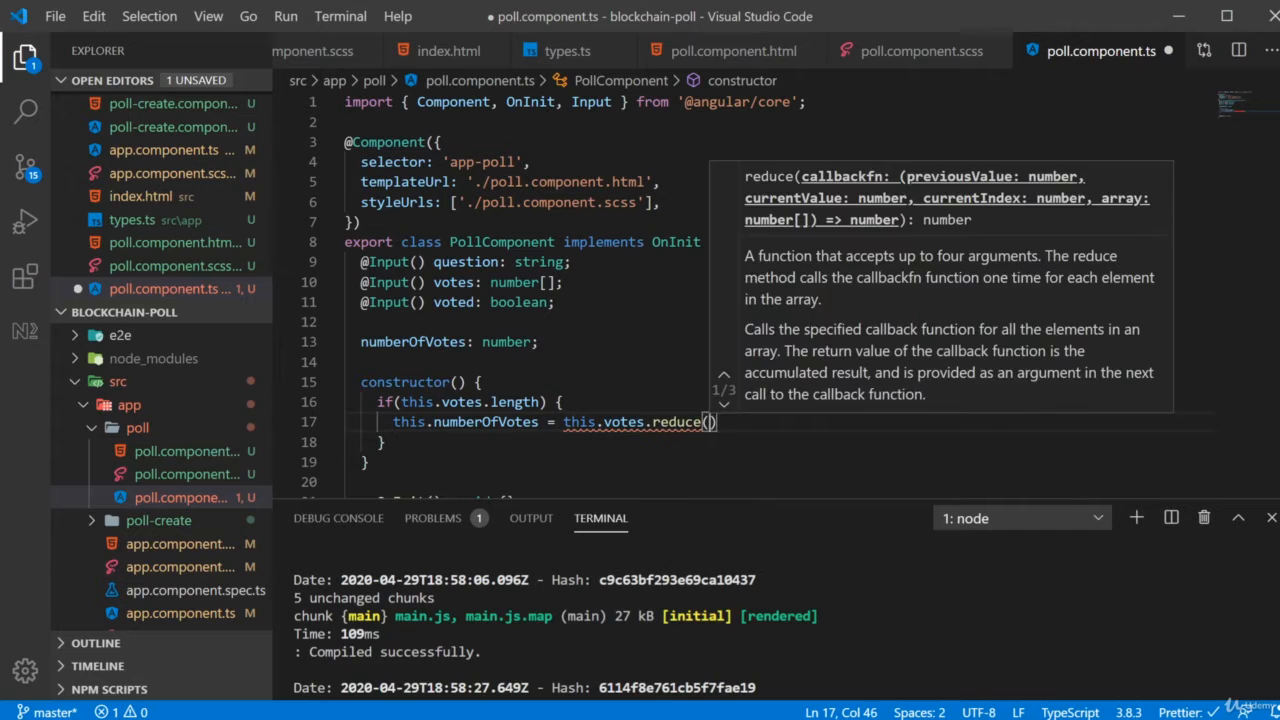
type("(")
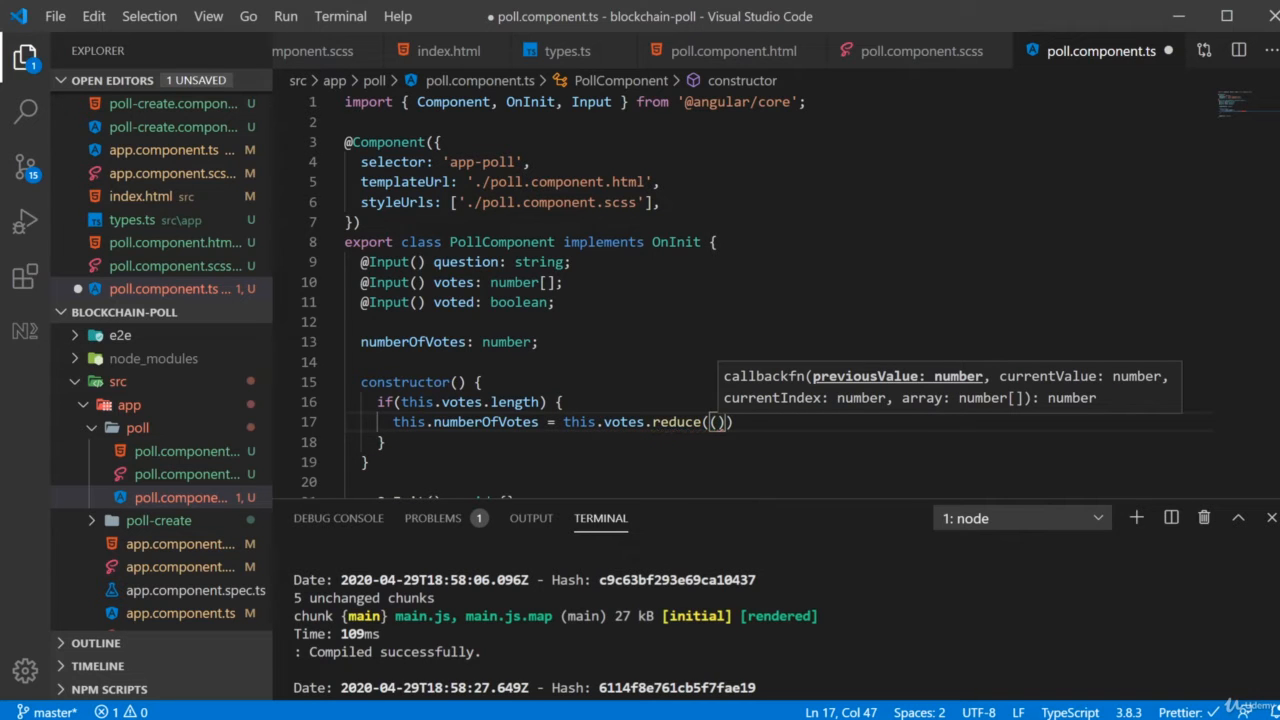
type("pre")
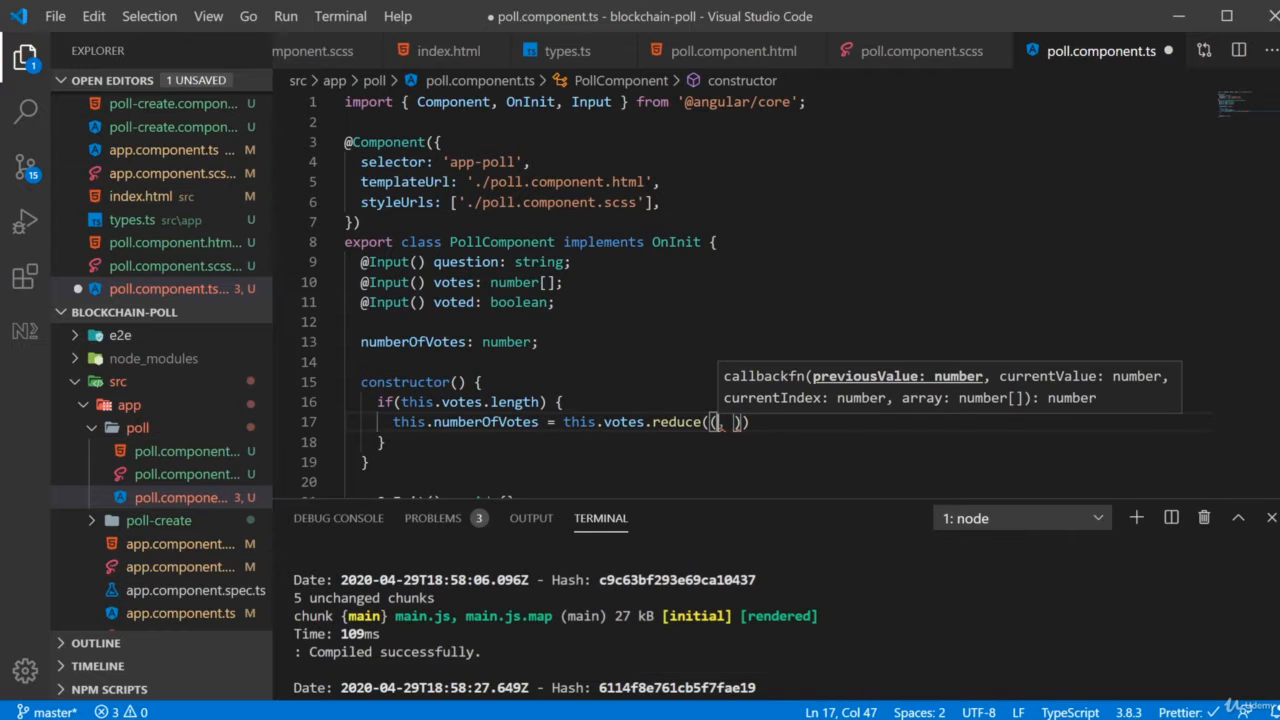
Write the (acc, curr) => { return acc += curr } callback and add the // [0, 1, 5, 7] comment
type("acc,")
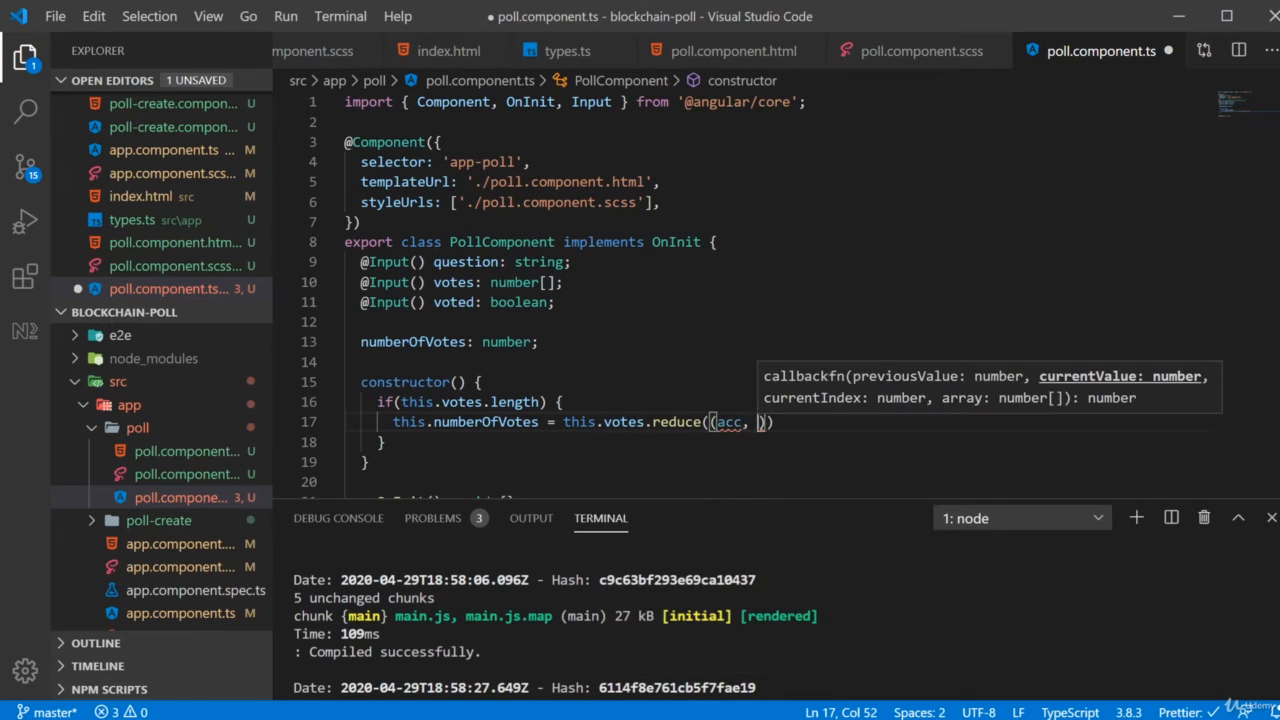
type("curr)")
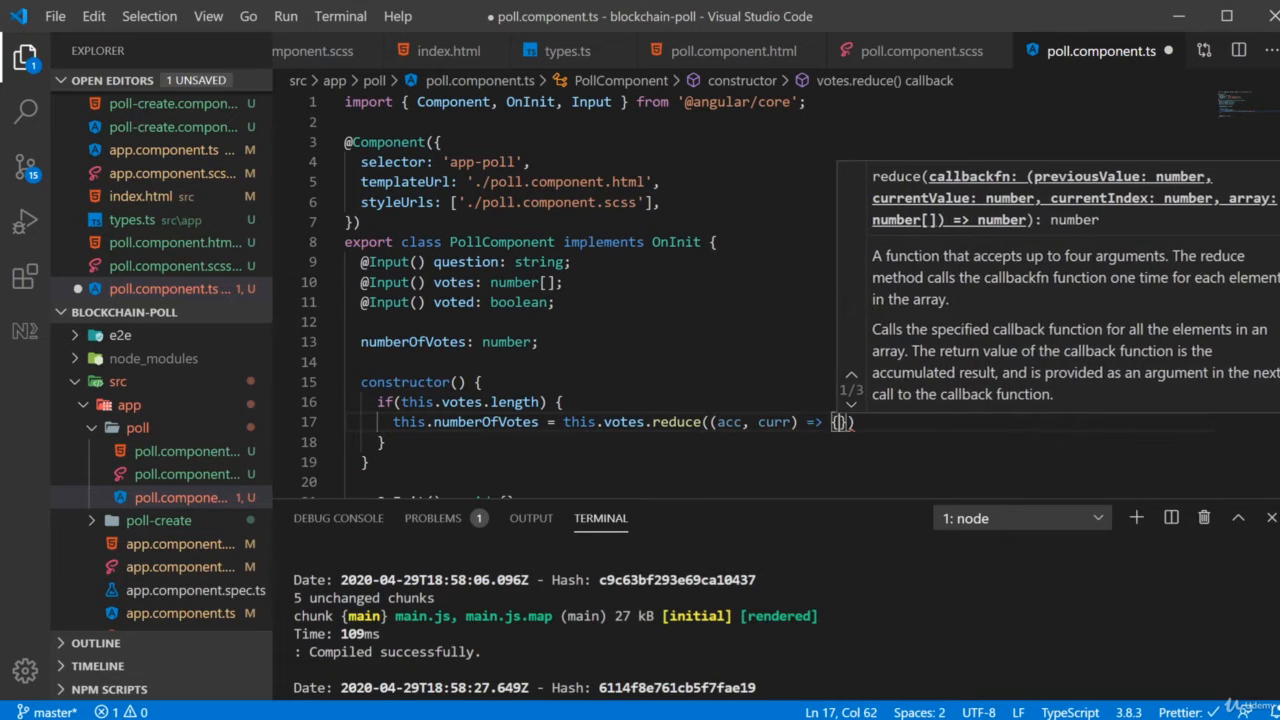
type("return")
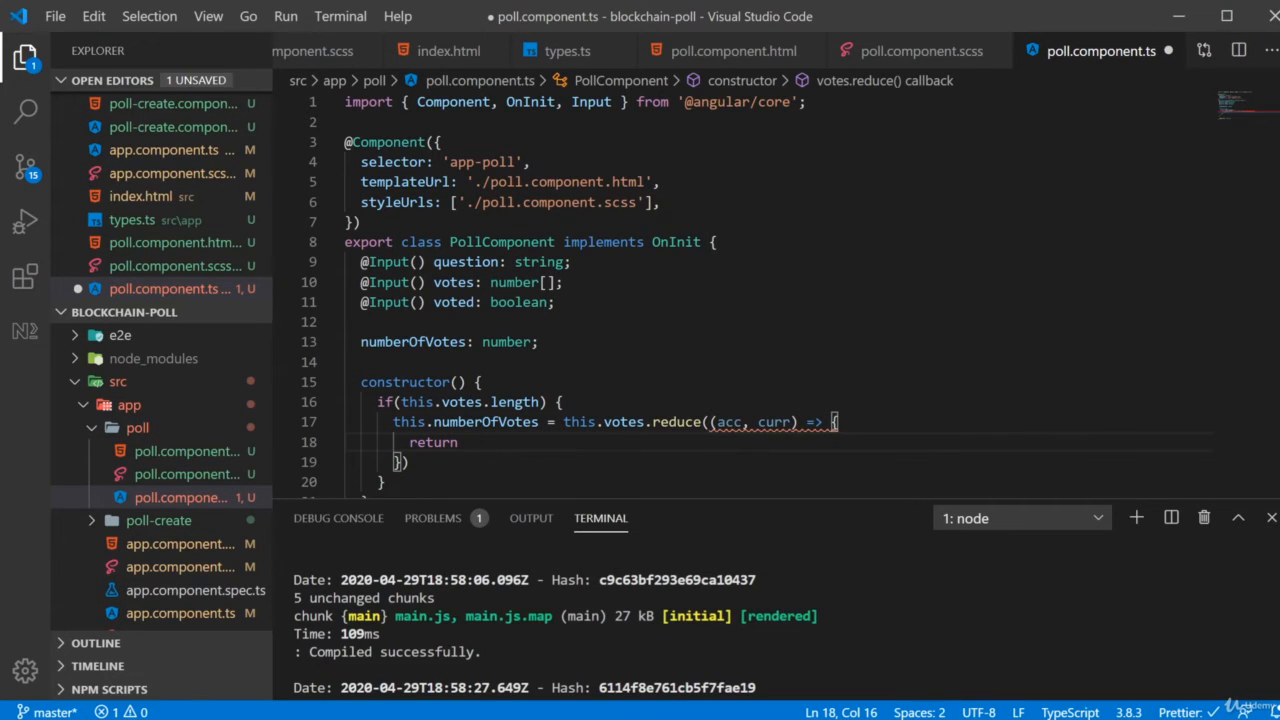
type("acc +=")
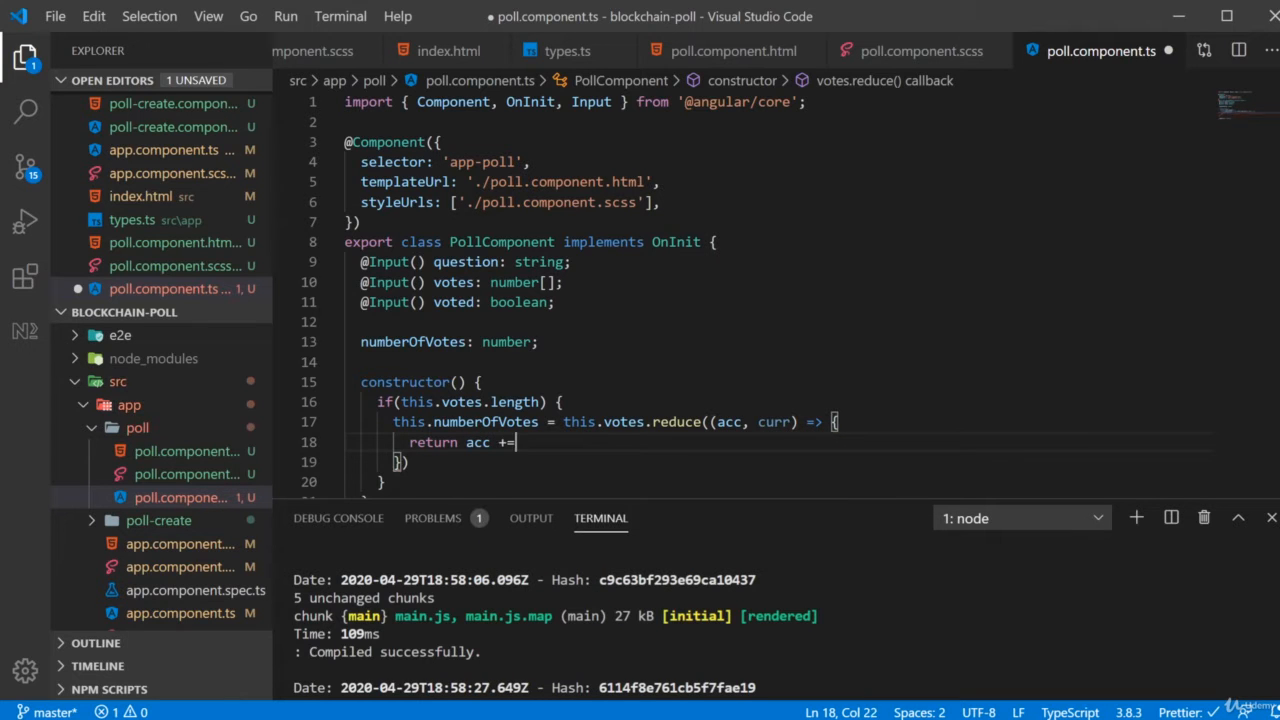
type("curr")
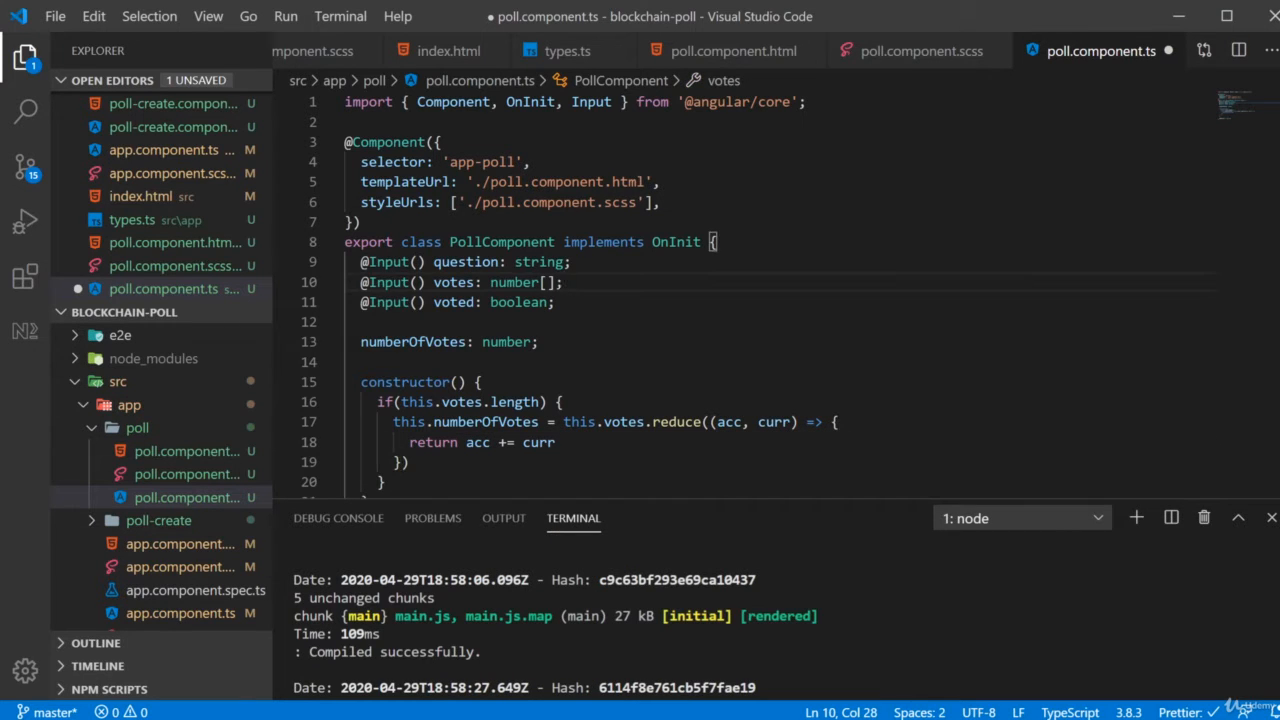
type("// [0, ]")
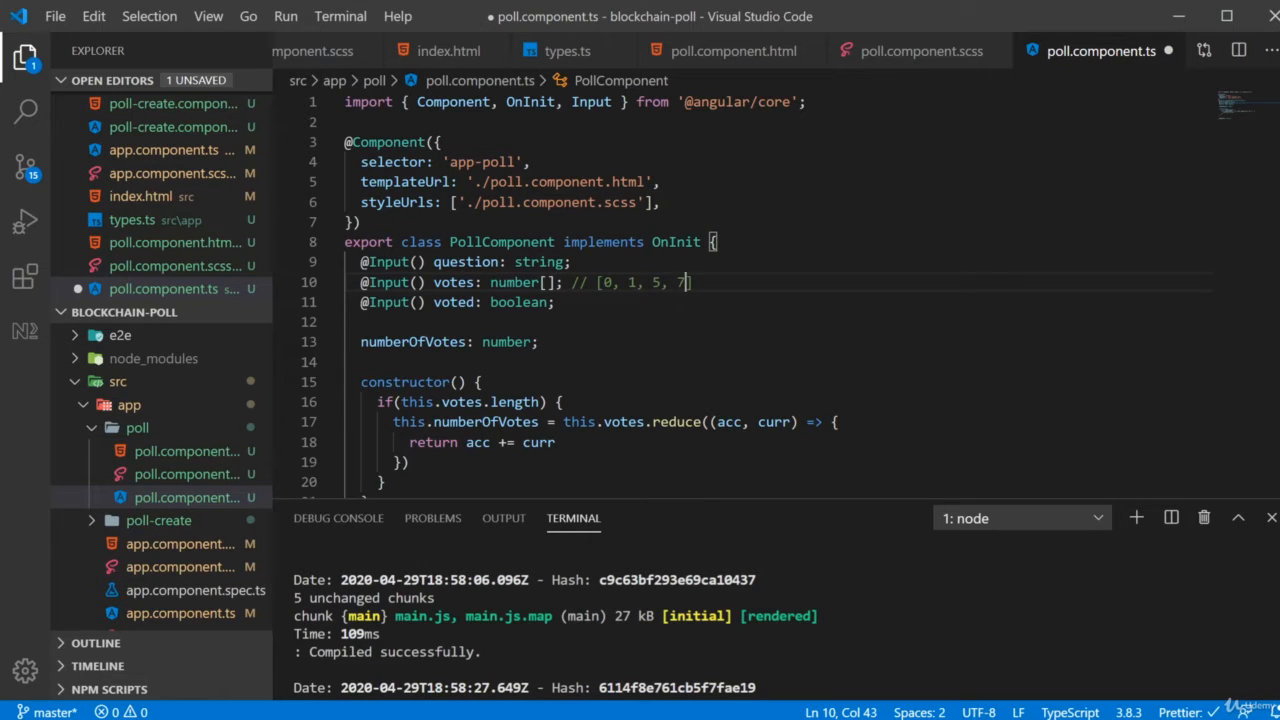
double_click(478, 442)
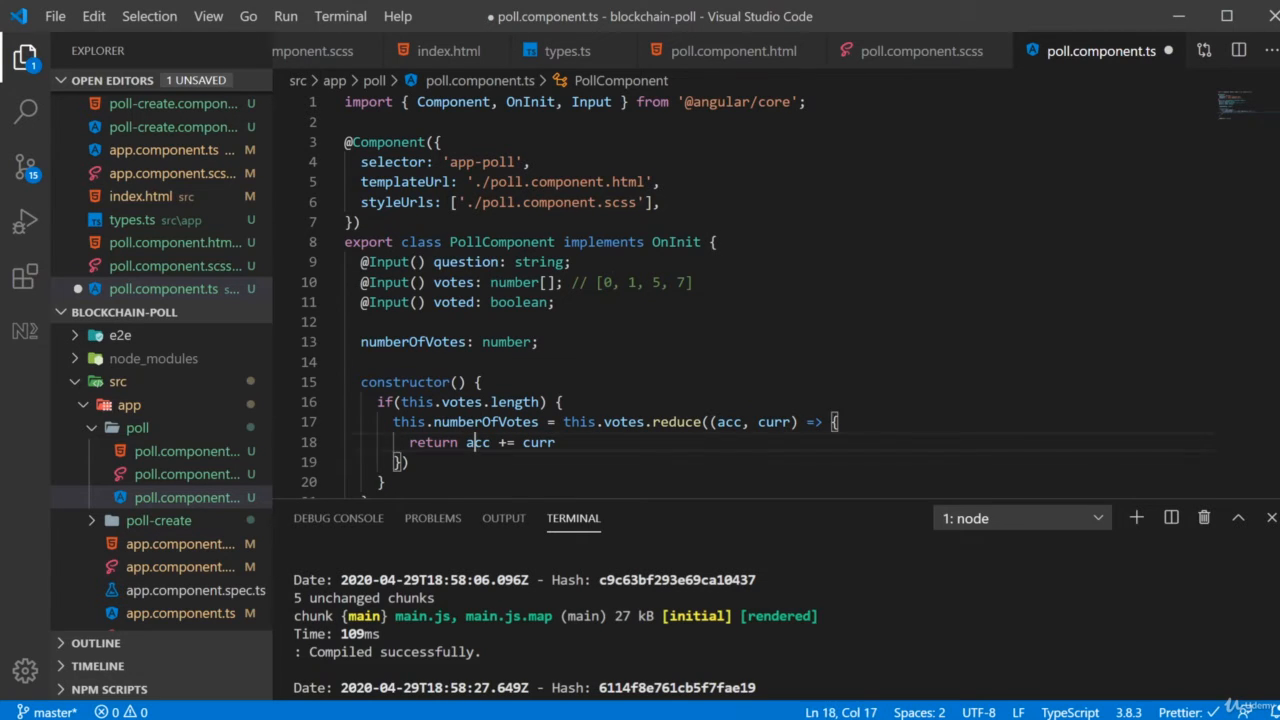
double_click(538, 442)
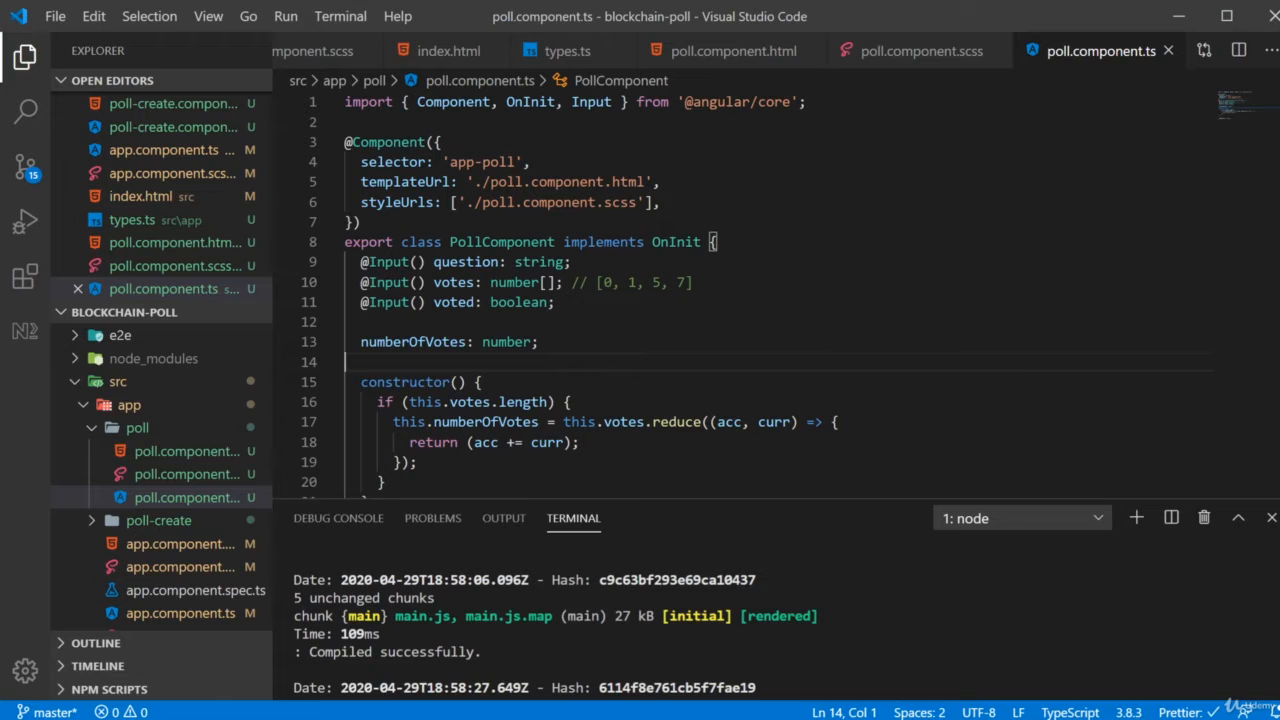
mouse_move(249, 518)
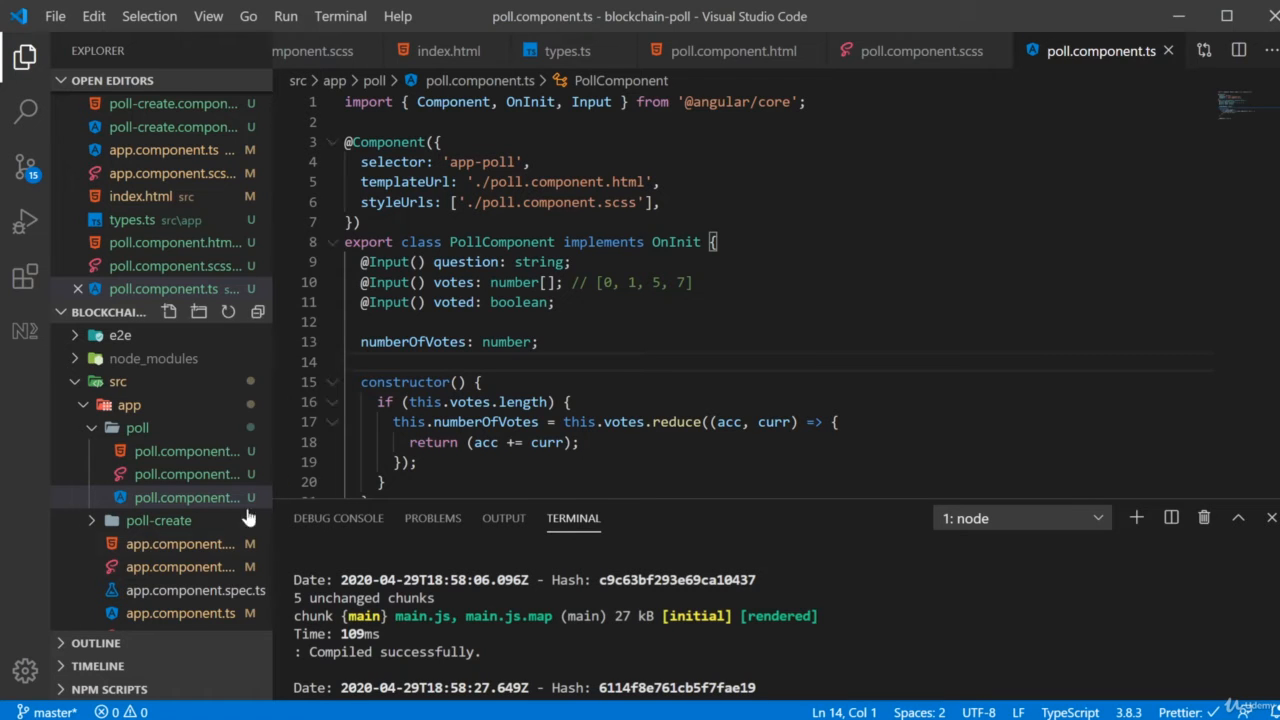
mouse_move(180, 543)
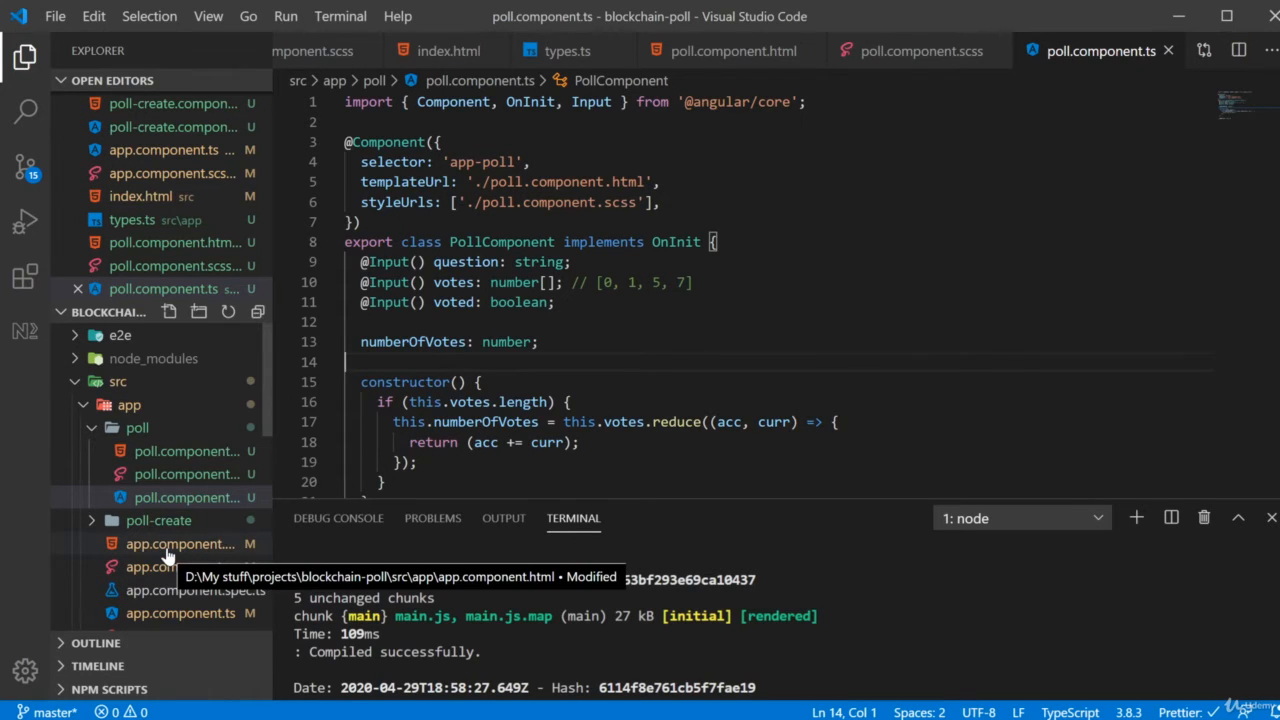
Switch from app.component.html to app.component.ts in the Explorer
left_click(180, 543)
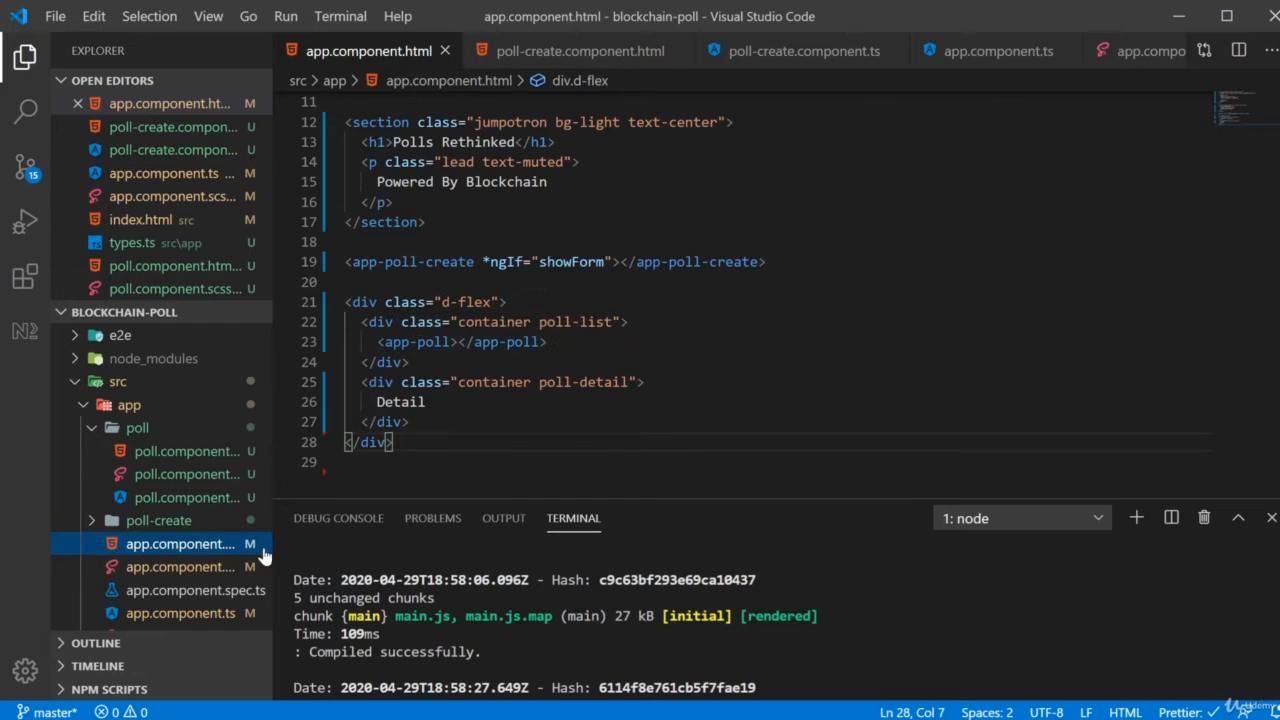
left_click(997, 51)
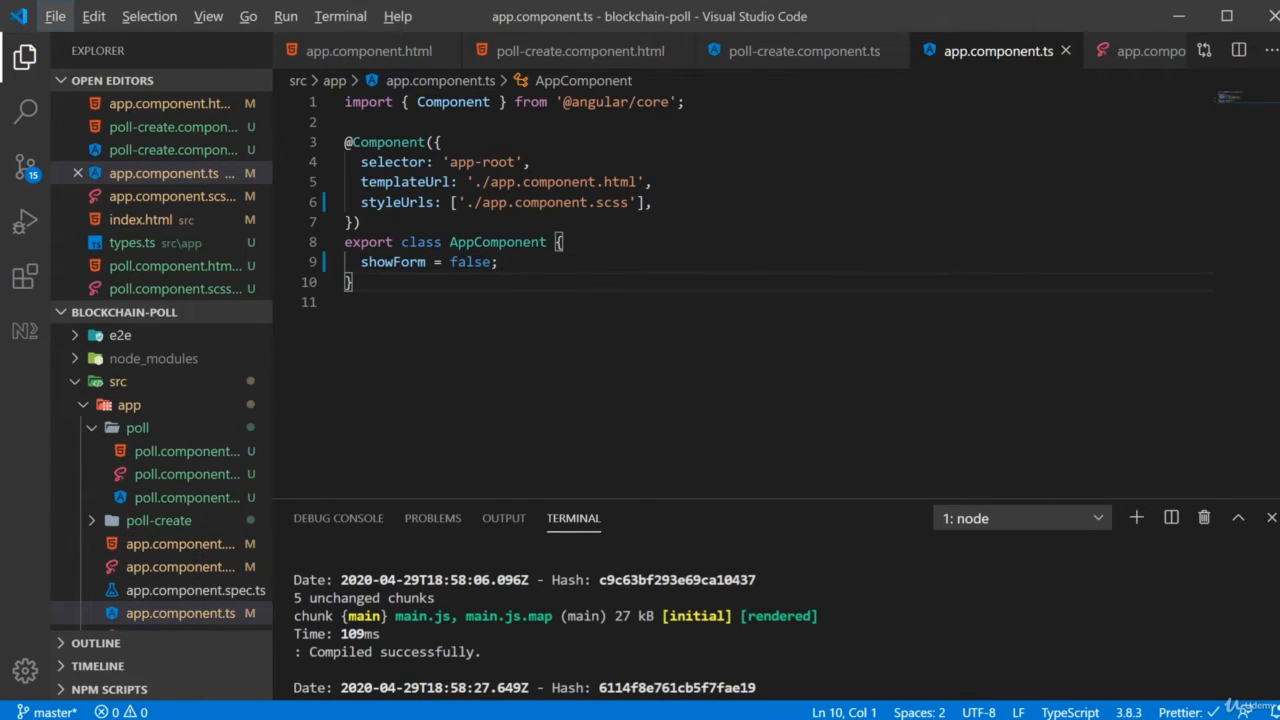
Add poll = { question: 'Do you like dogs or cats?', votes: [0, 5, 7, 1], voted: true } to AppComponent
key("Enter")
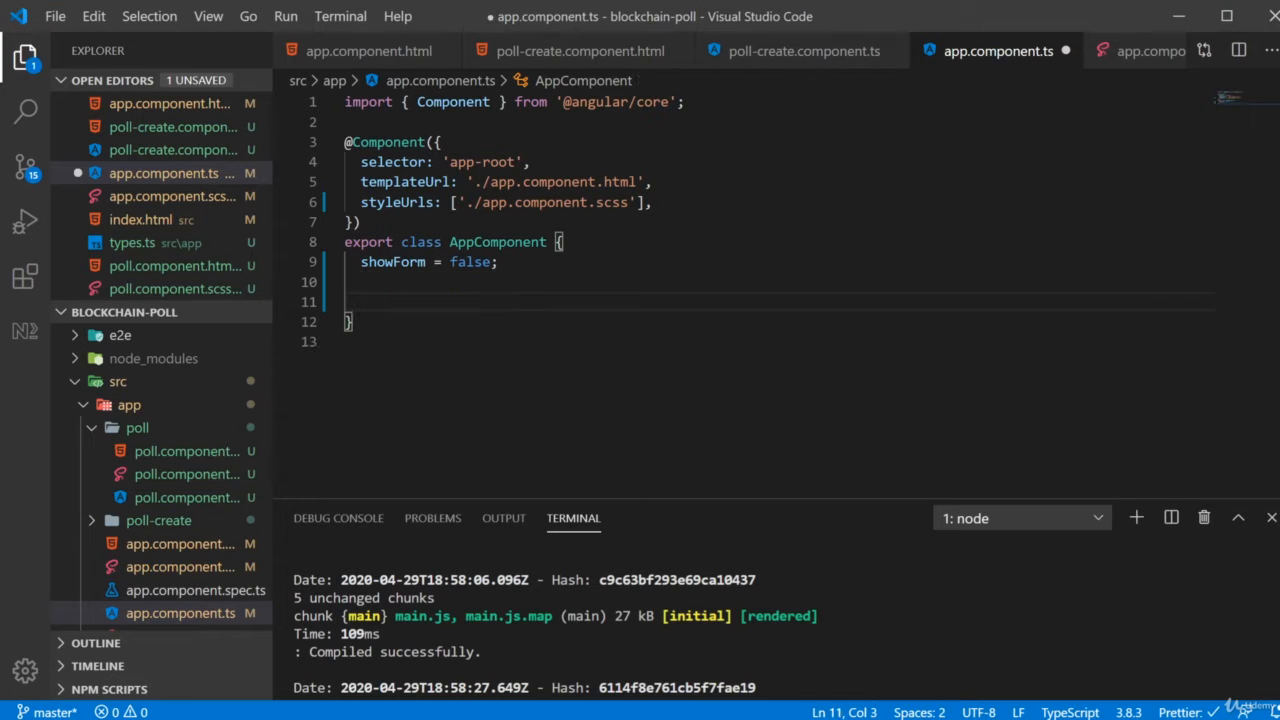
type("poll = {")
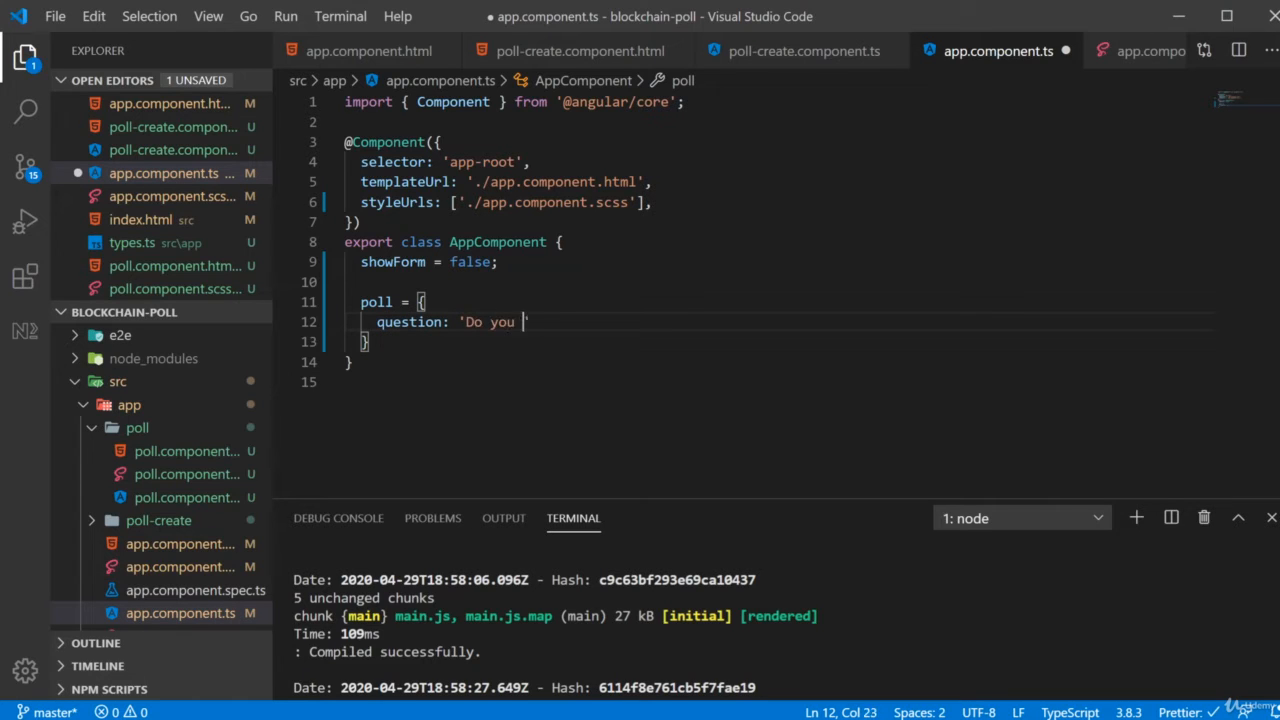
type("like dogs or cats?',")
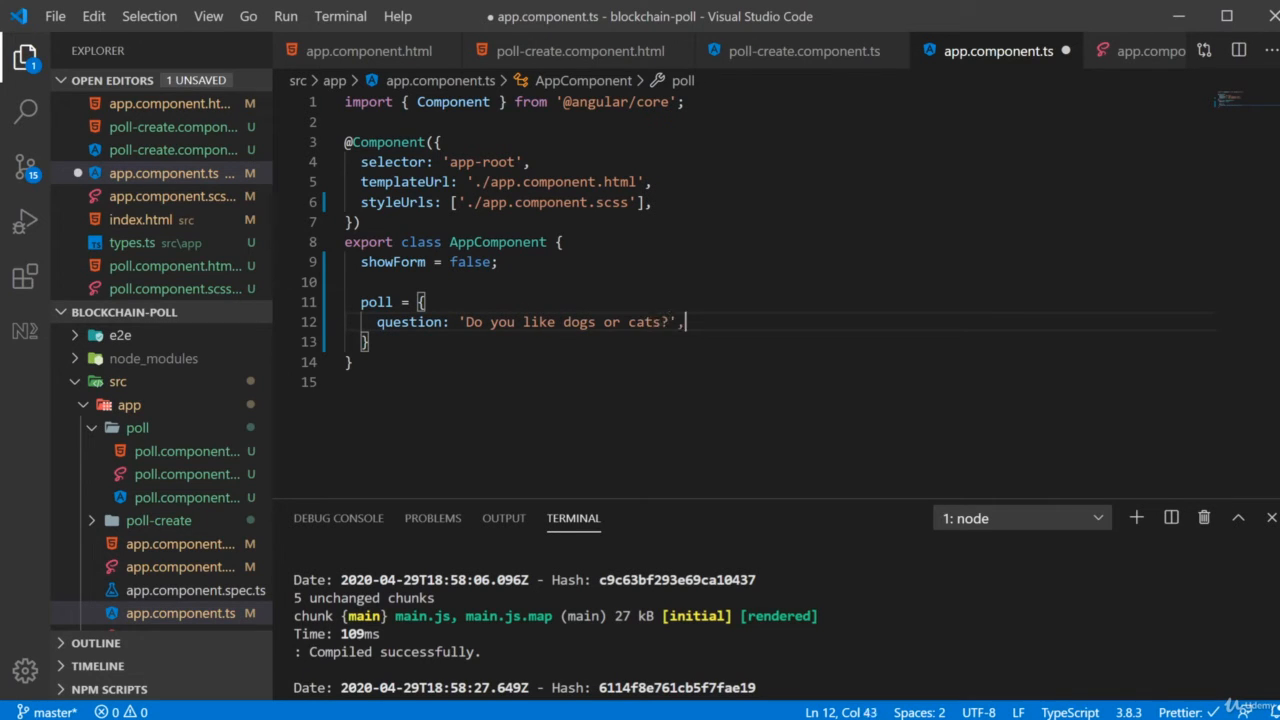
type("votes: [")
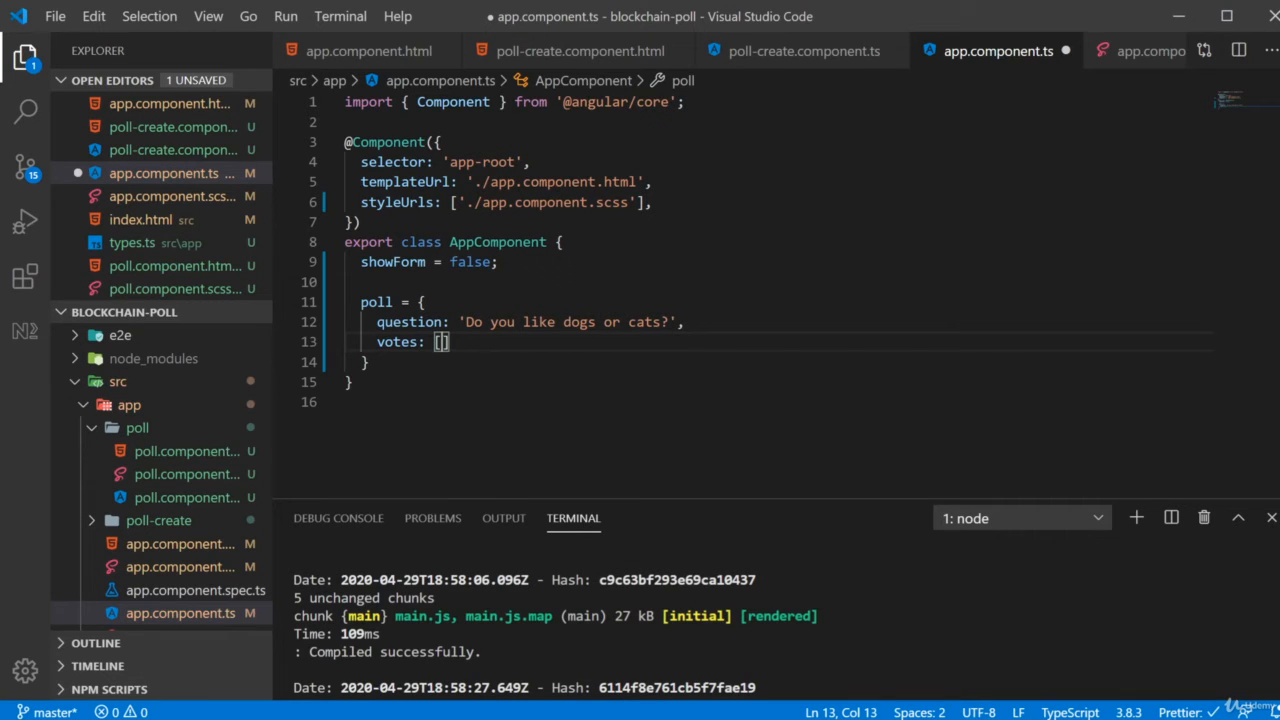
type("0, 5, 7, 1")
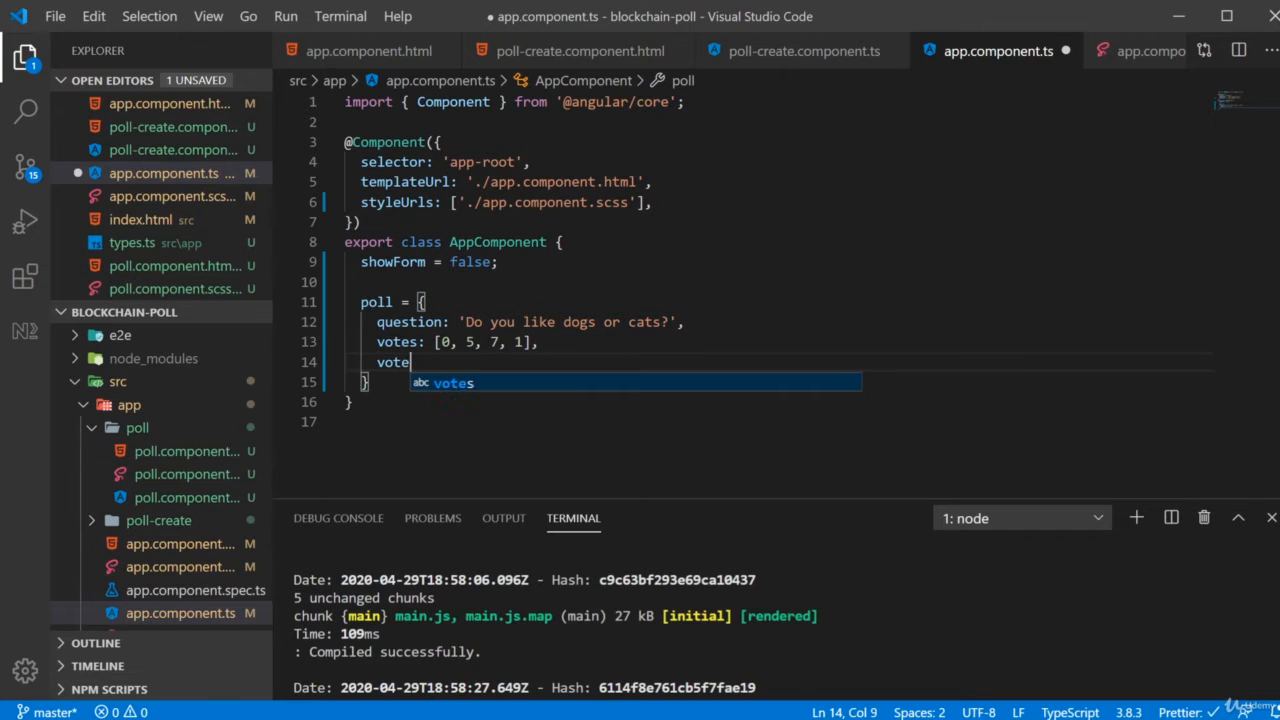
type("d: true,")
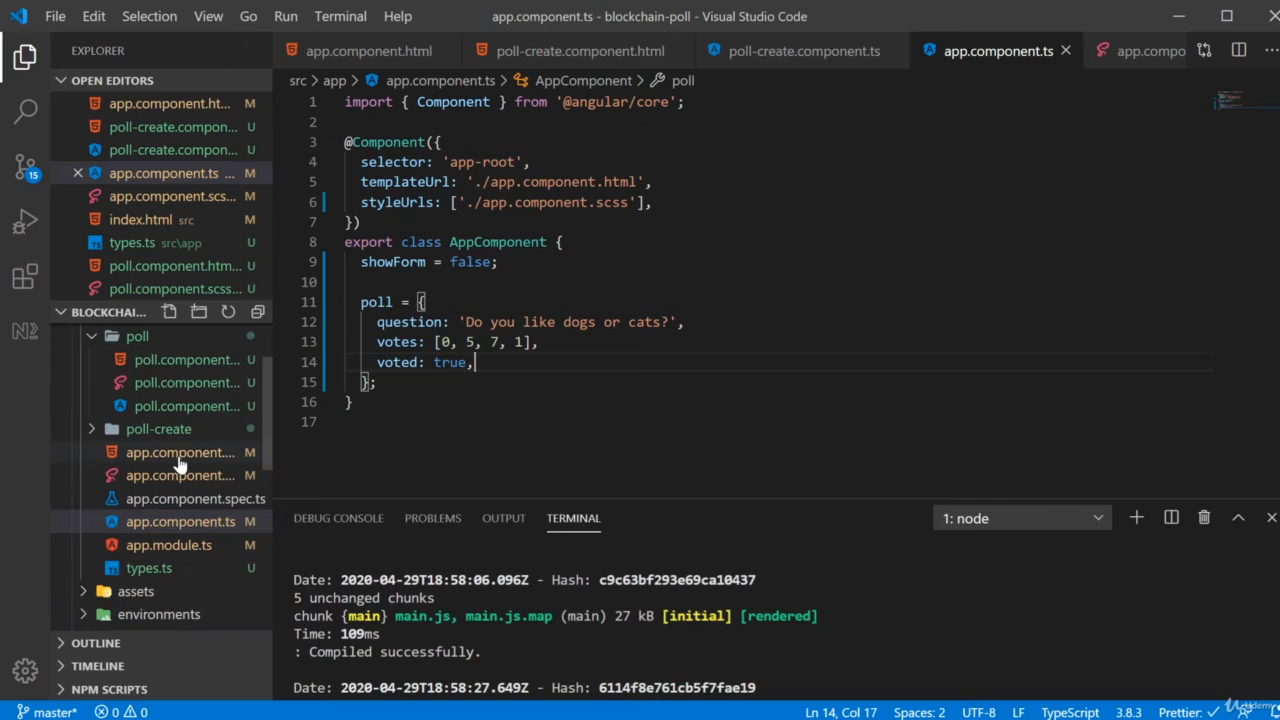
Add [question]="poll.question" and [votes]="poll.votes" bindings to the <app-poll> tag
left_click(180, 452)
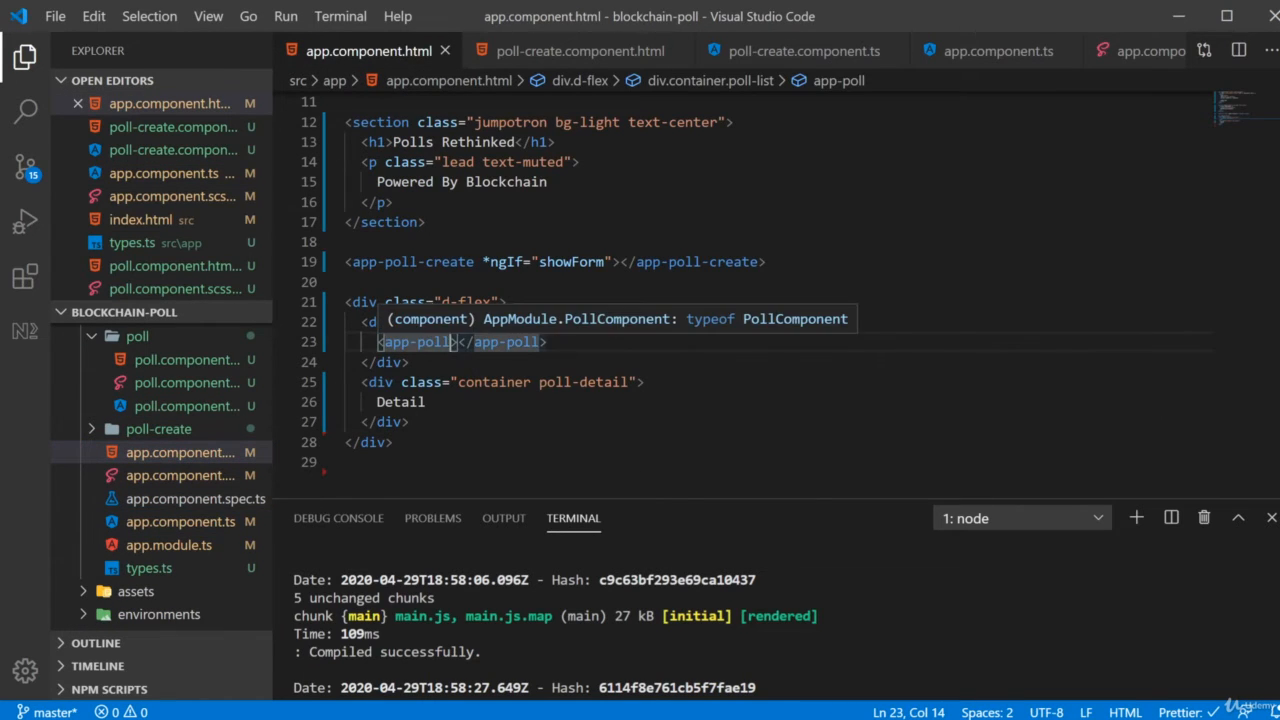
type("[question]=\"poll\"")
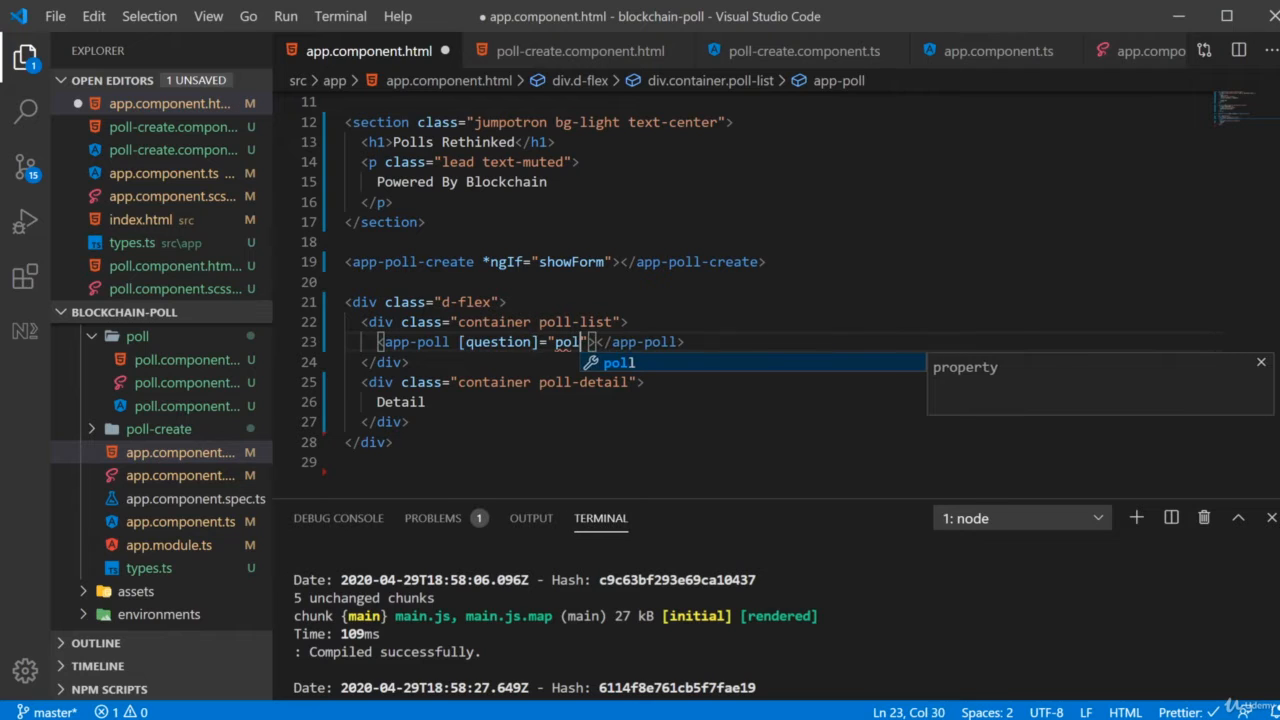
type(".question\" [vote]")
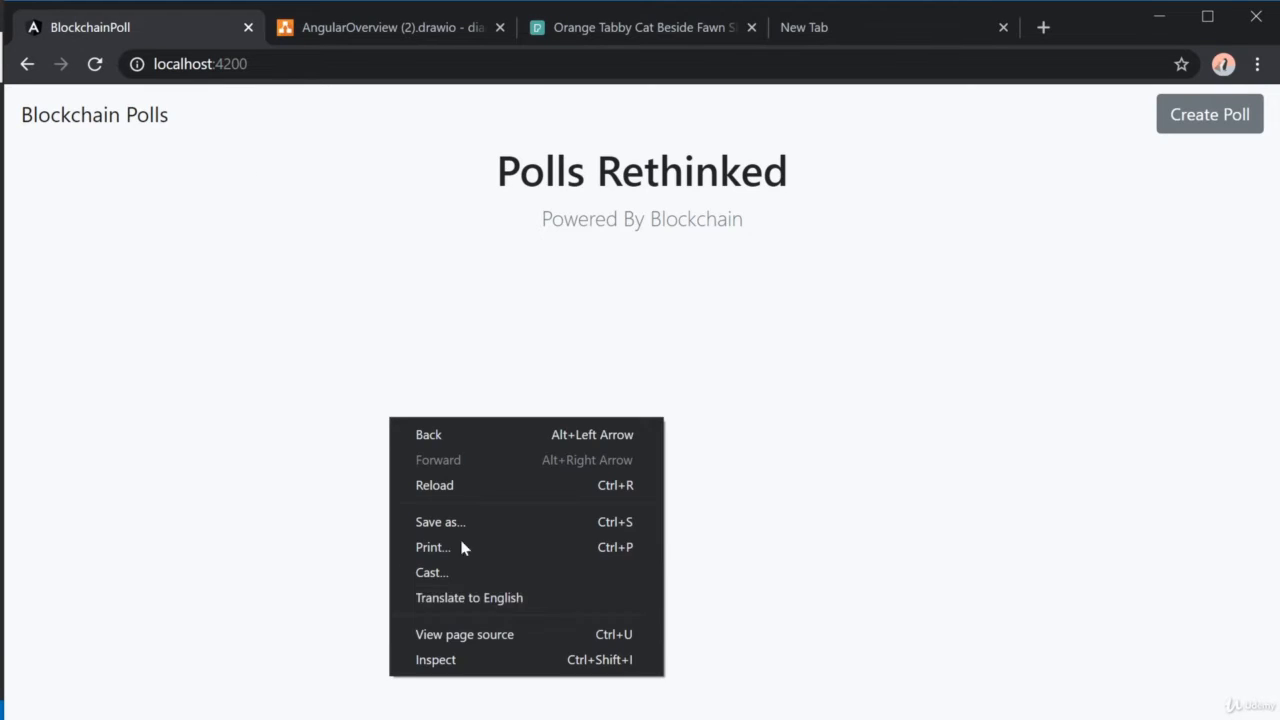
Inspect the page to reveal the votes 'length' TypeError in the Console
left_click(435, 659)
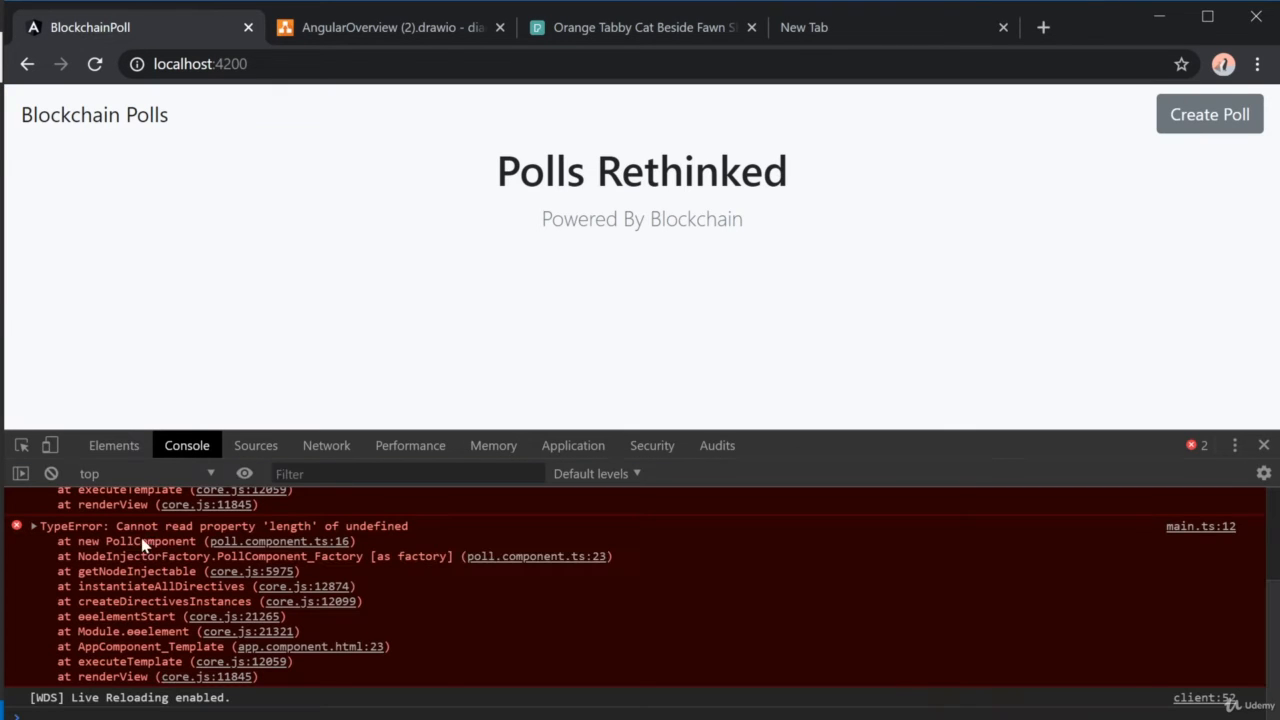
mouse_move(280, 541)
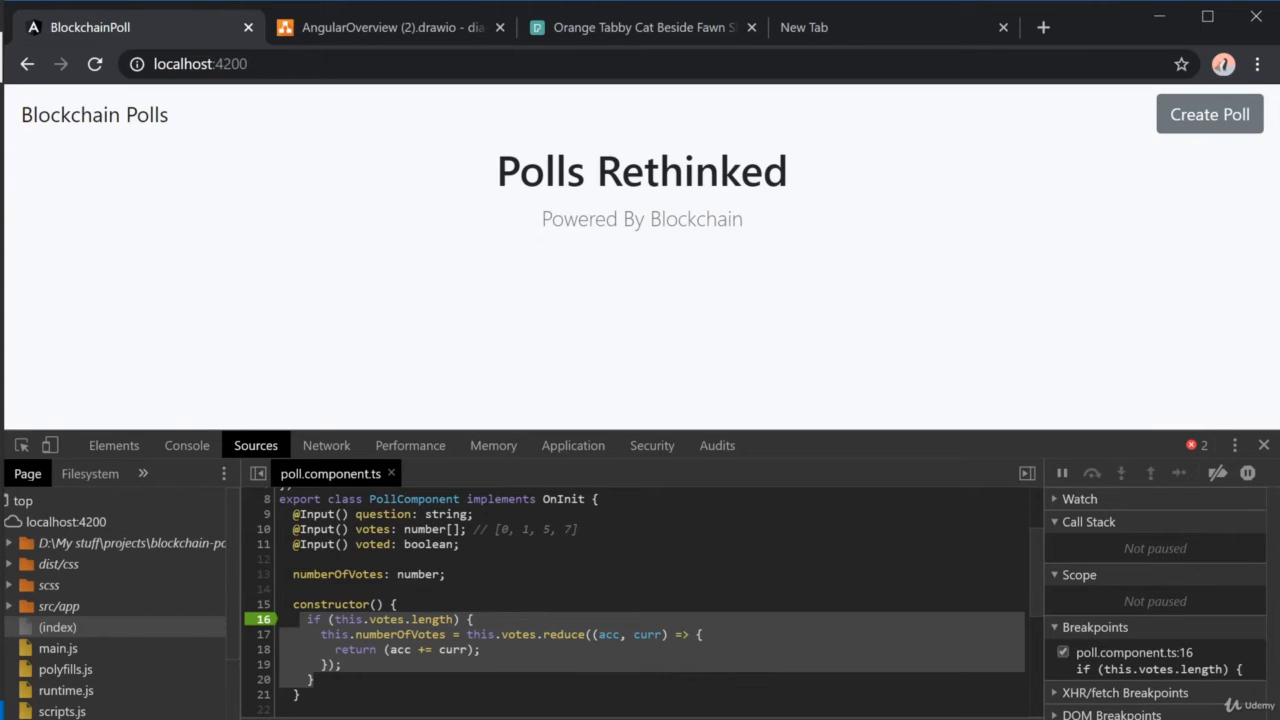
mouse_move(1266, 607)
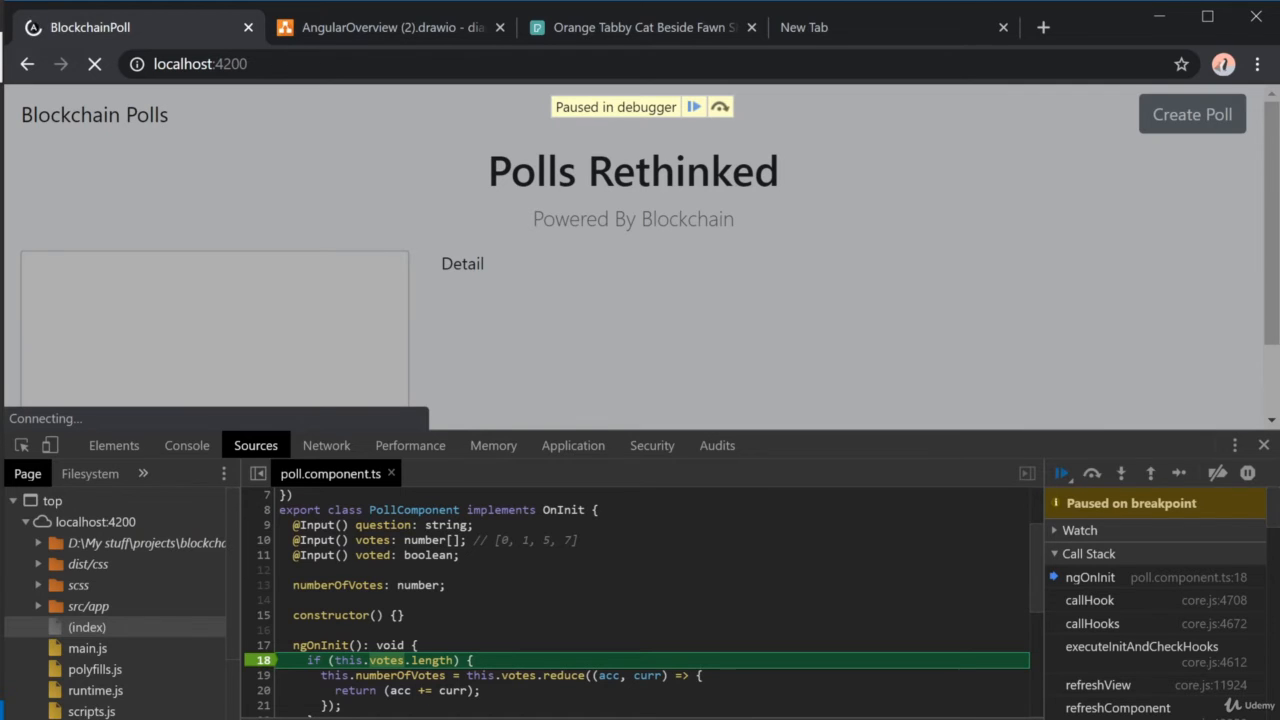
mouse_move(370, 660)
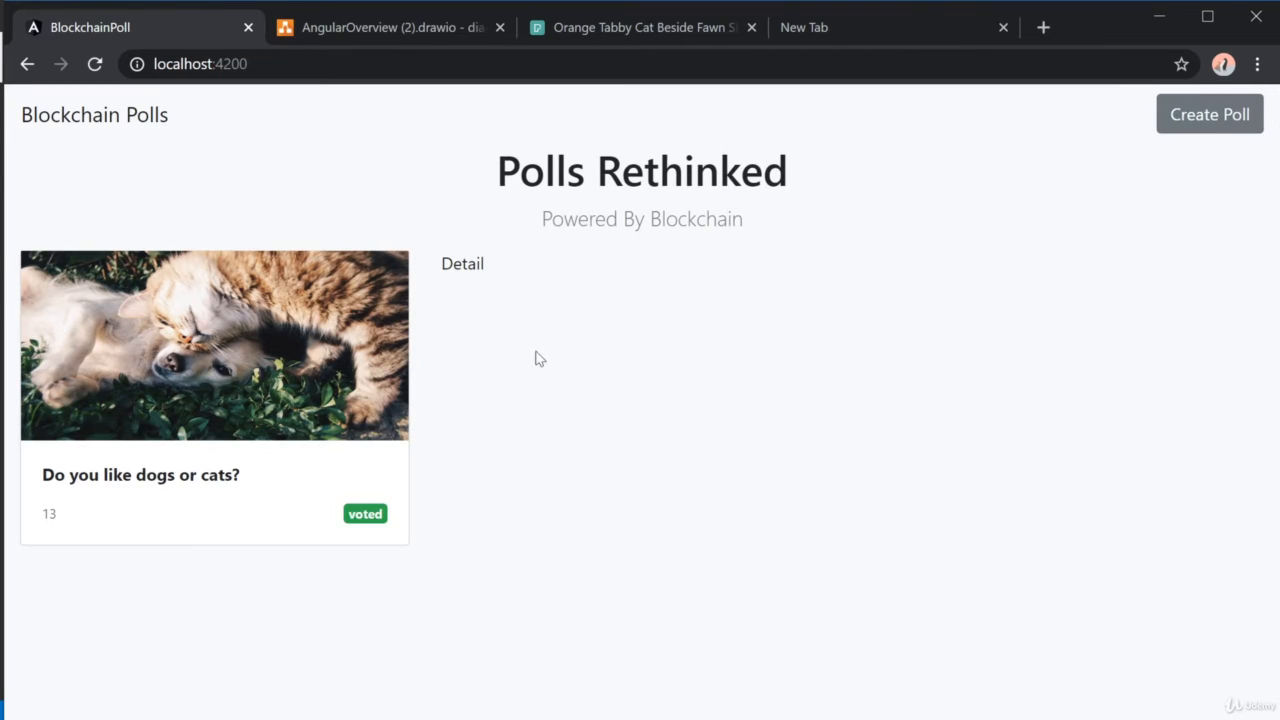
mouse_move(295, 390)
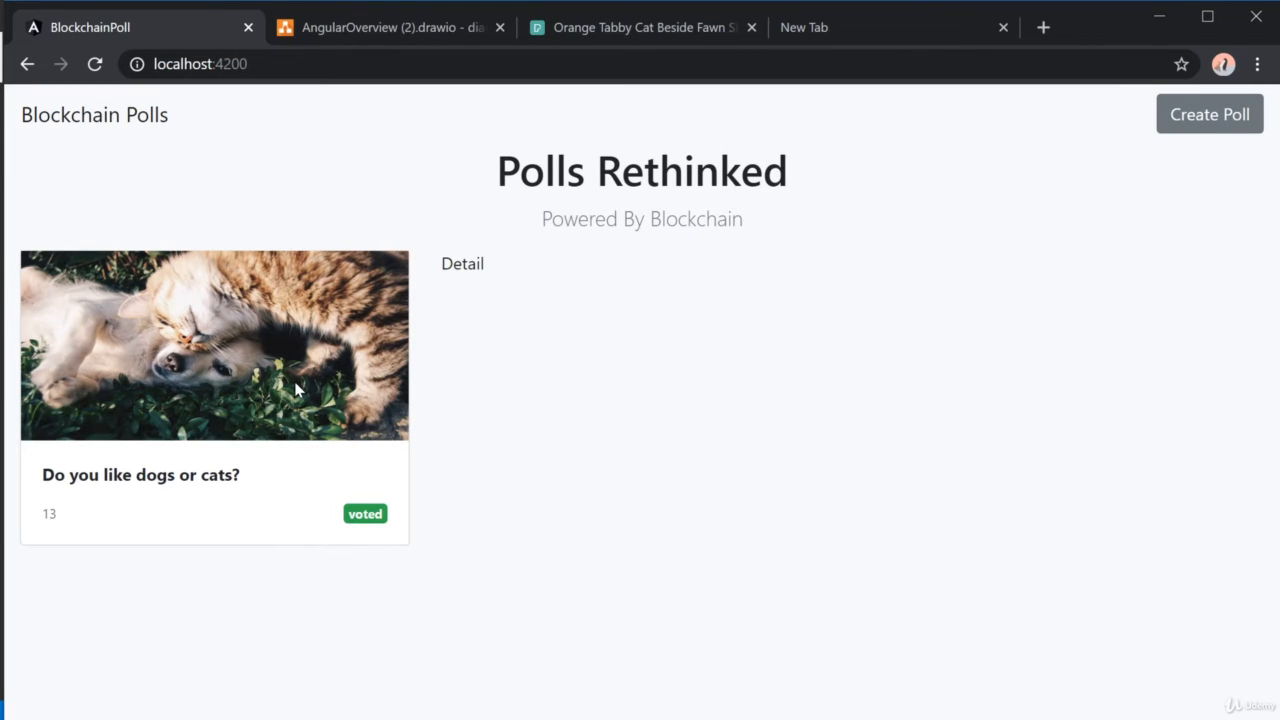
mouse_move(410, 172)
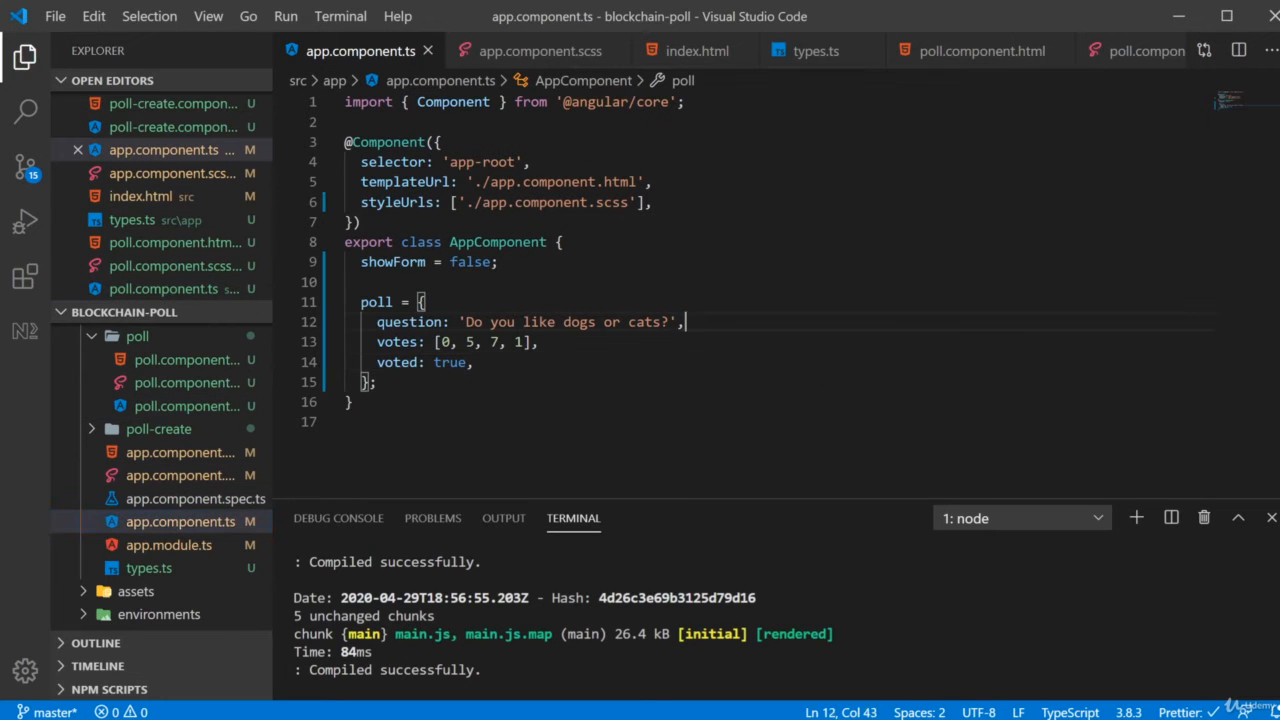
Insert image: '' between question and votes in the mock poll object
type("image: ''")
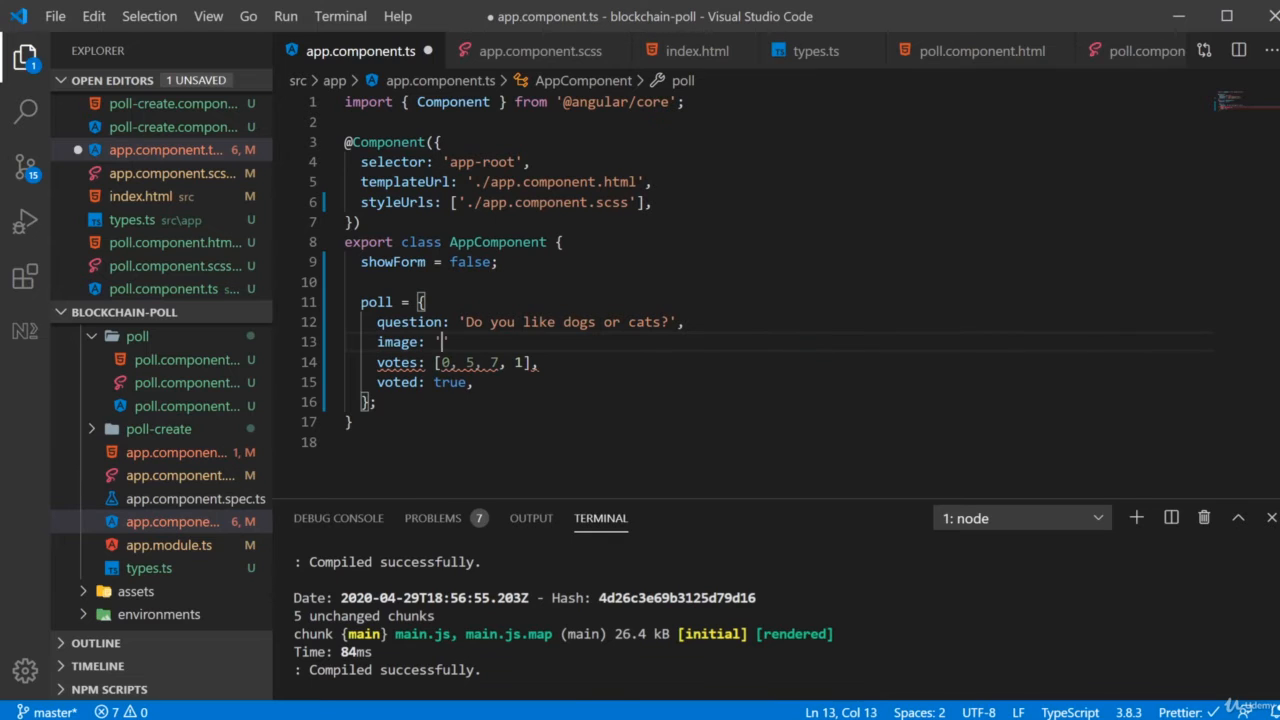
type("',")
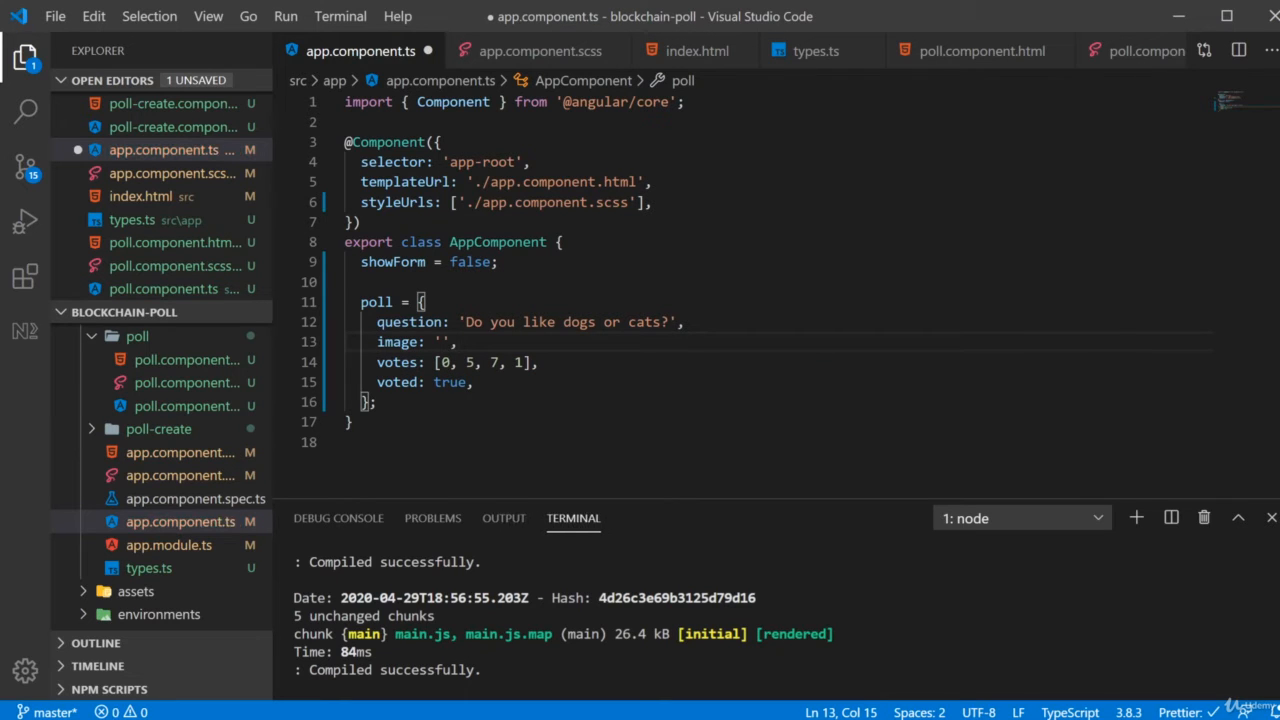
mouse_move(180, 359)
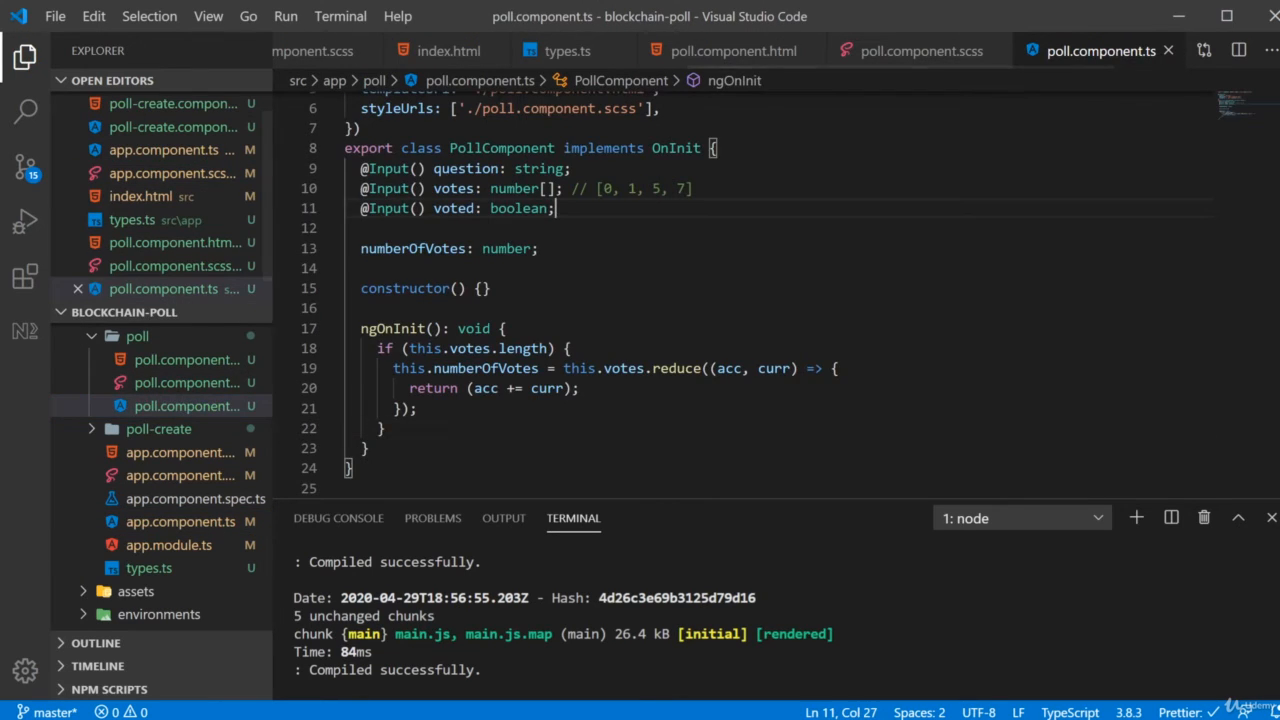
type("@Input()")
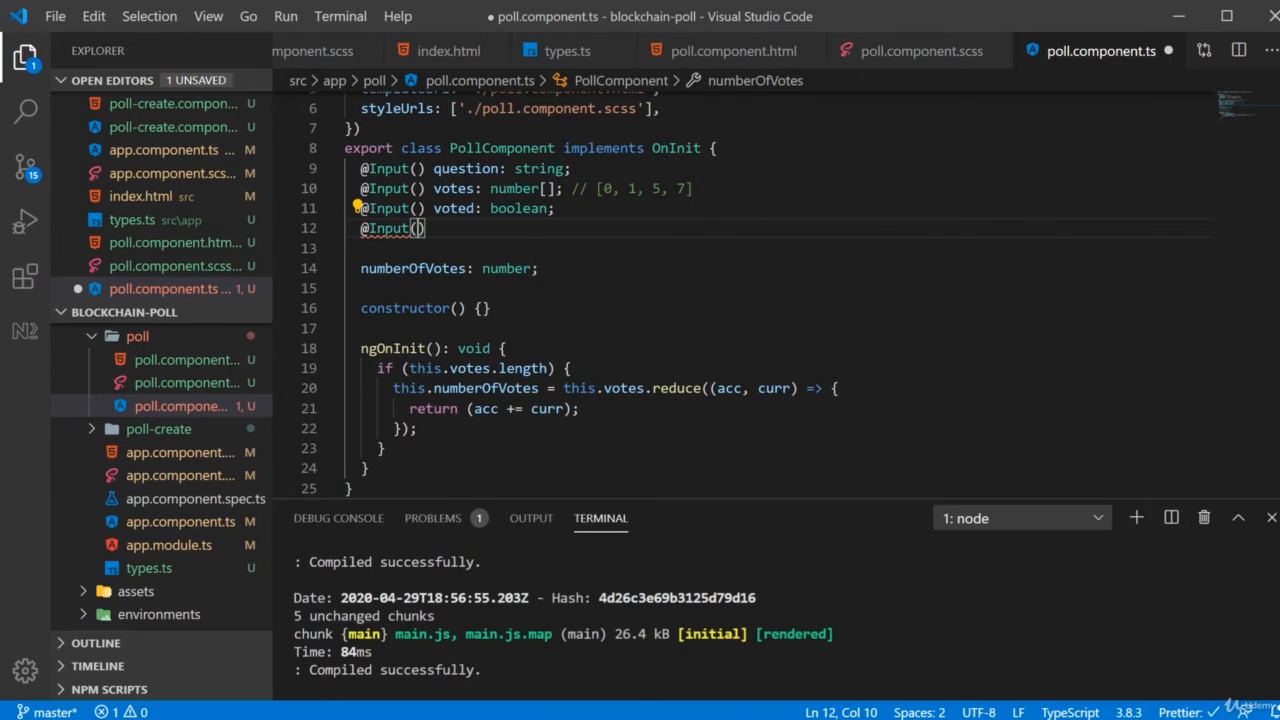
type("pollImage: st")
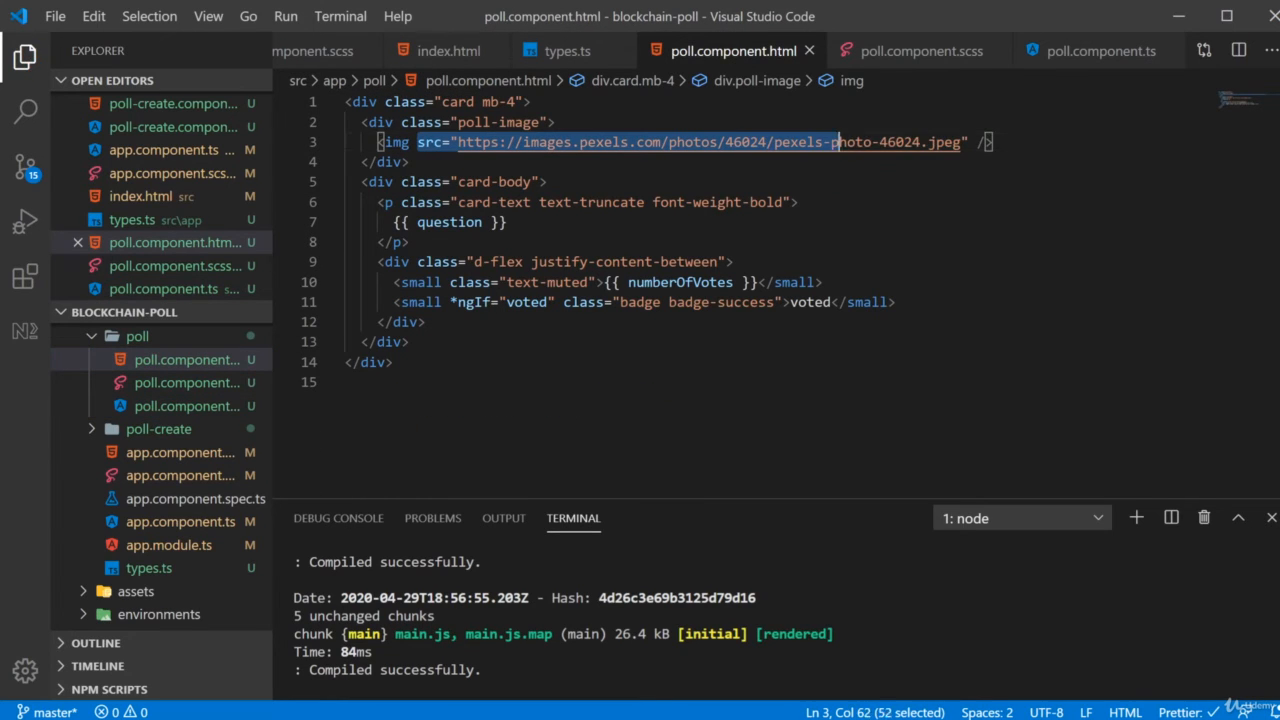
type("[src] />")
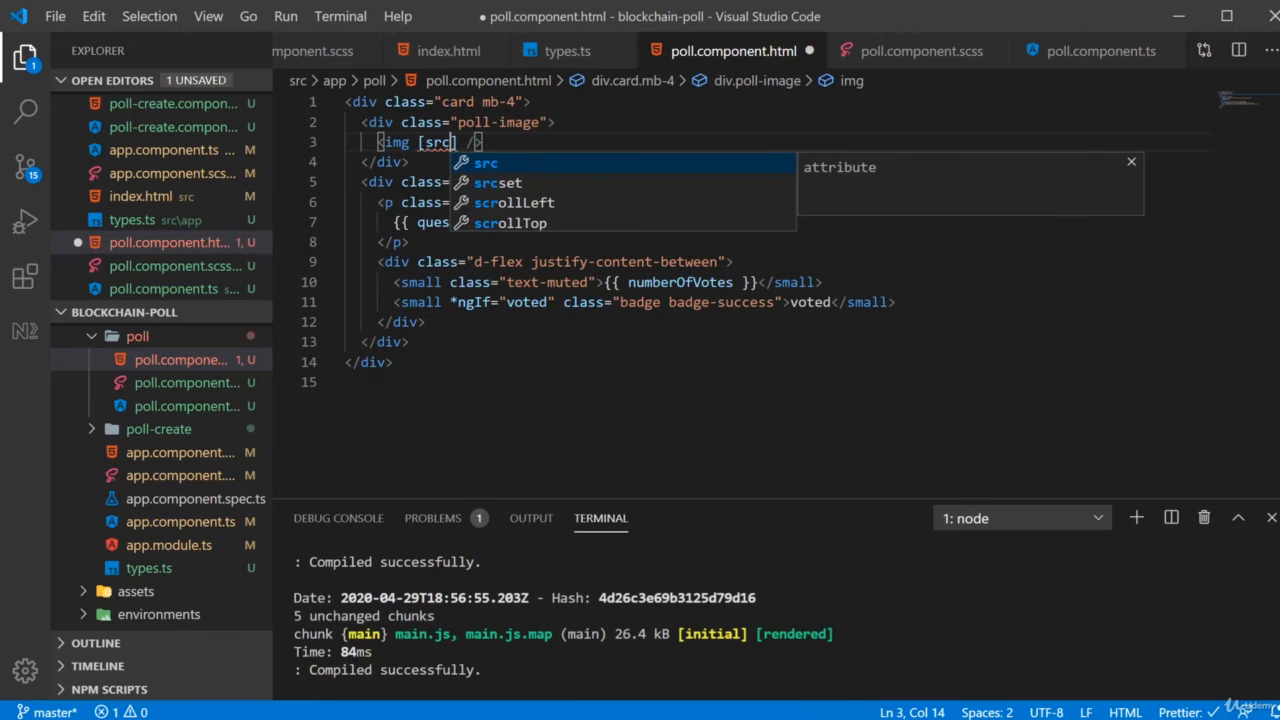
type("=\"")
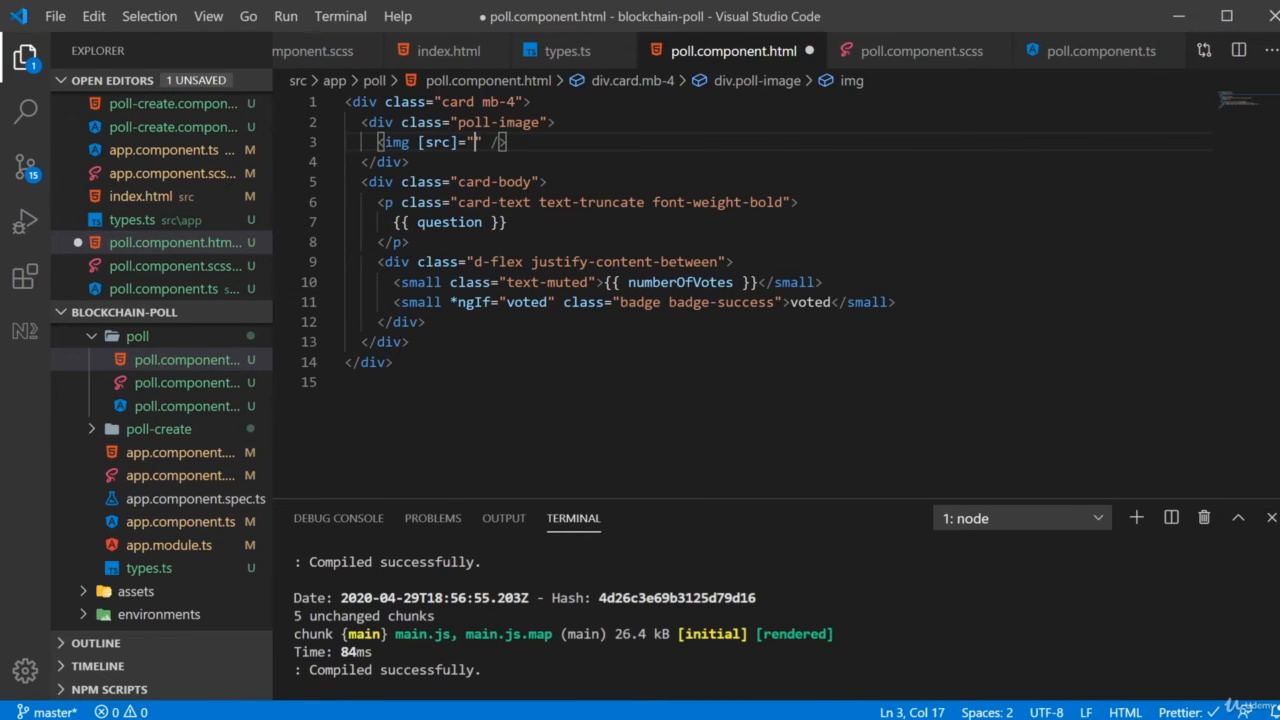
type("pollImage")
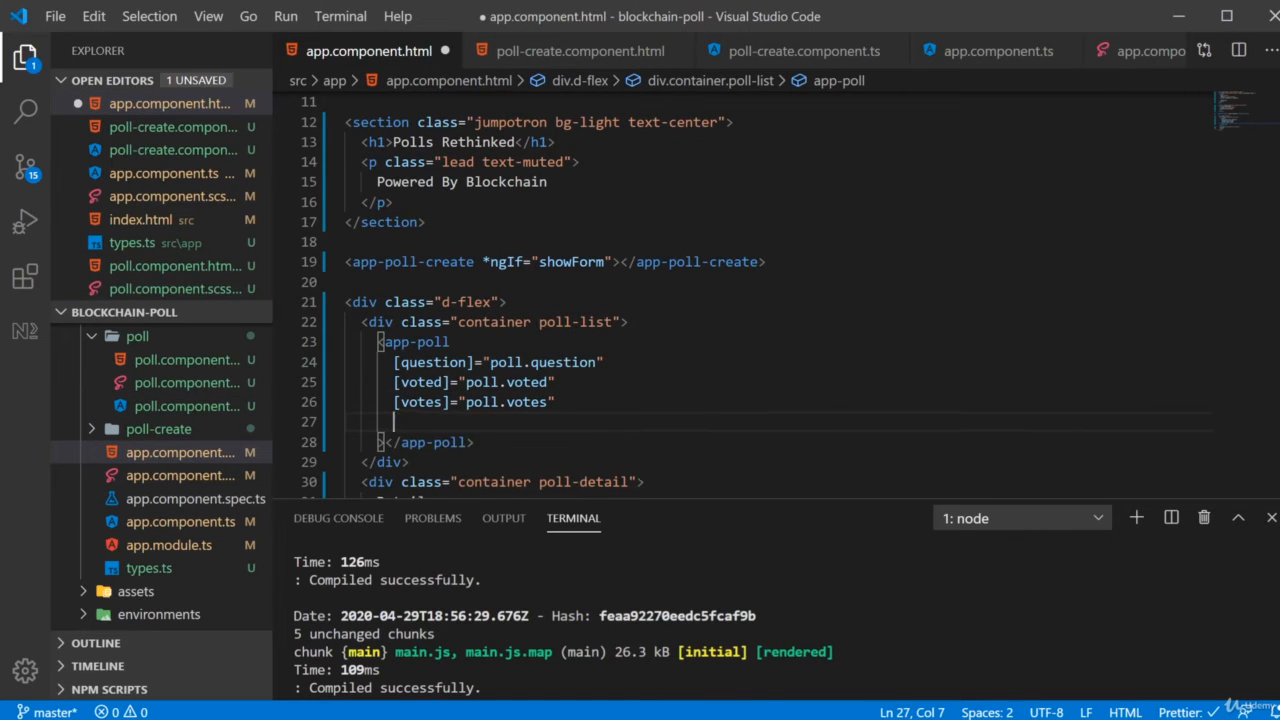
Bind the app-poll element's pollImage input to poll.image with [pollImage]="poll.image"
type("[pollImage]=\"\"")
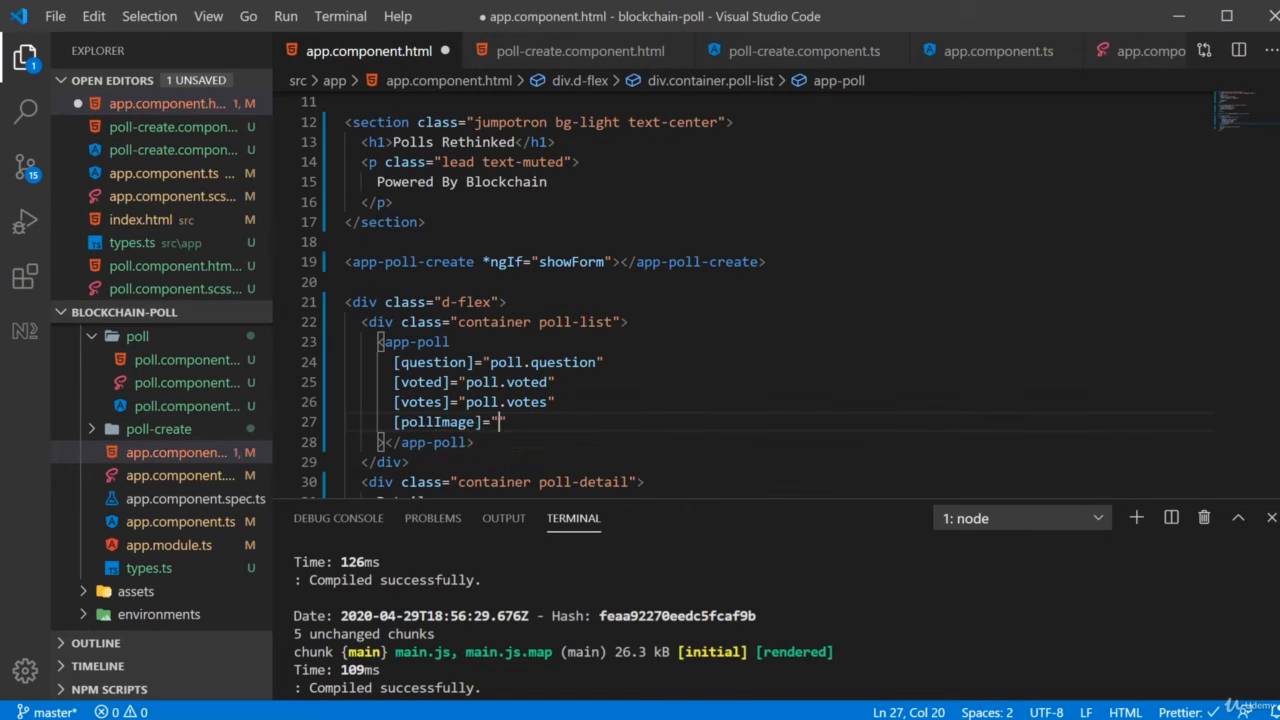
type("poll.")
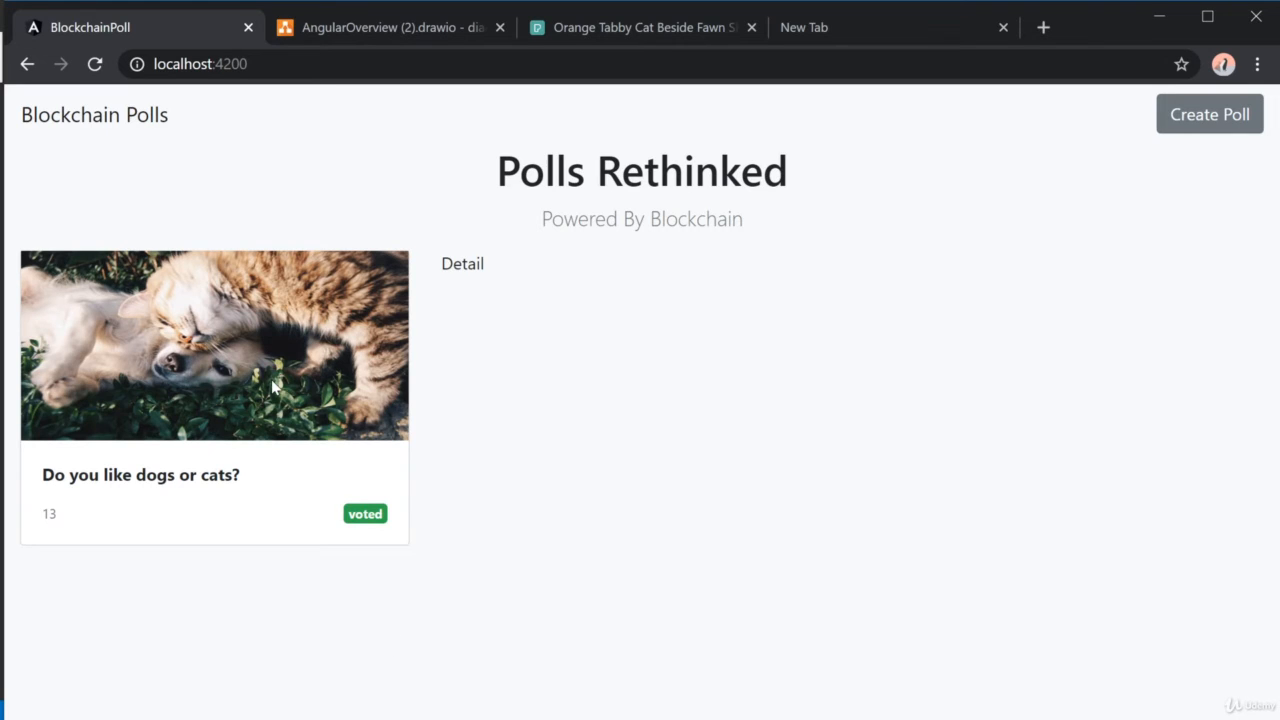
mouse_move(230, 413)
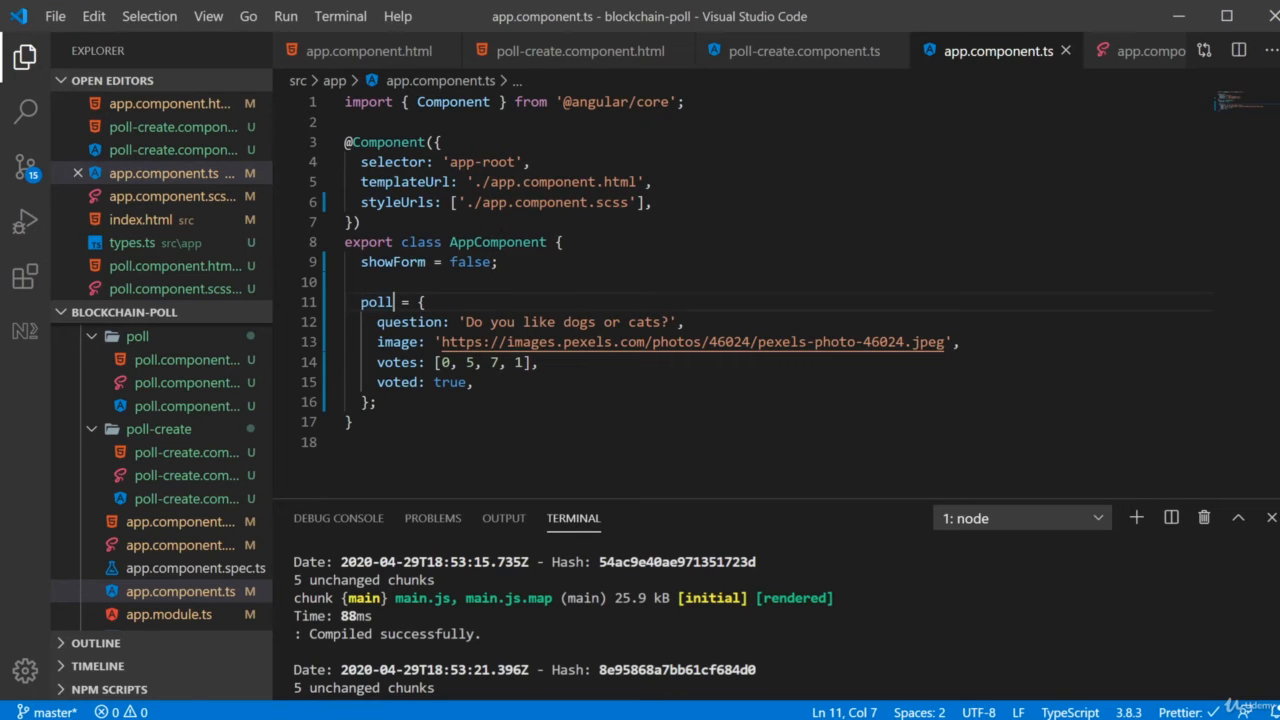
Rename poll to a polls array and add a second poll asking 'Best month for summer holidays?'
type("s")
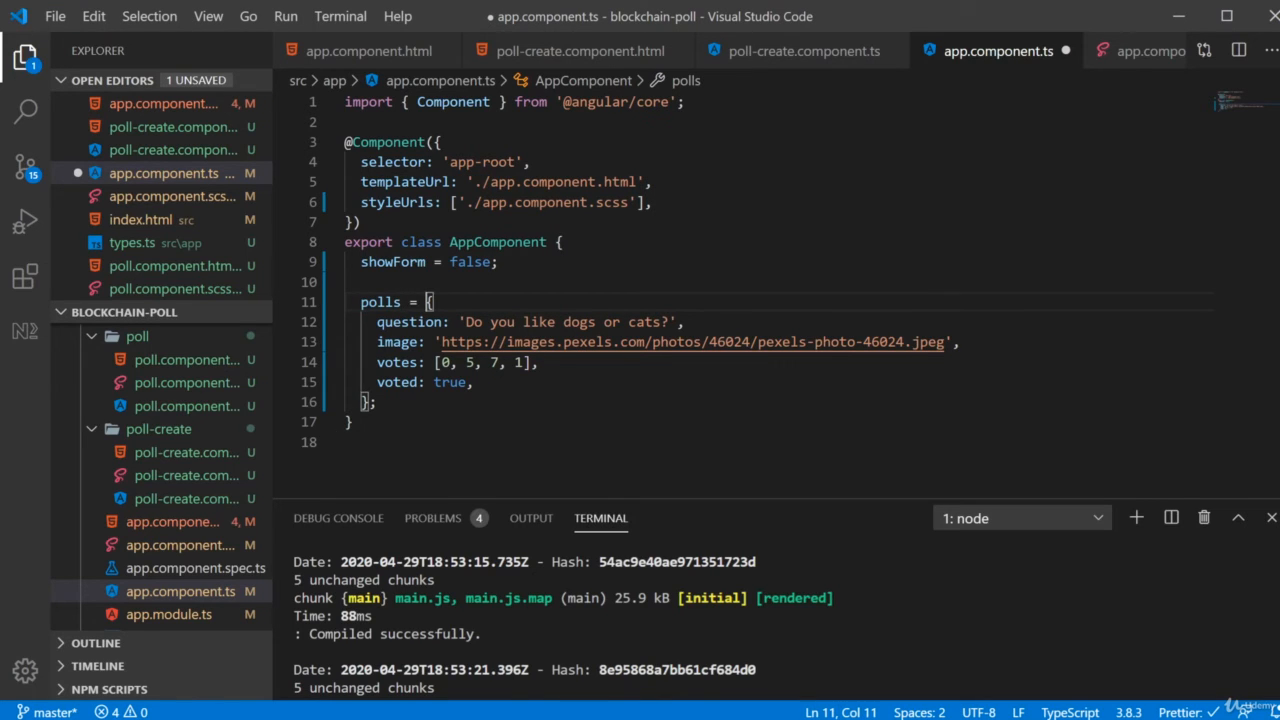
type("[")
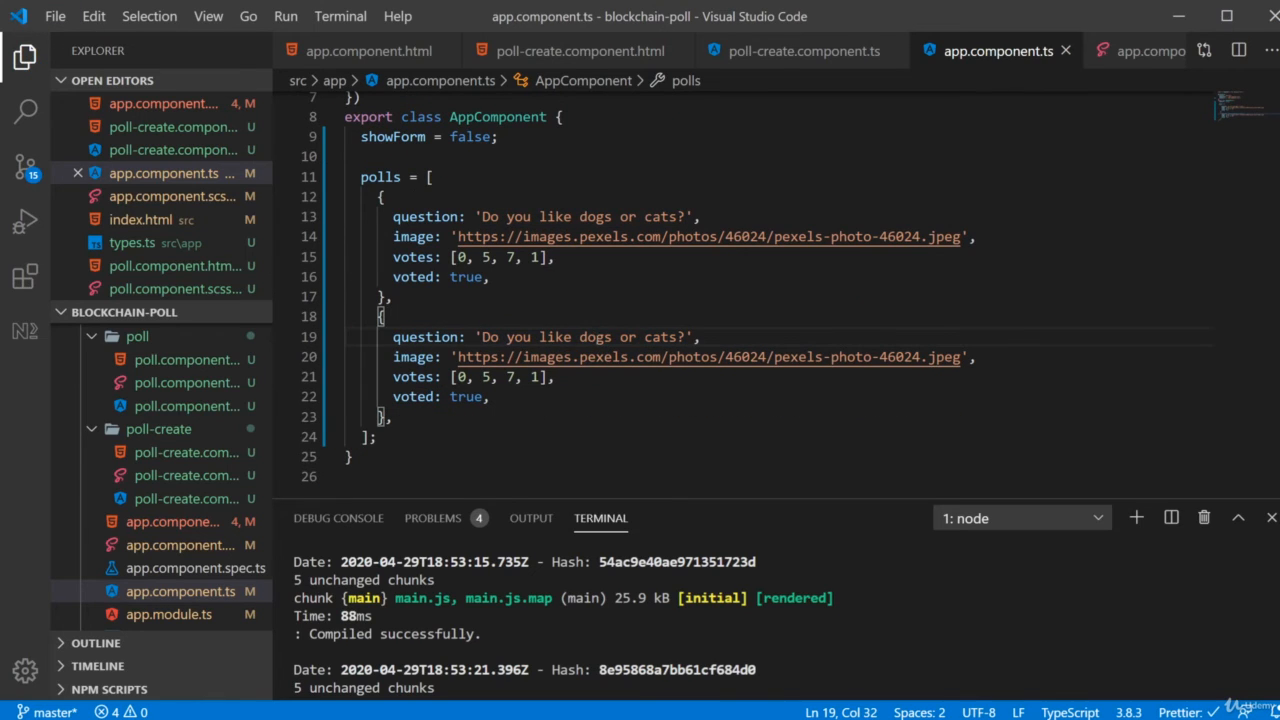
type("Best month")
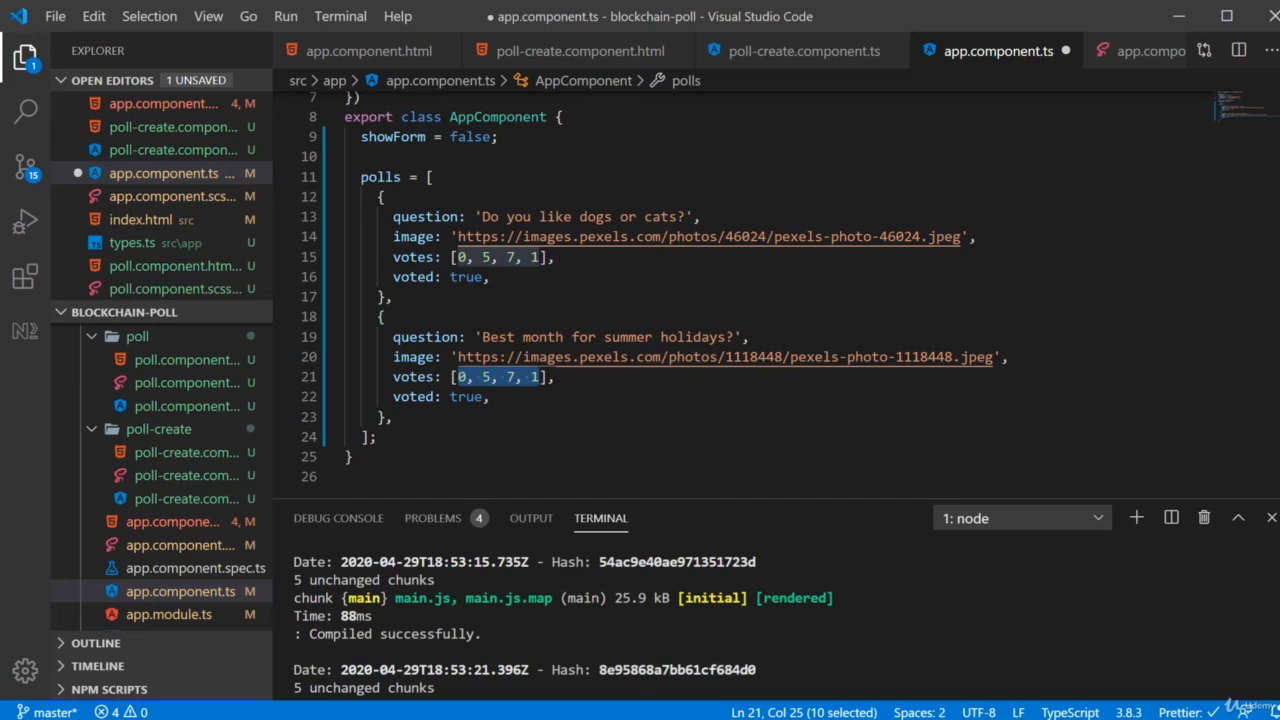
Give the second poll votes [1, 6, 4] and voted set to false
type("1")
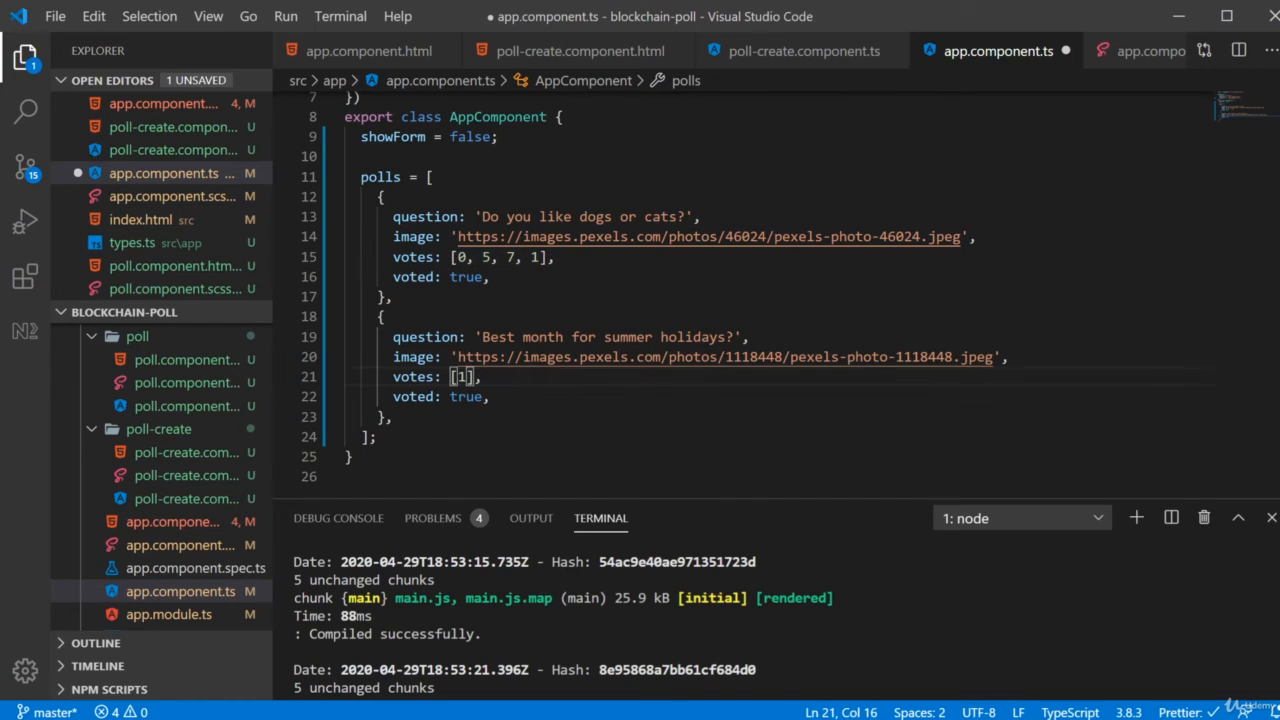
type(",")
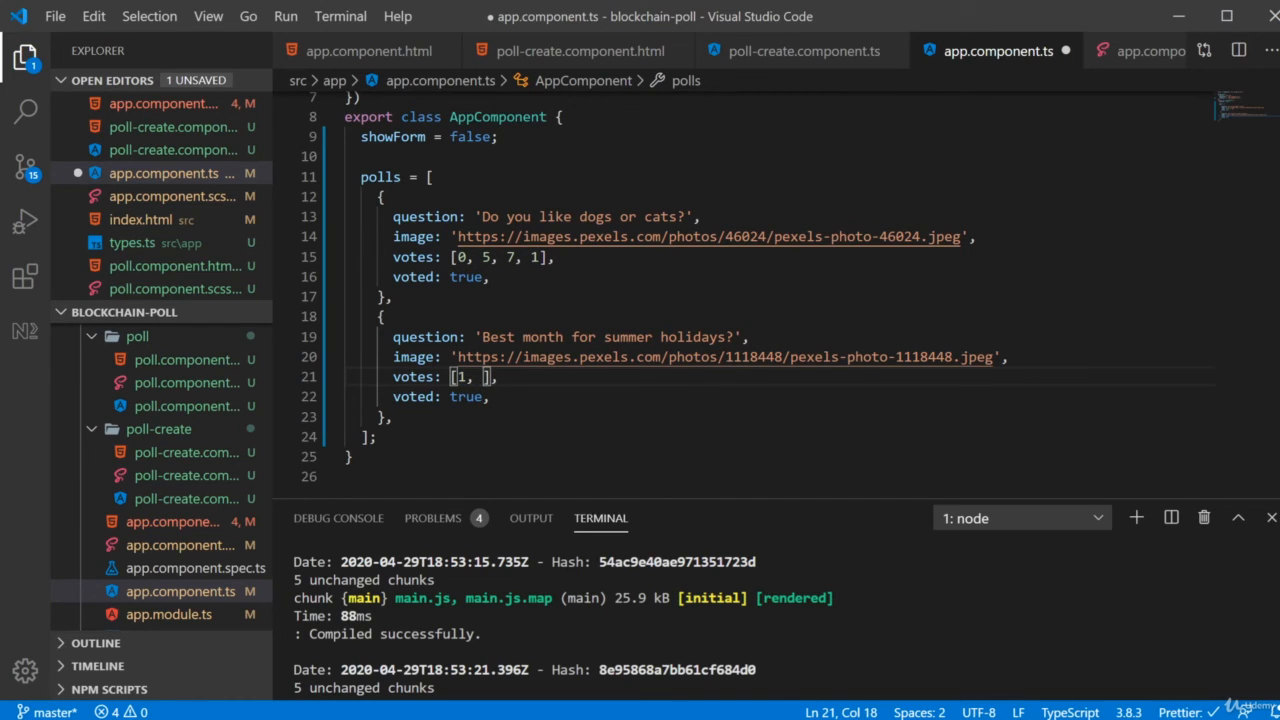
type("6,")
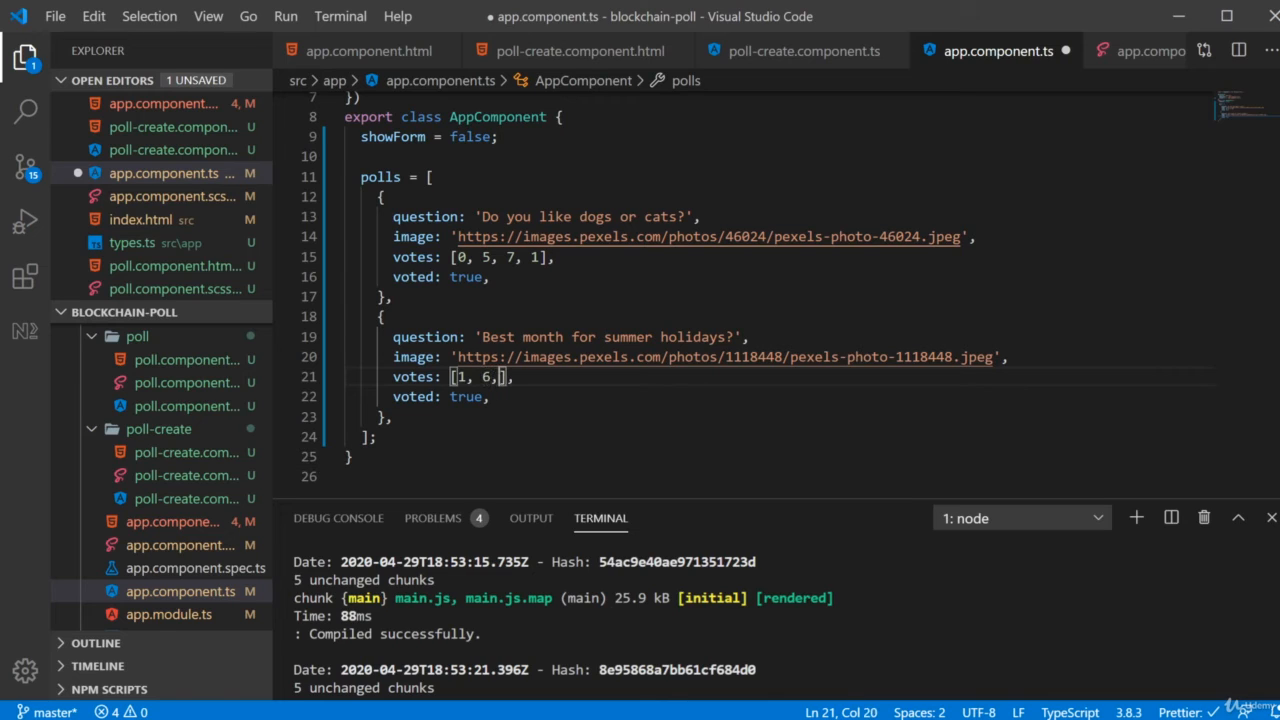
type("4")
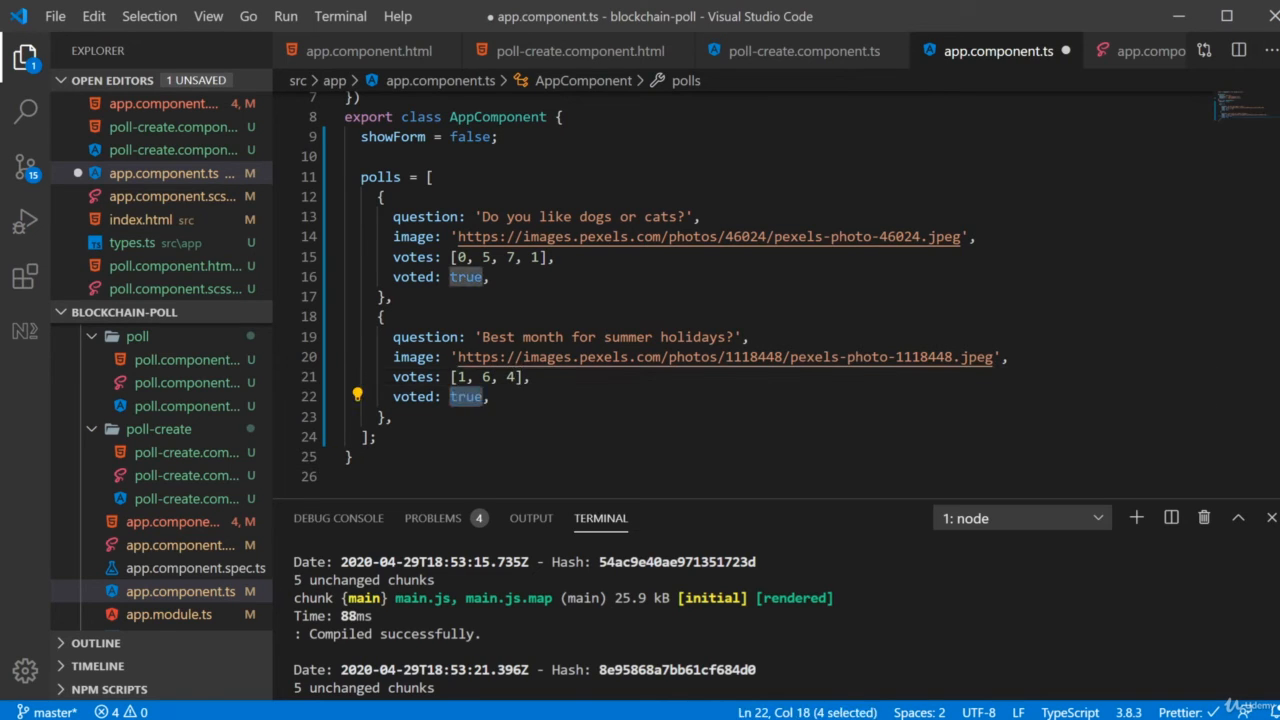
type("false")
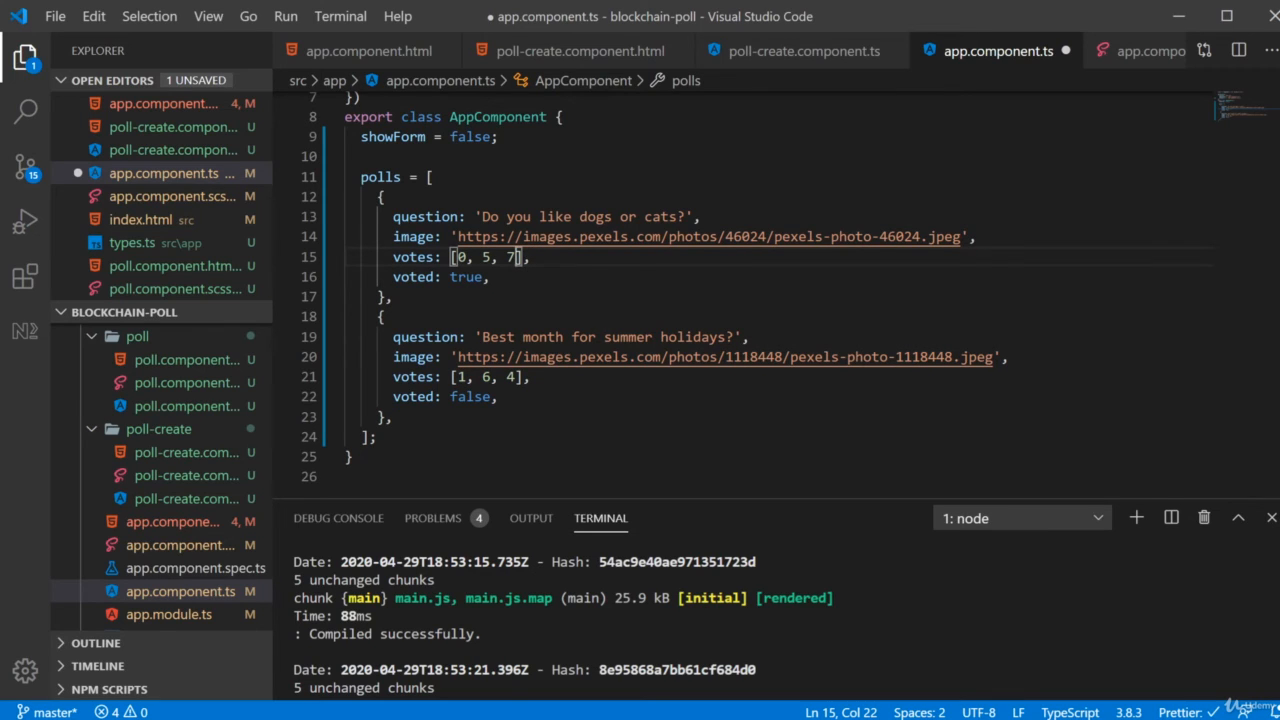
double_click(380, 177)
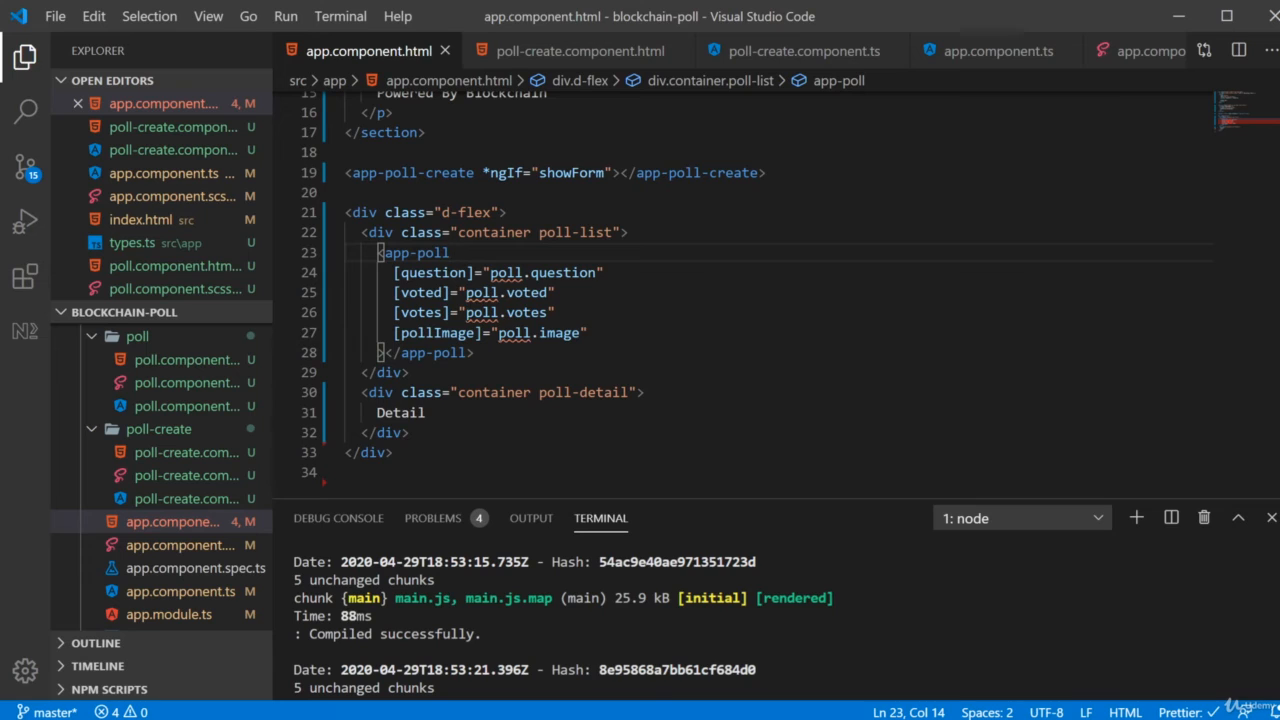
Add *ngFor="let poll of polls" to the app-poll element in app.component.html
type("ng")
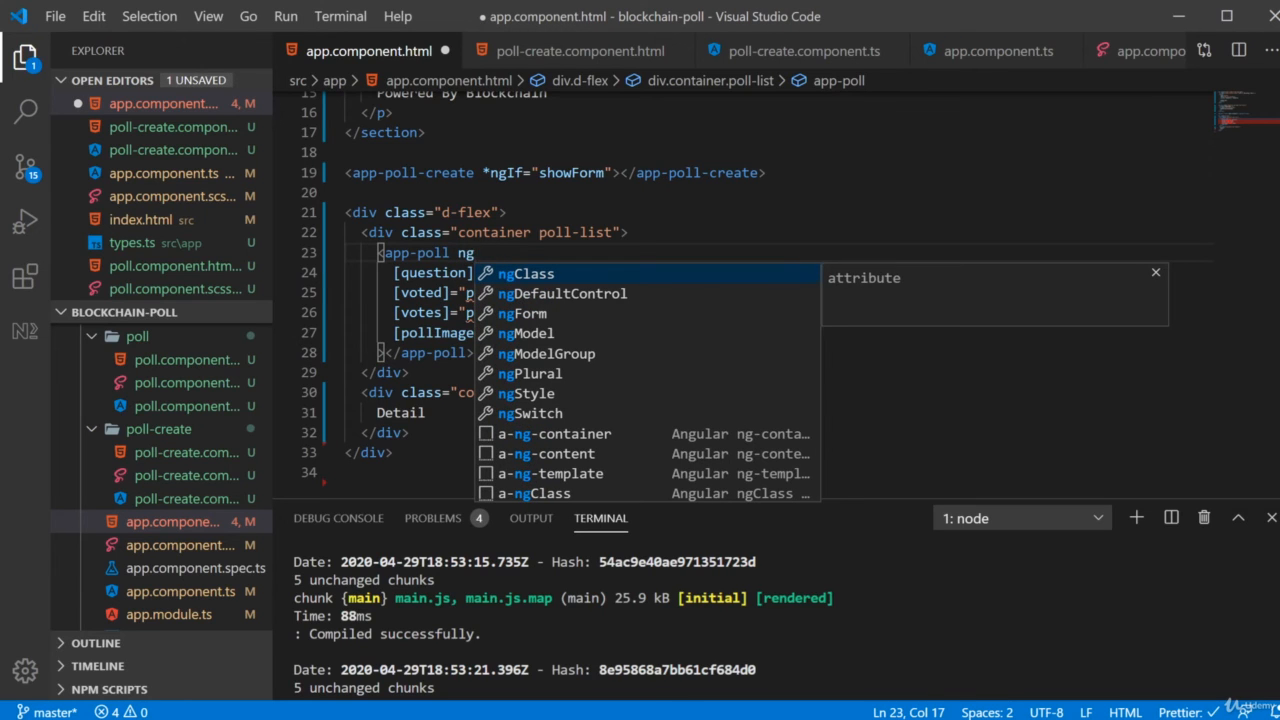
type("*ngFor")
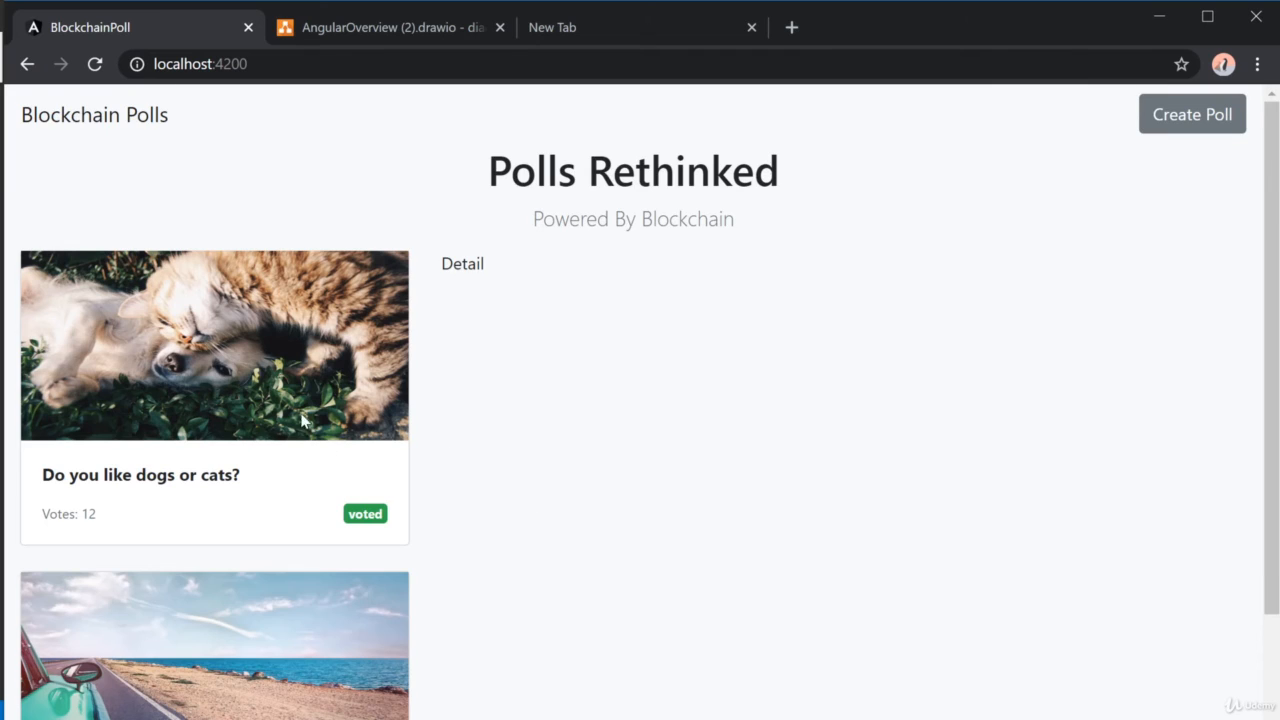
Scroll localhost:4200 to view the dogs-or-cats and summer-holidays poll cards
scroll("down", 3)
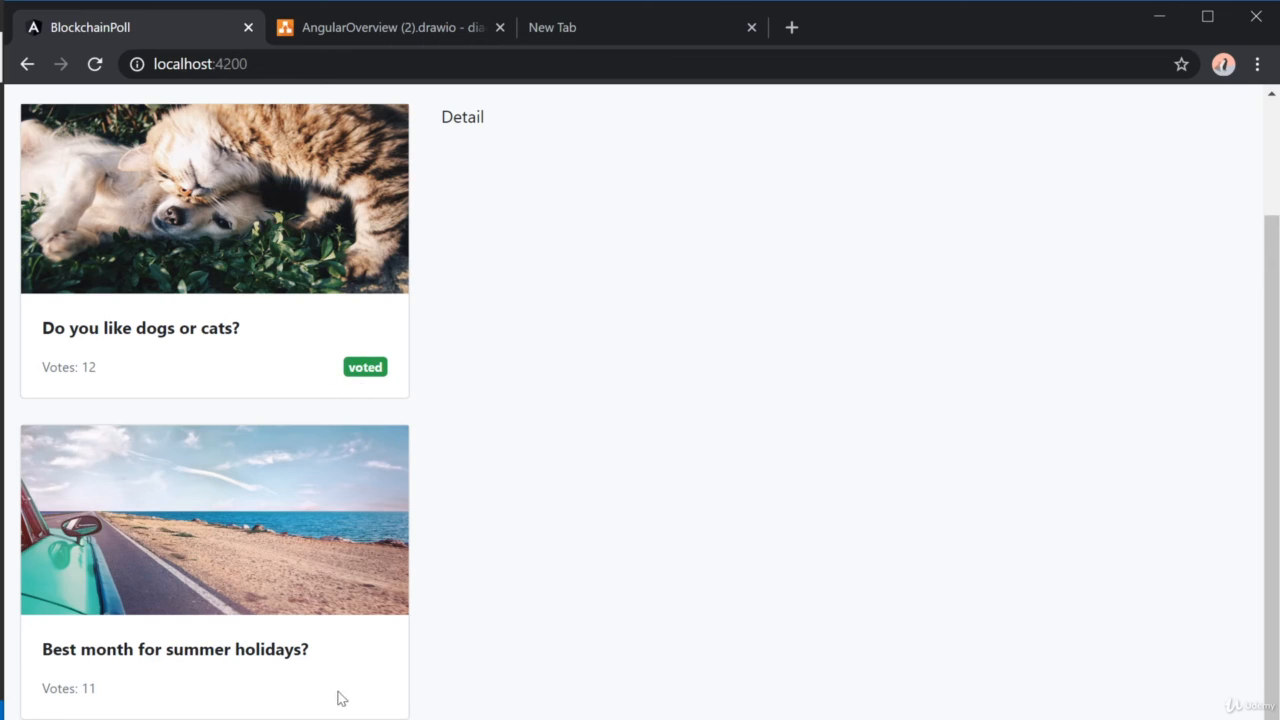
scroll("up", 3)
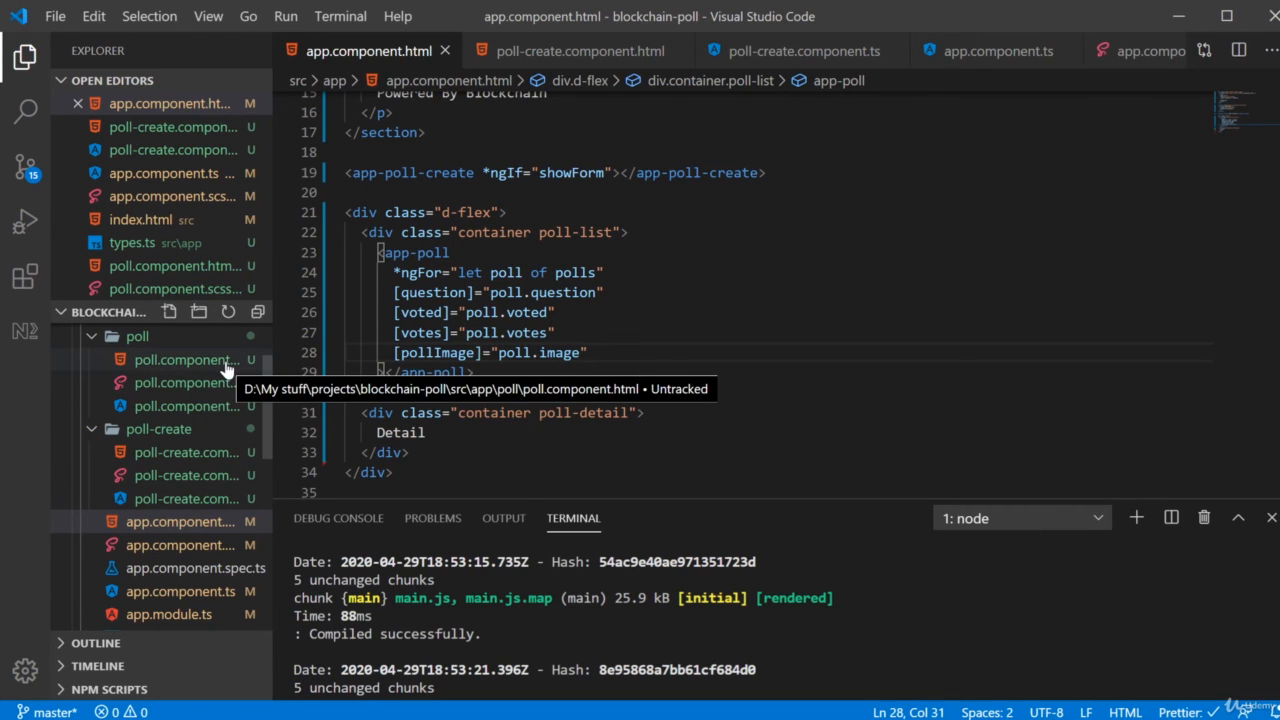
left_click(185, 359)
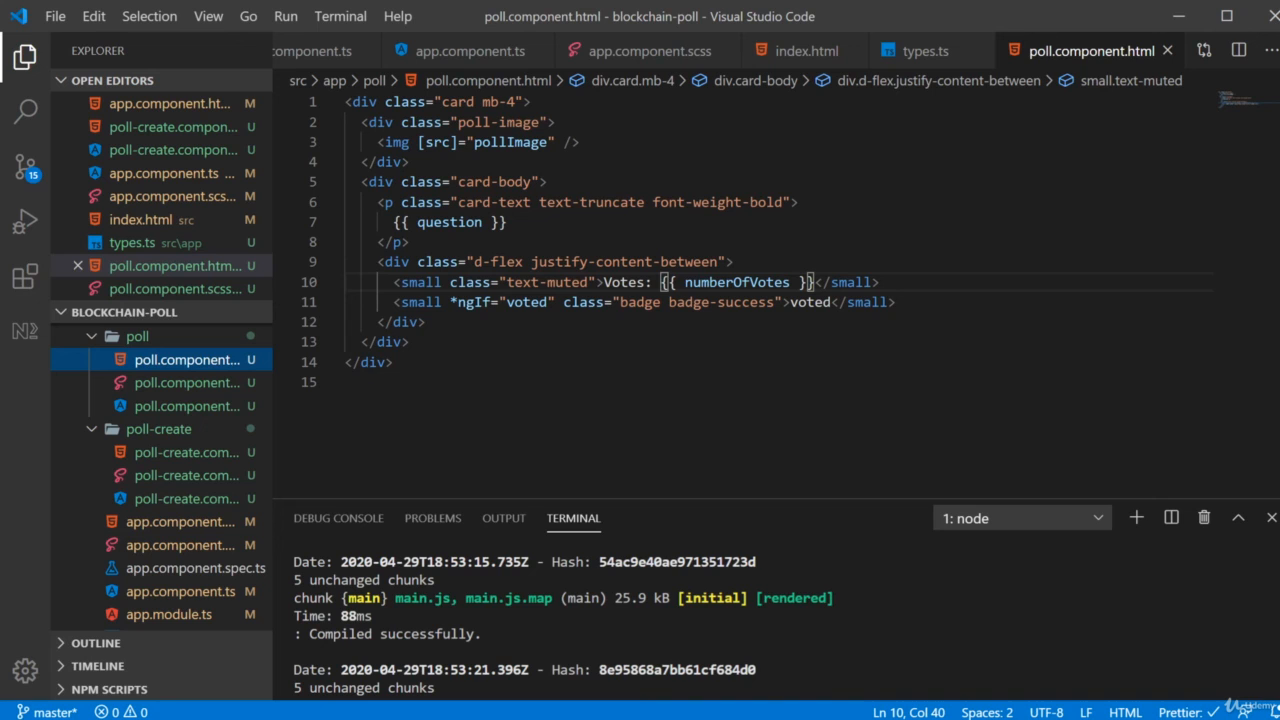
left_click(188, 405)
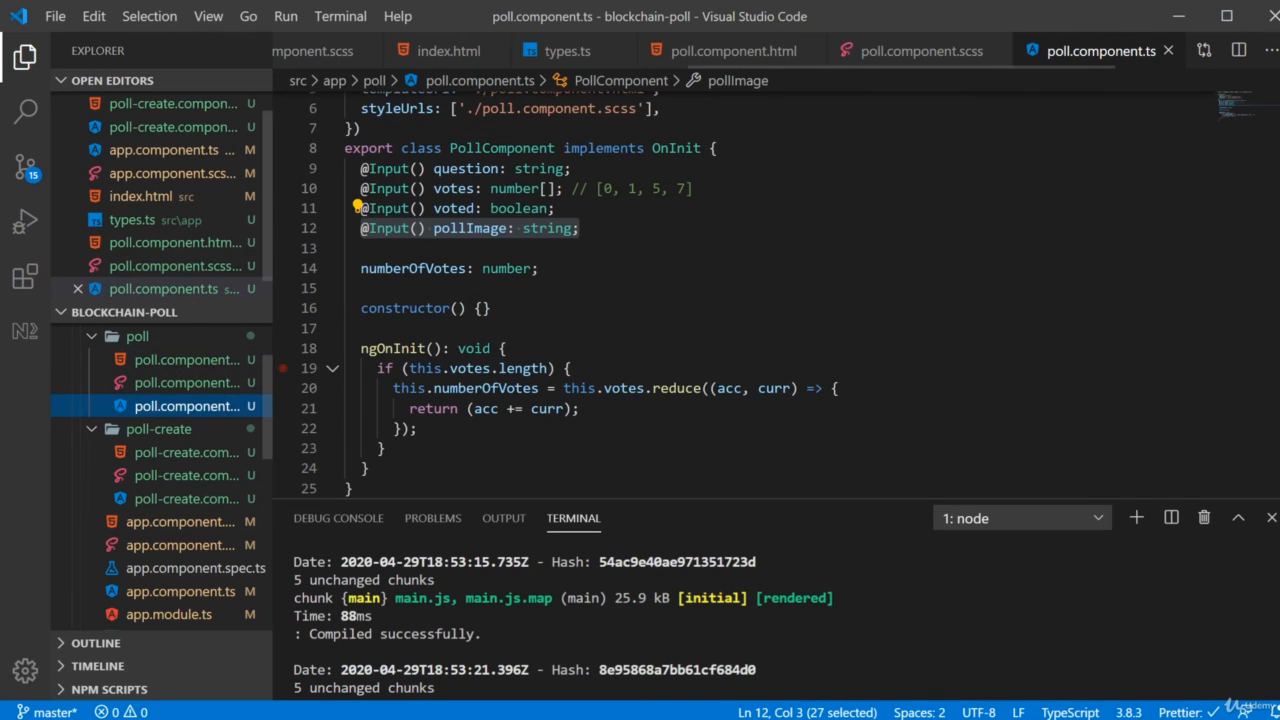
left_click(578, 228)
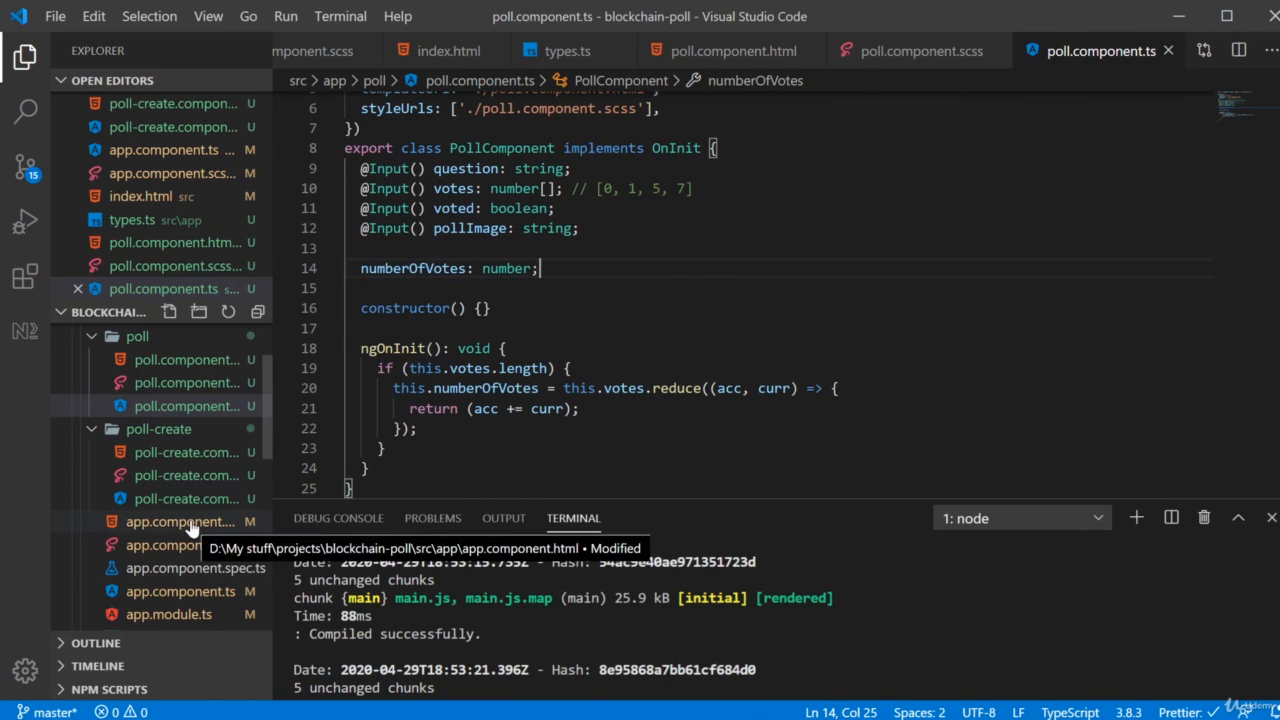
left_click(180, 521)
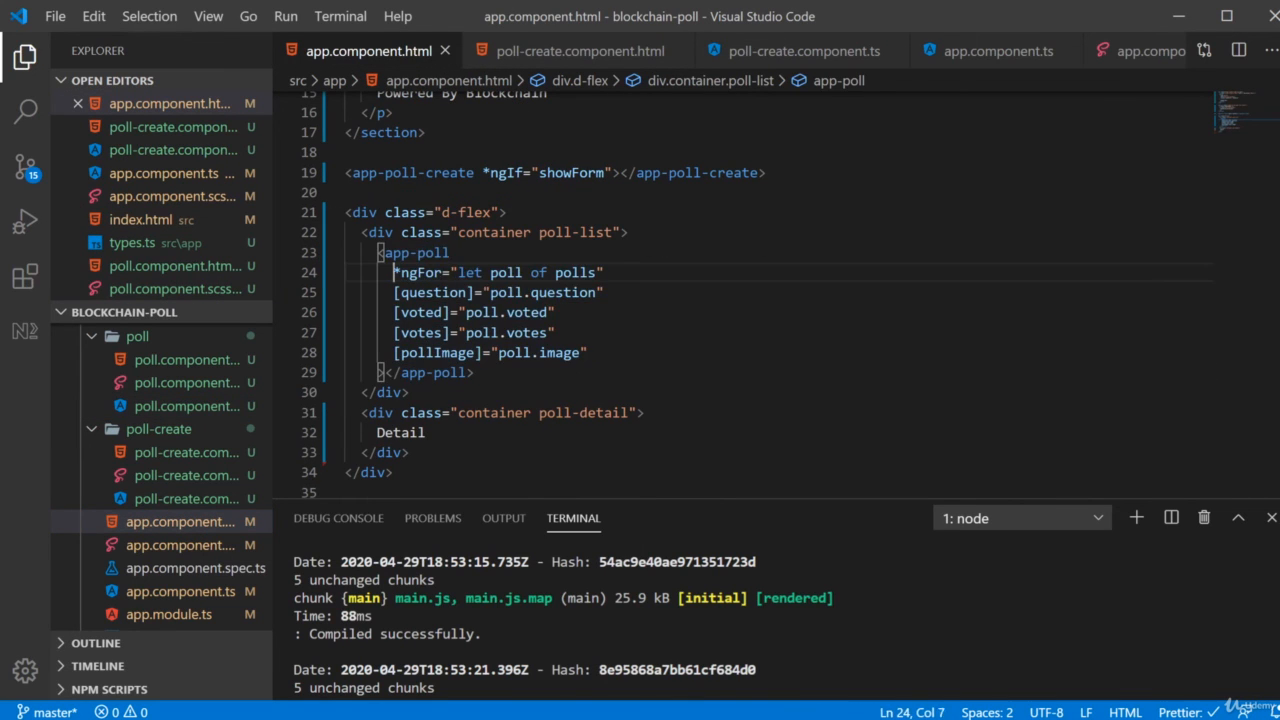
left_click_drag(393, 272, 603, 272)
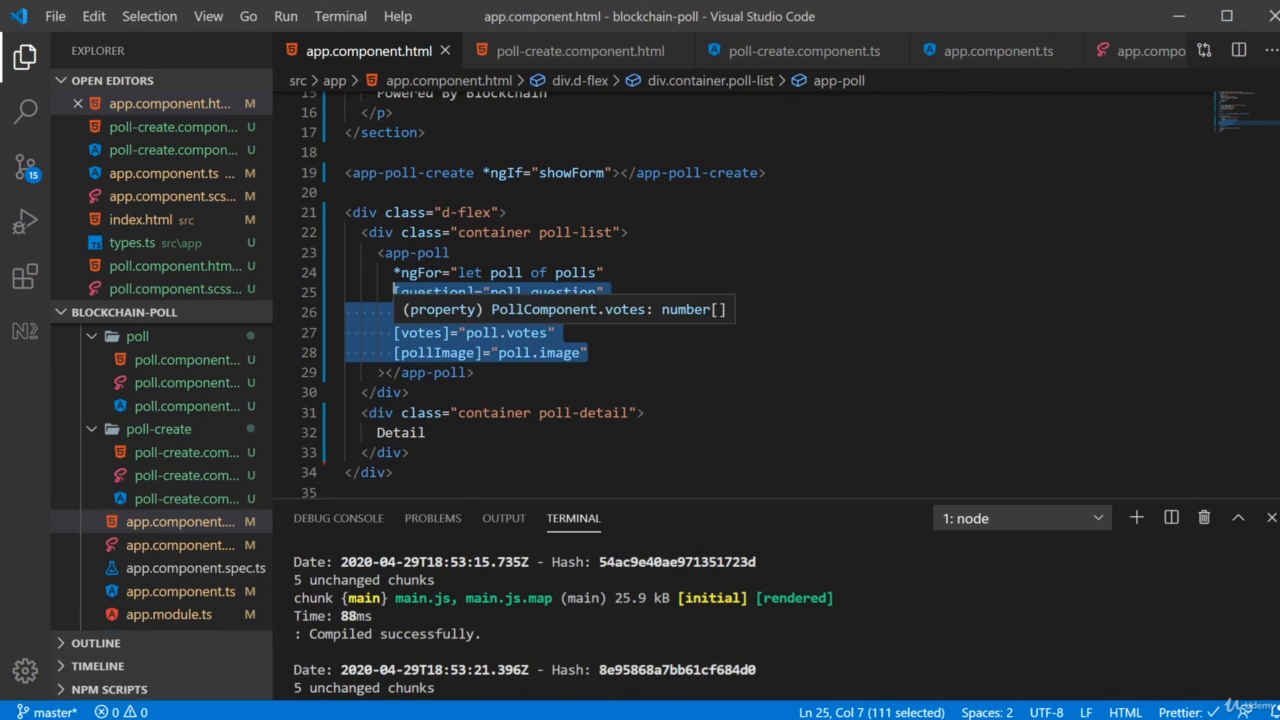
type("[voted]=\"poll.voted\"")
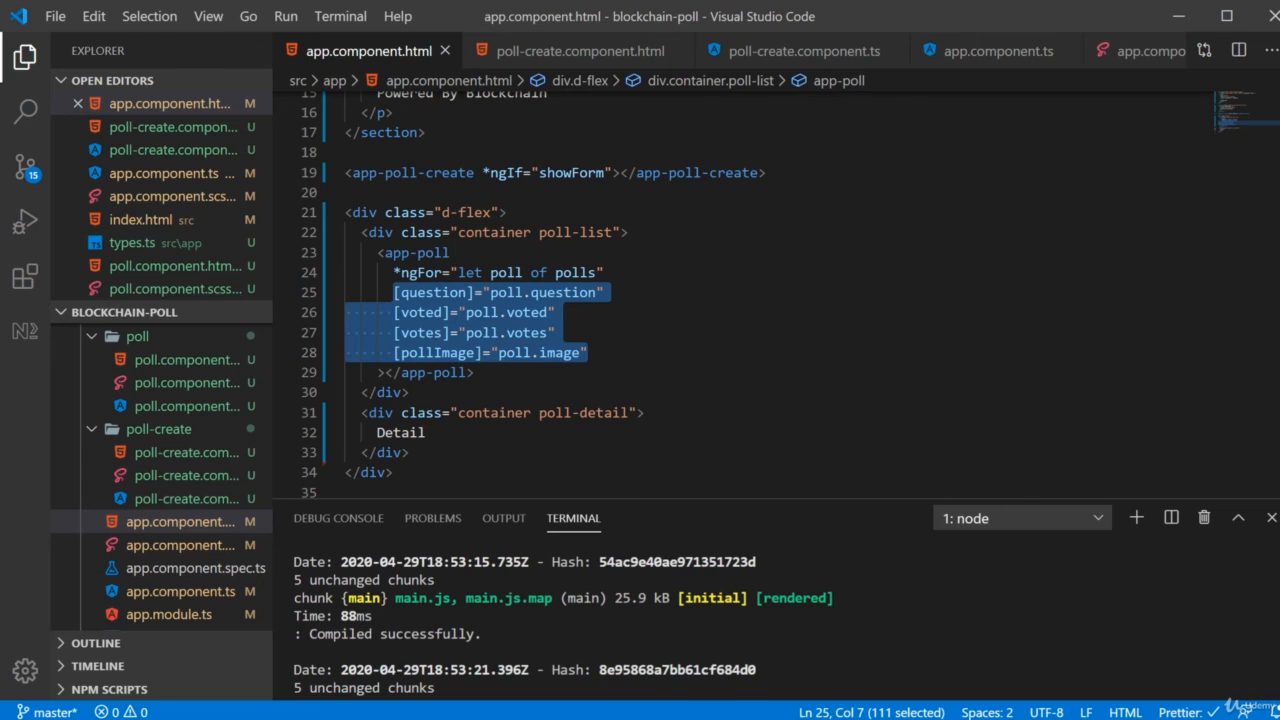